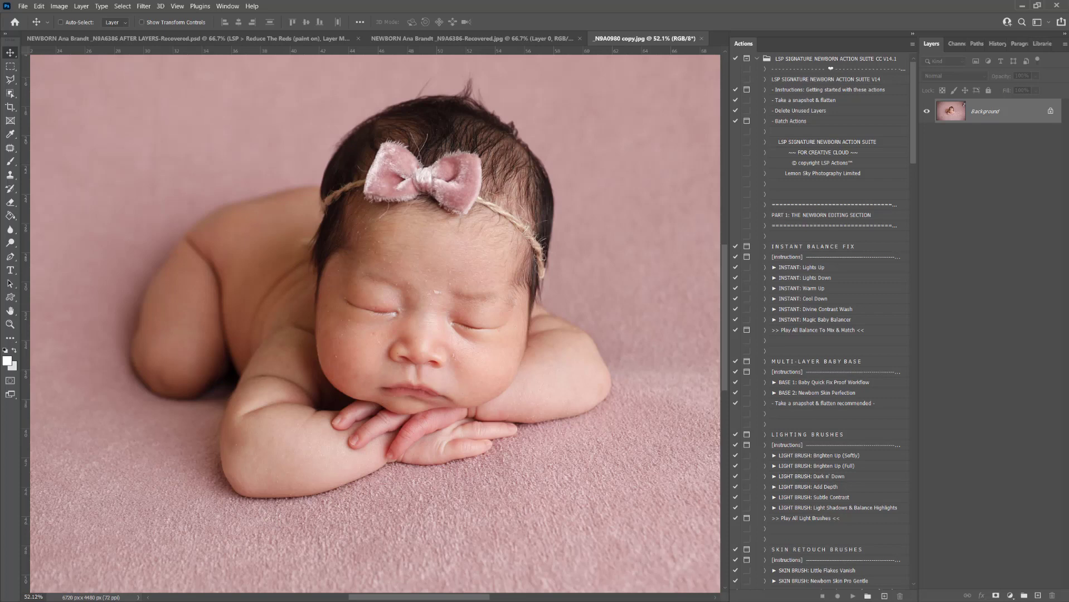
mouse_move(822, 216)
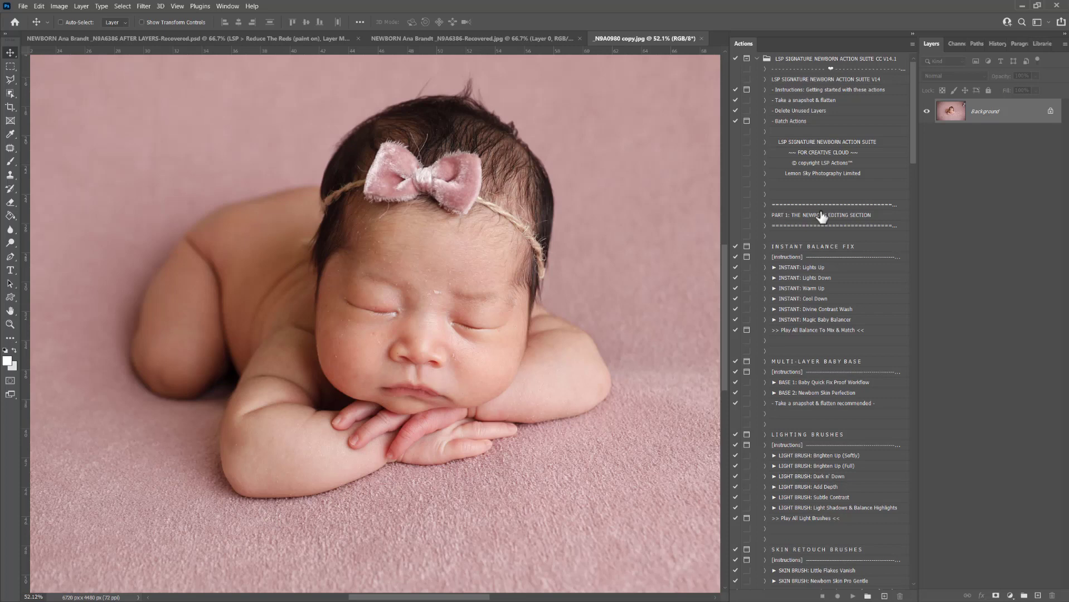
mouse_move(854, 169)
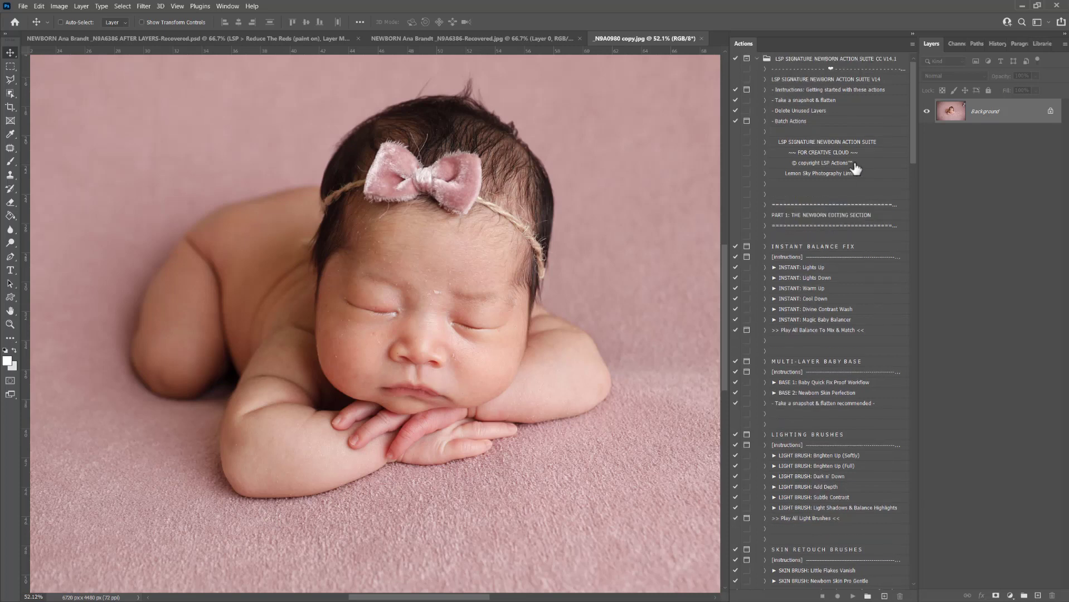
mouse_move(832, 134)
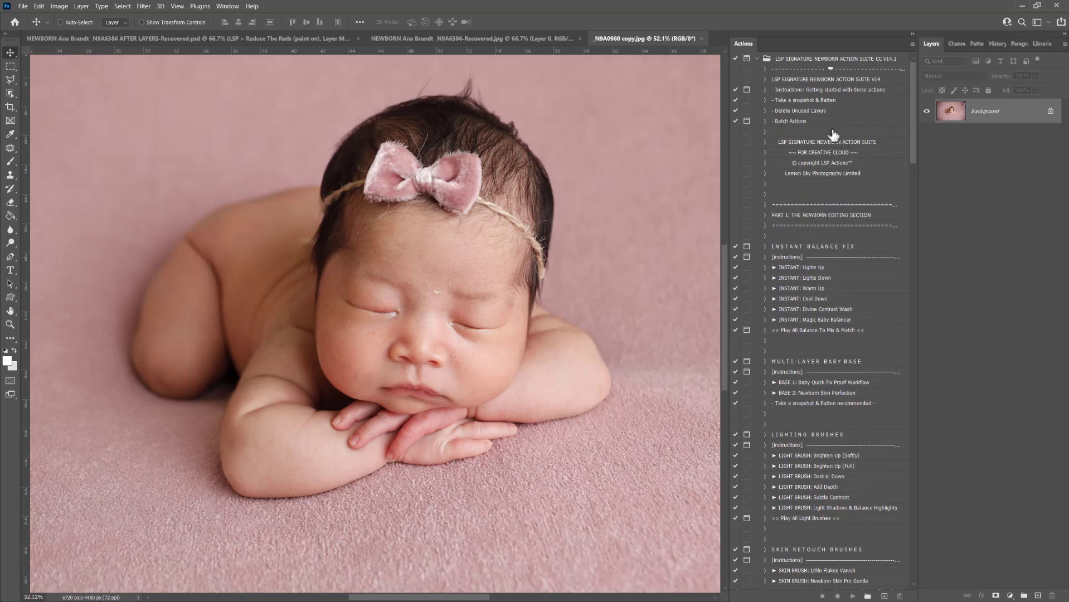
mouse_move(786, 62)
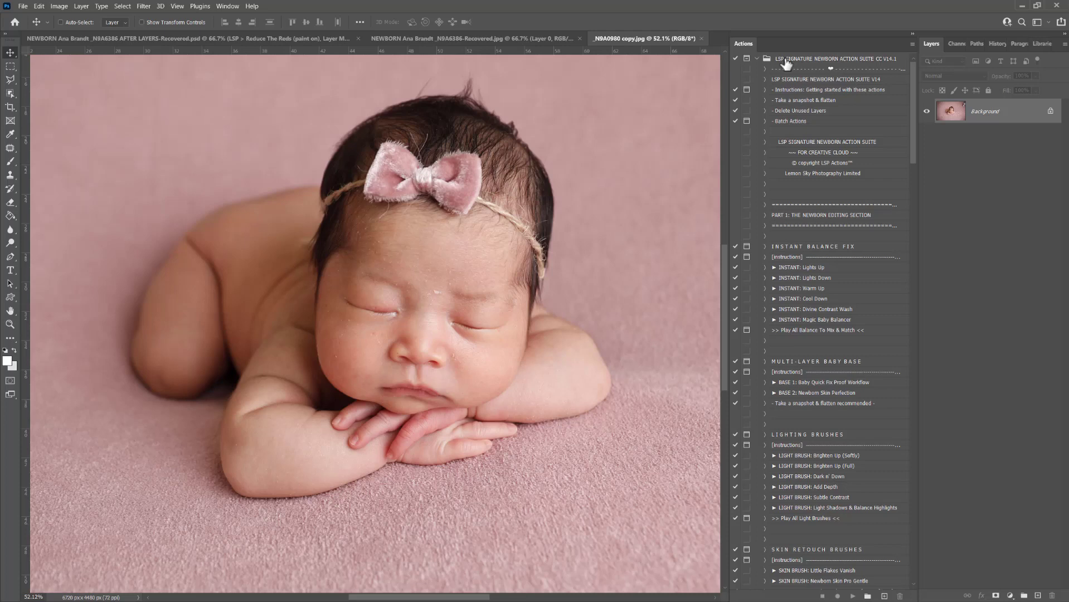
mouse_move(914, 106)
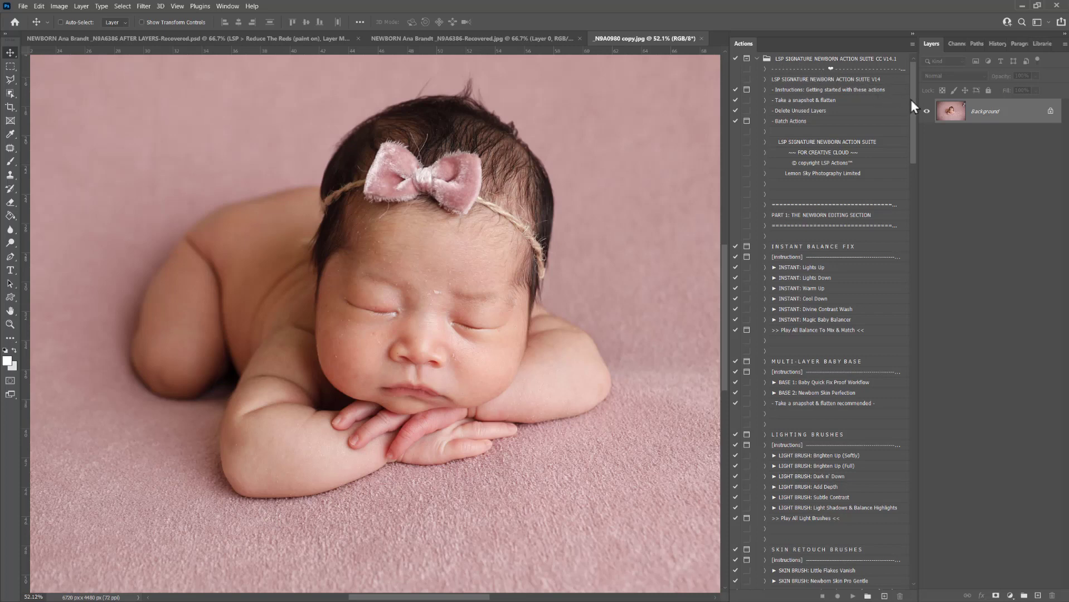
Review the Instant Balance Fix instructions in the Actions panel and dismiss the message
scroll("down", 3)
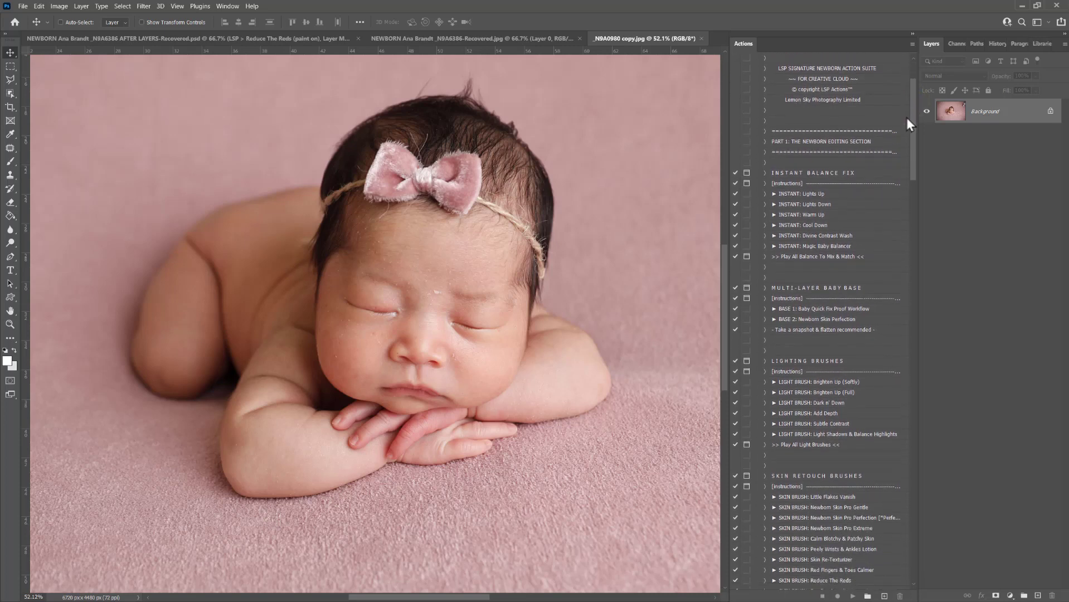
scroll("down", 3)
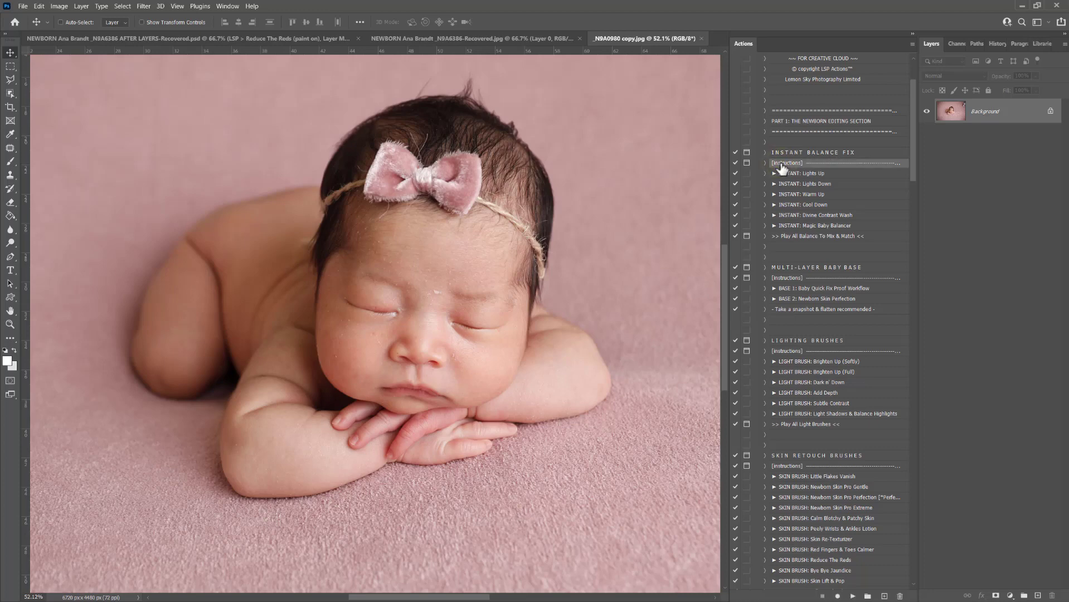
left_click(786, 163)
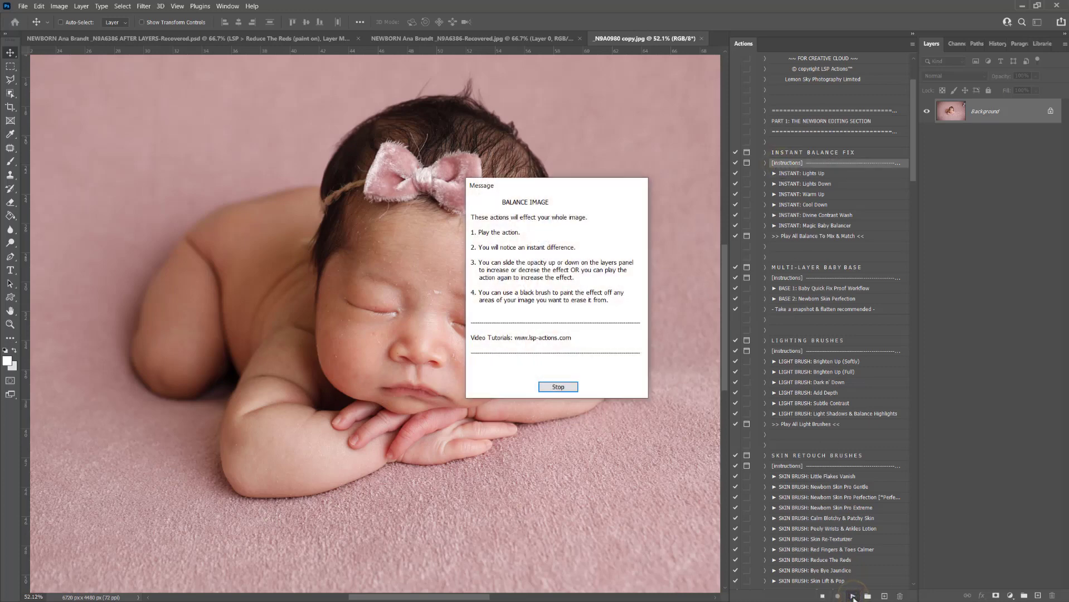
left_click(557, 387)
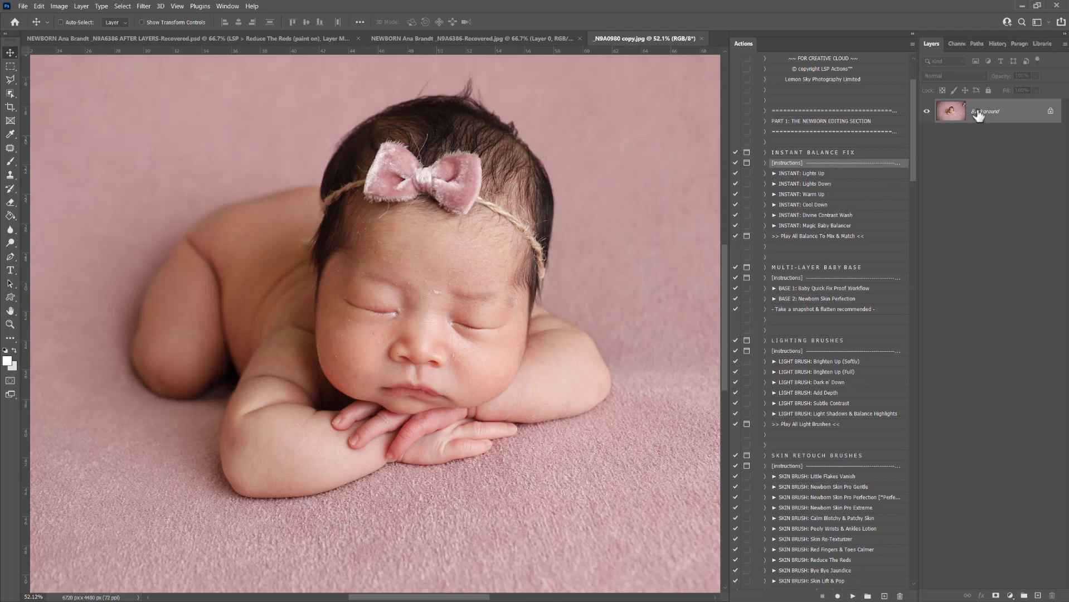
Unlock the locked Background into an editable layer named Layer 0
double_click(986, 110)
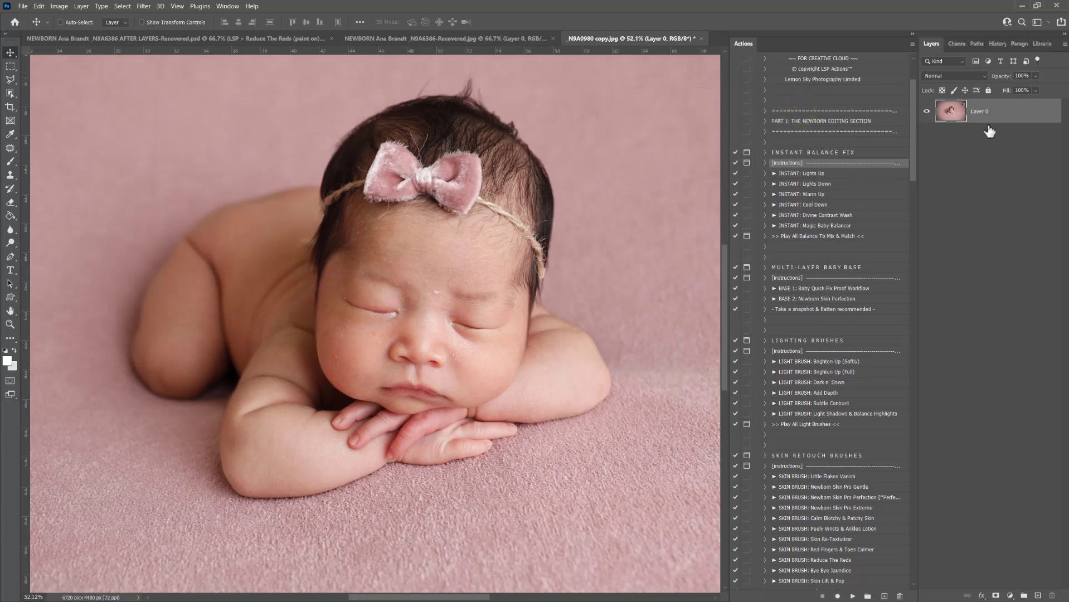
mouse_move(991, 133)
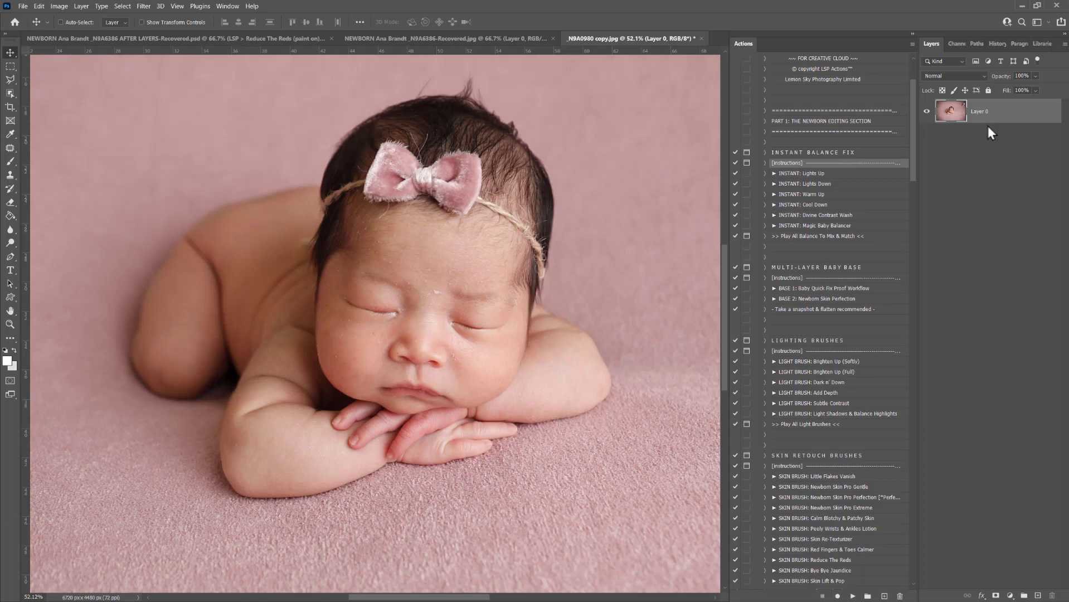
mouse_move(817, 197)
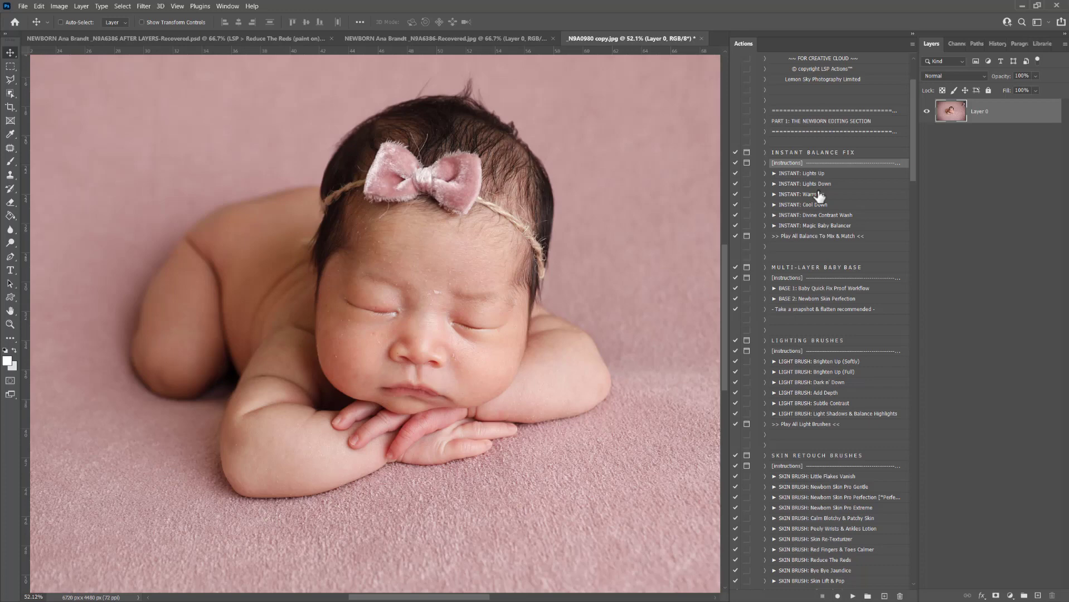
scroll("up", 3)
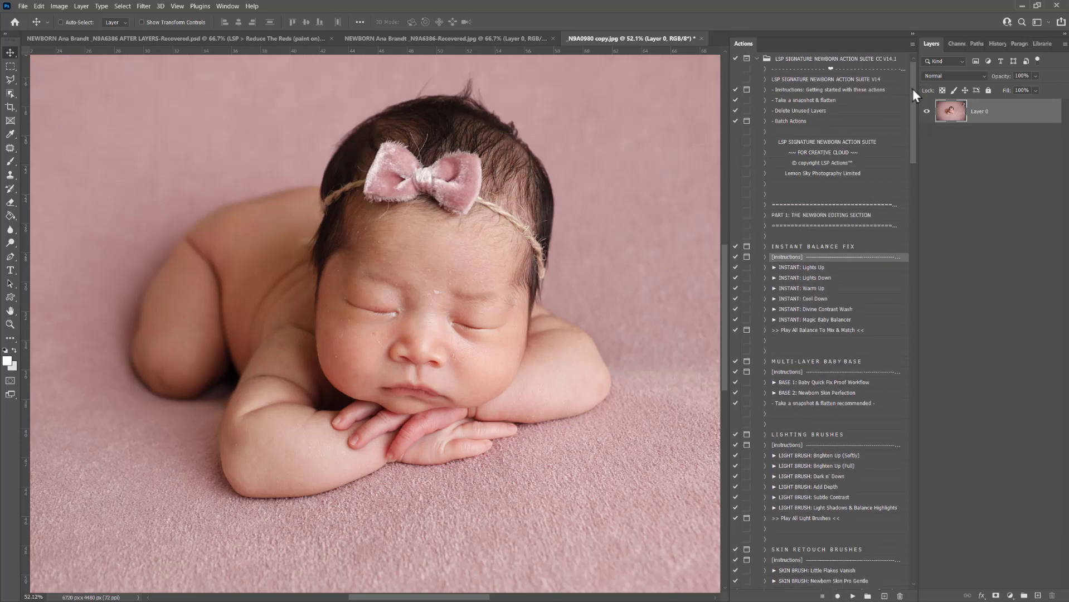
mouse_move(915, 50)
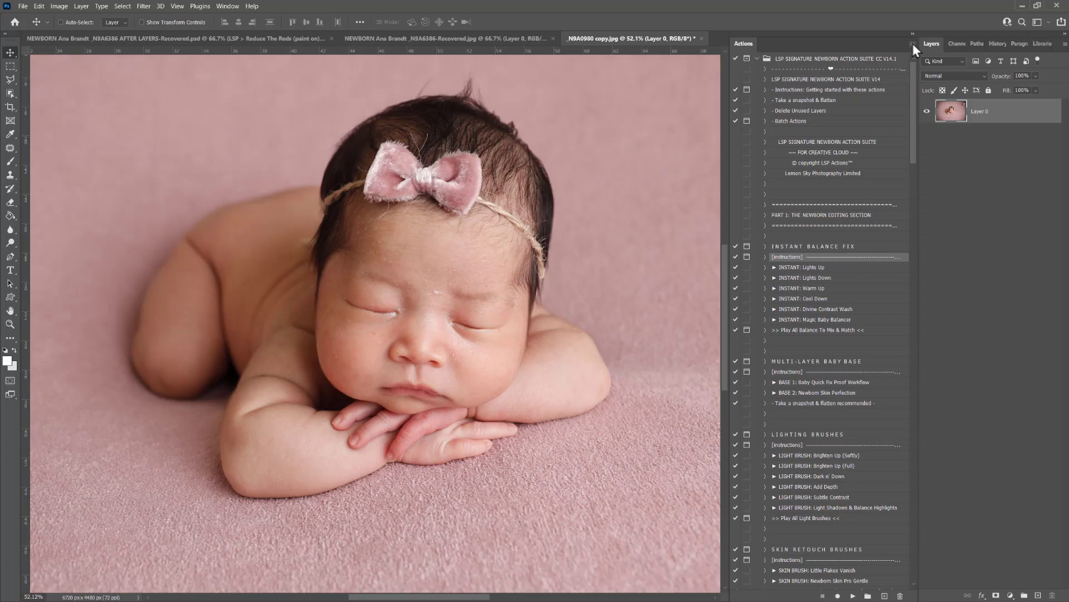
Switch the Actions panel to Button Mode so the newborn set shows as colour-coded buttons
left_click(913, 44)
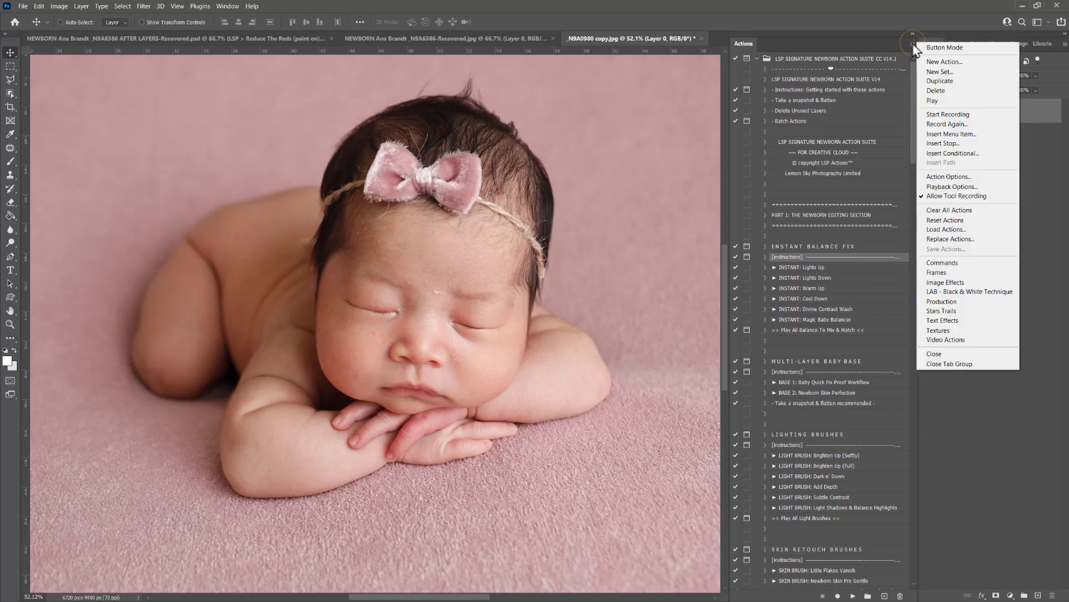
left_click(944, 47)
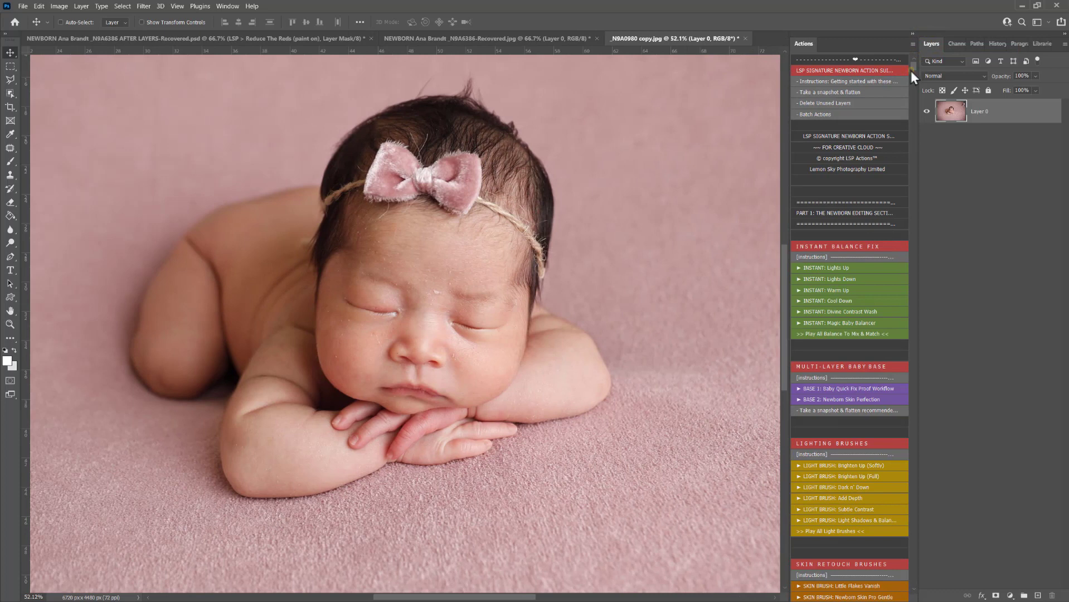
mouse_move(845, 257)
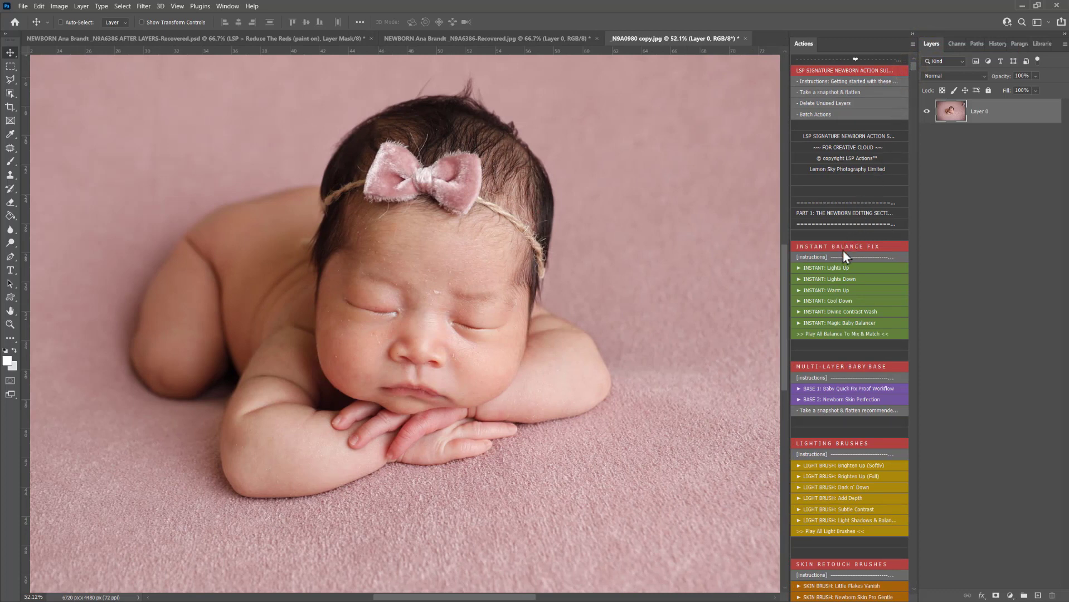
mouse_move(791, 191)
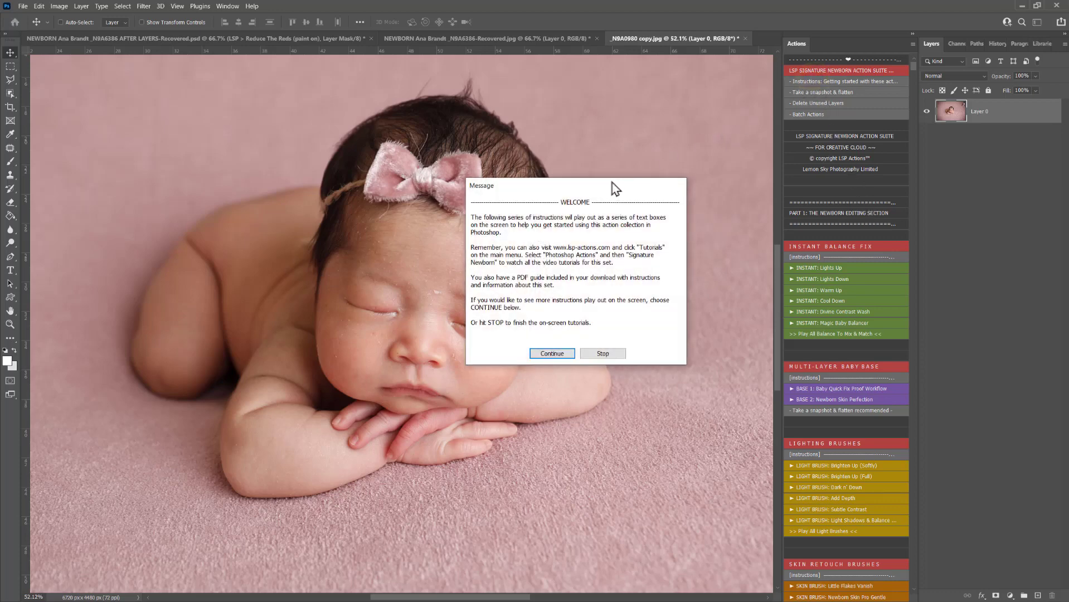
Continue through the welcome, brush settings, actions, layer masks and error codes messages, then close the tutorial
left_click(551, 354)
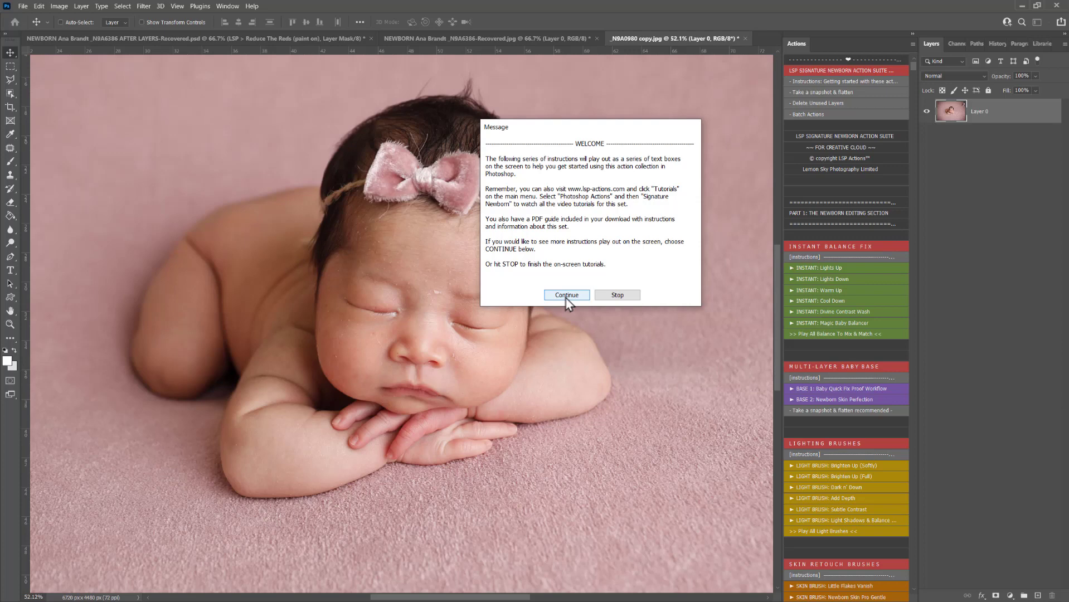
left_click(567, 294)
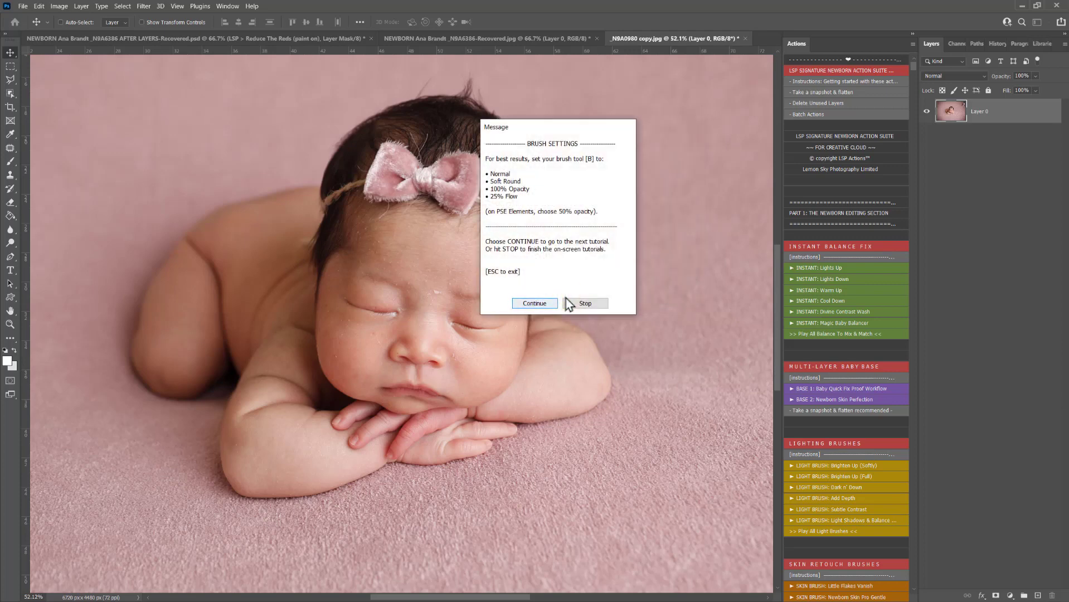
mouse_move(399, 199)
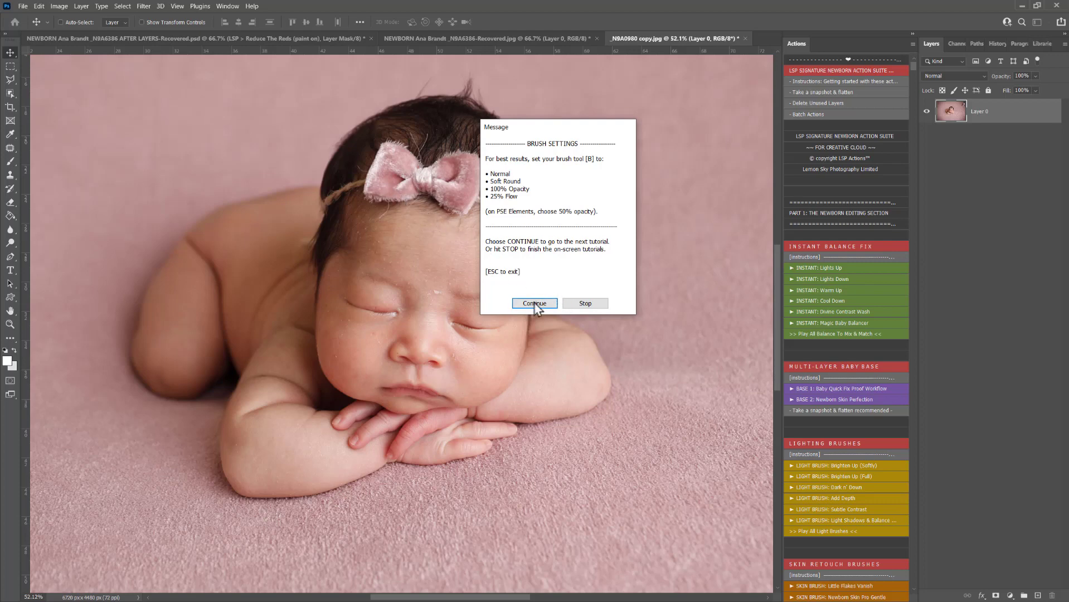
left_click(534, 303)
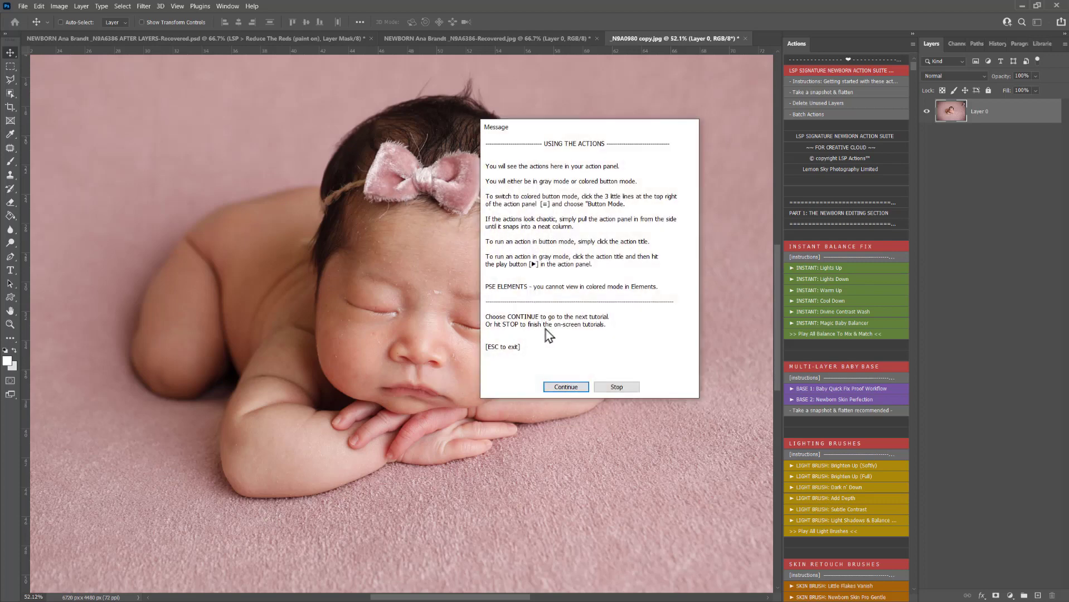
left_click(566, 387)
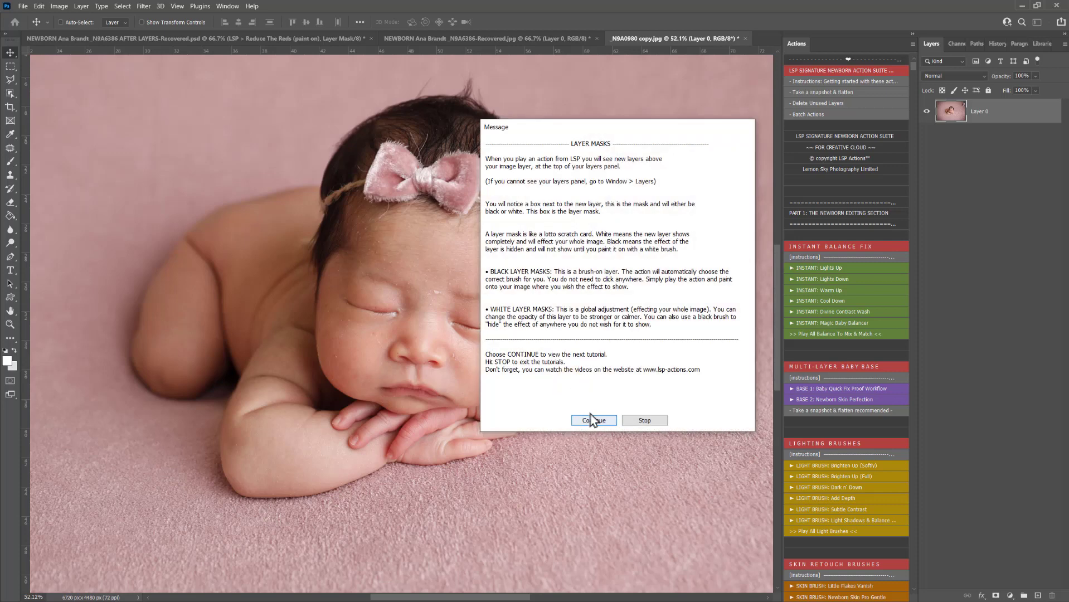
left_click(592, 420)
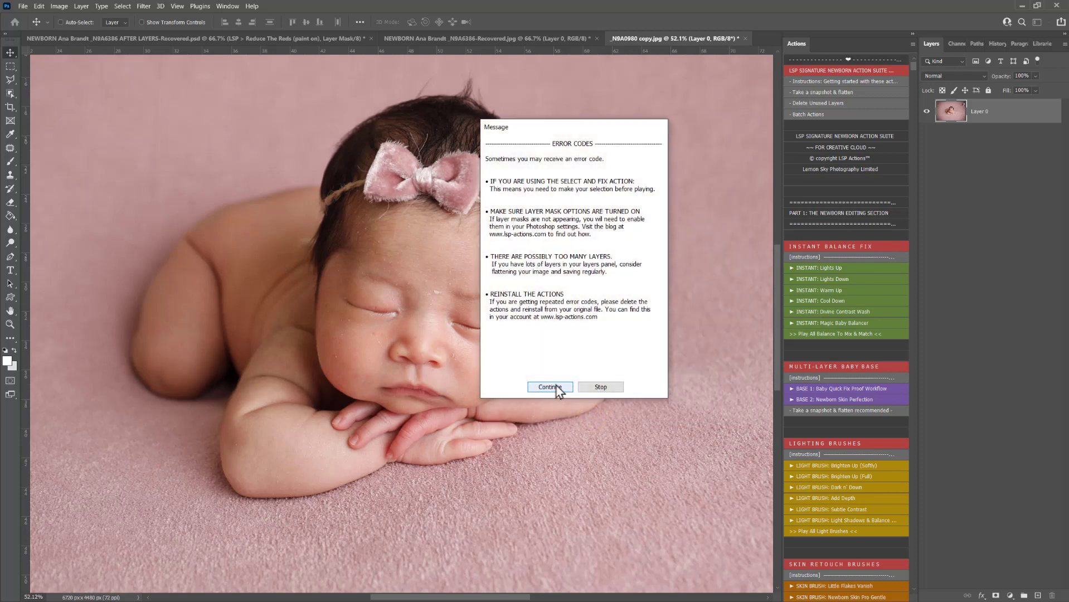
left_click(550, 387)
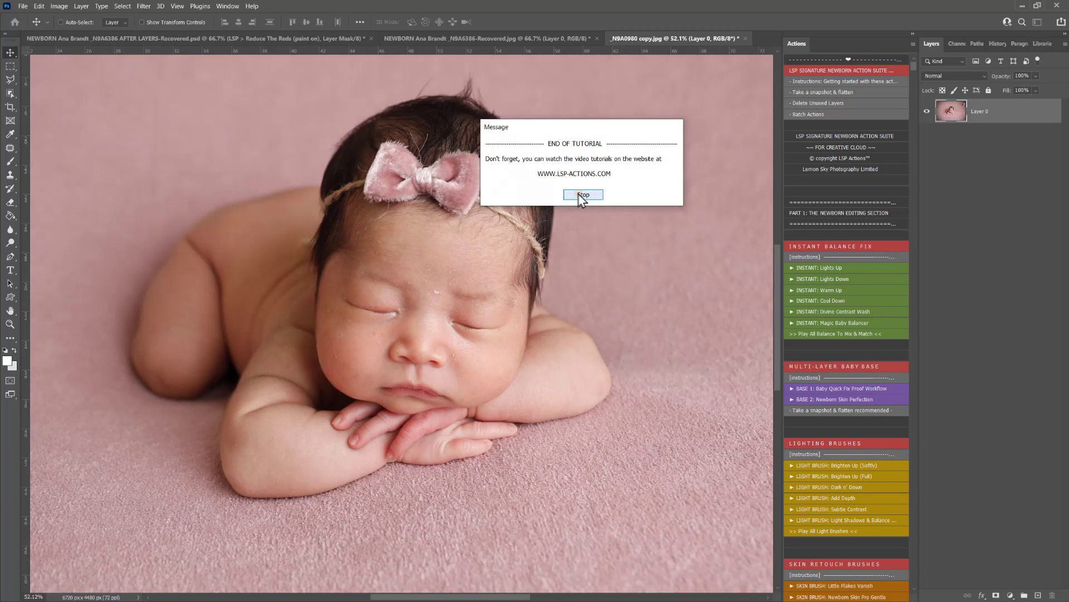
left_click(583, 196)
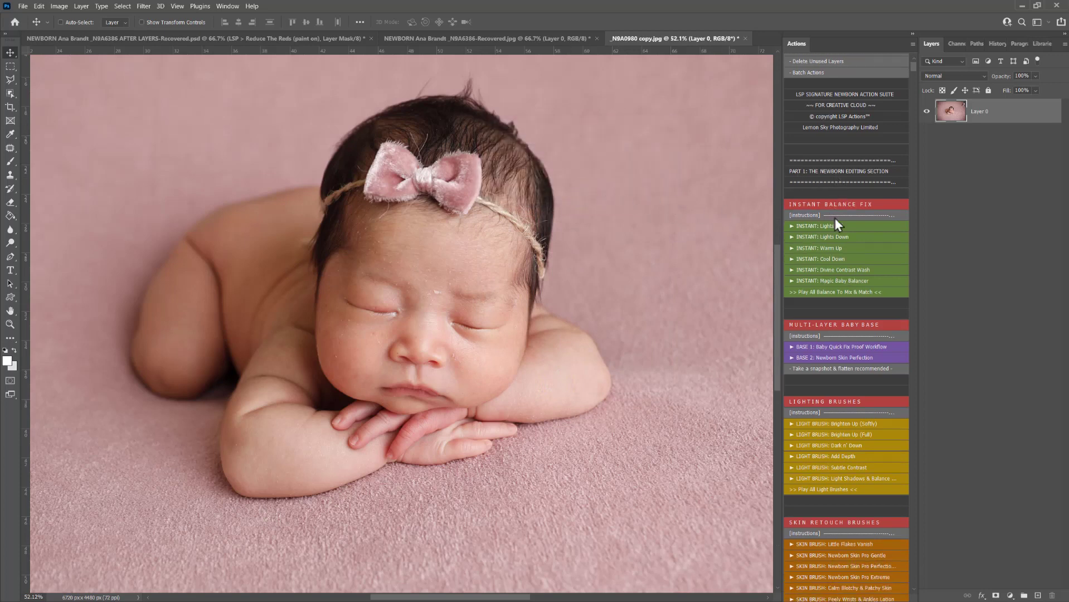
scroll("up", 3)
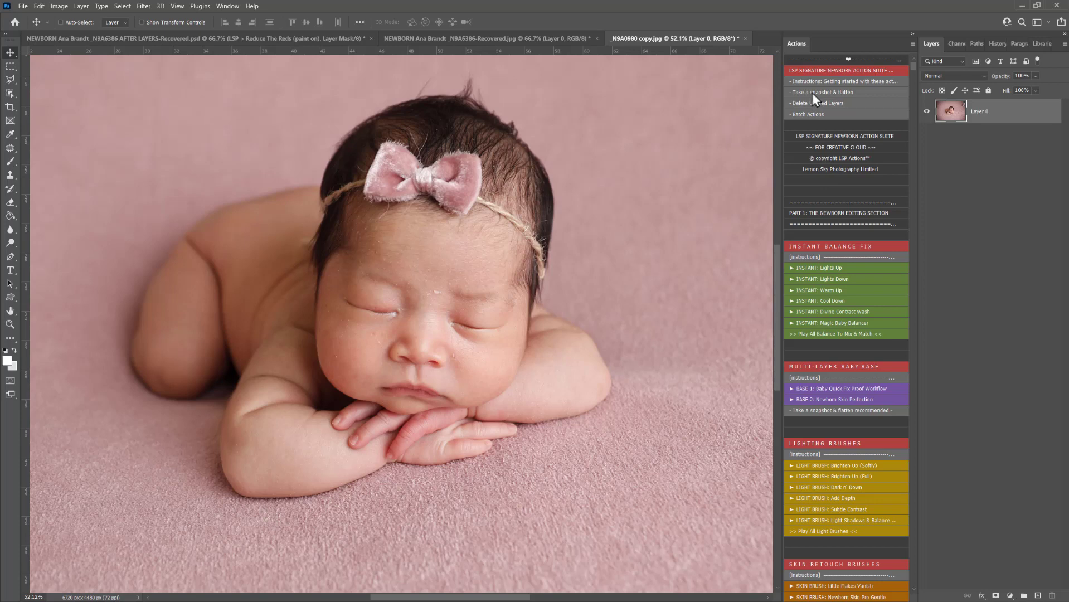
left_click(993, 44)
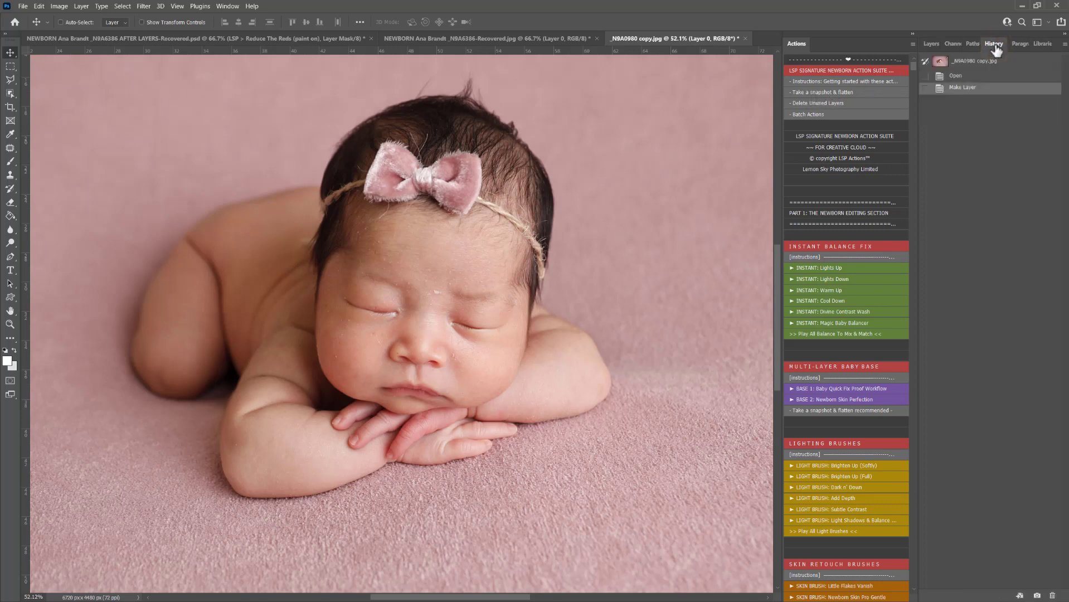
left_click(931, 43)
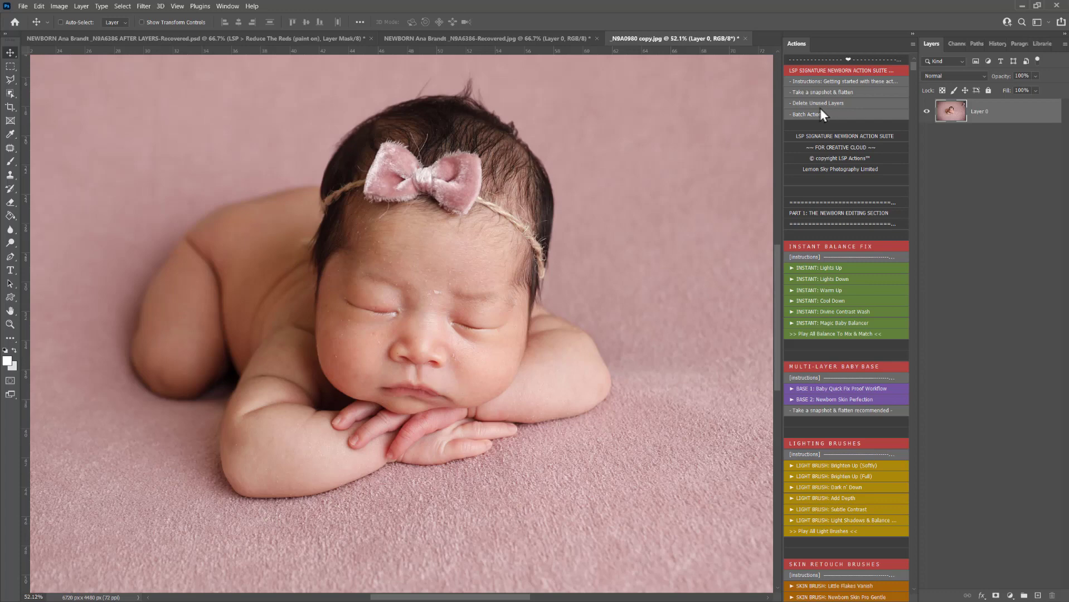
Cancel the Batch dialog with the LSP newborn set and Instant Lights Up action, processing nothing
left_click(811, 114)
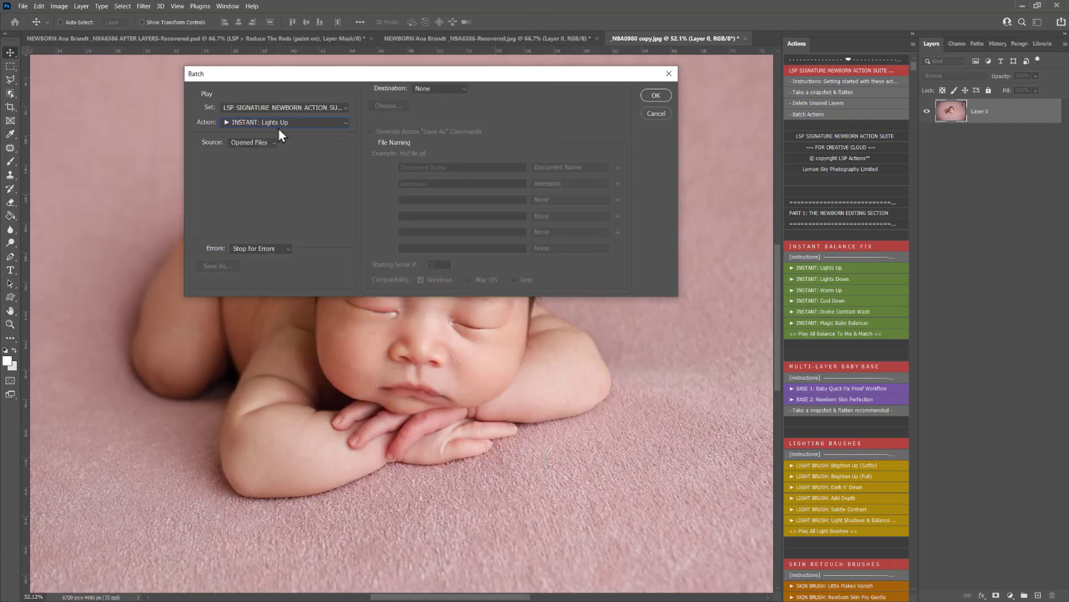
mouse_move(248, 150)
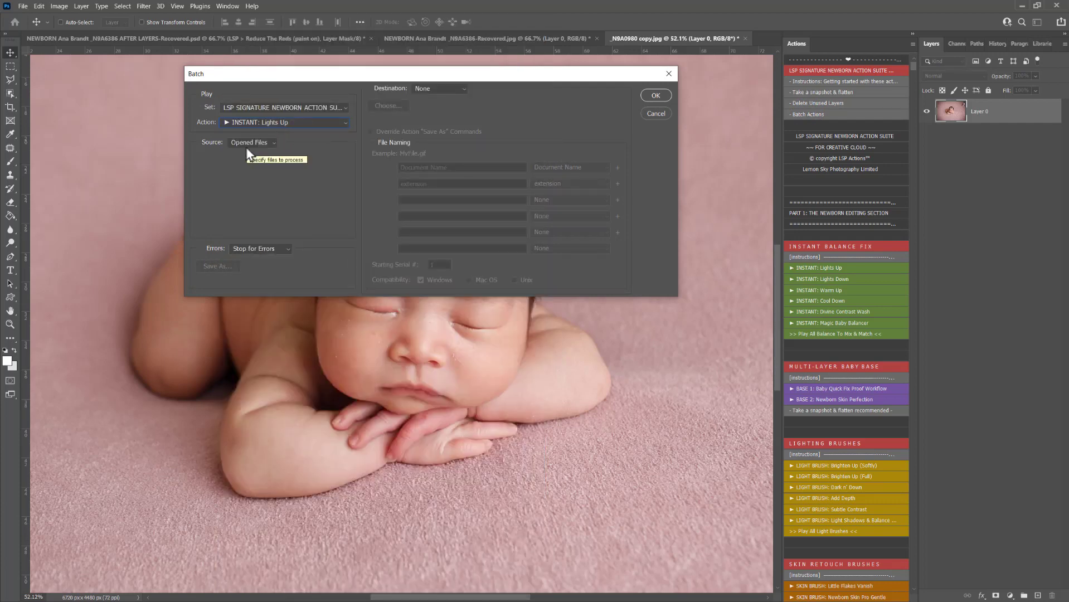
mouse_move(655, 114)
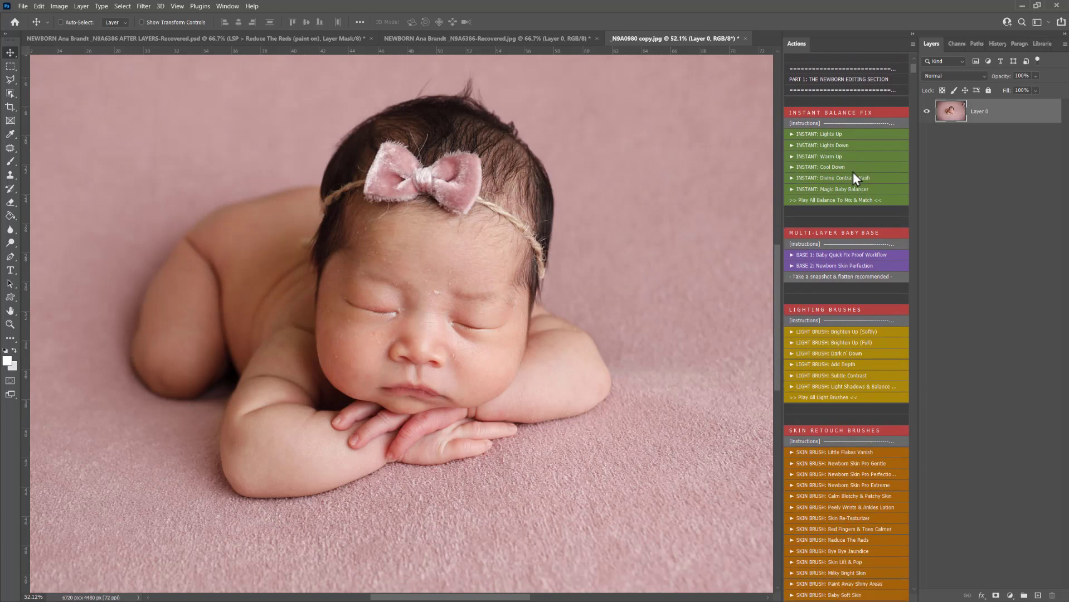
Scroll the Actions panel to the Instant Balance Fix section with the Magic Baby Balancer
scroll("up", 3)
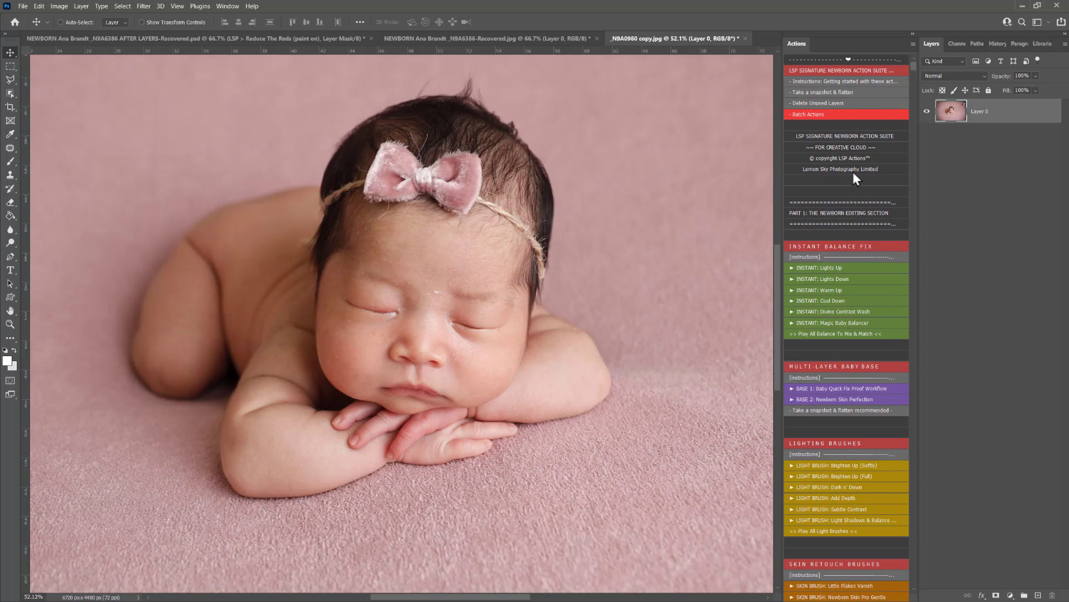
scroll("down", 3)
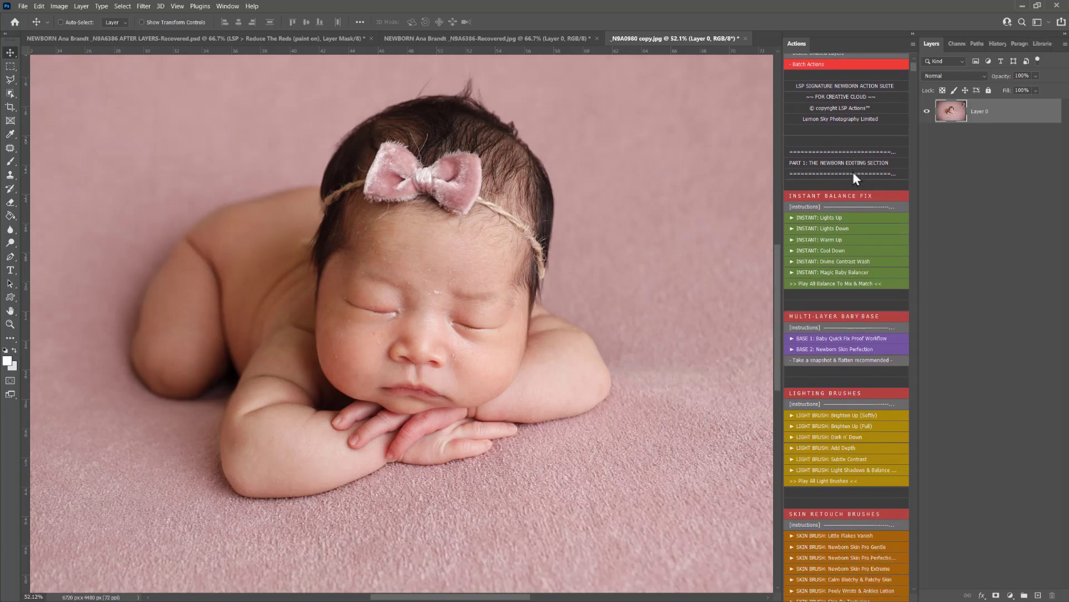
scroll("up", 3)
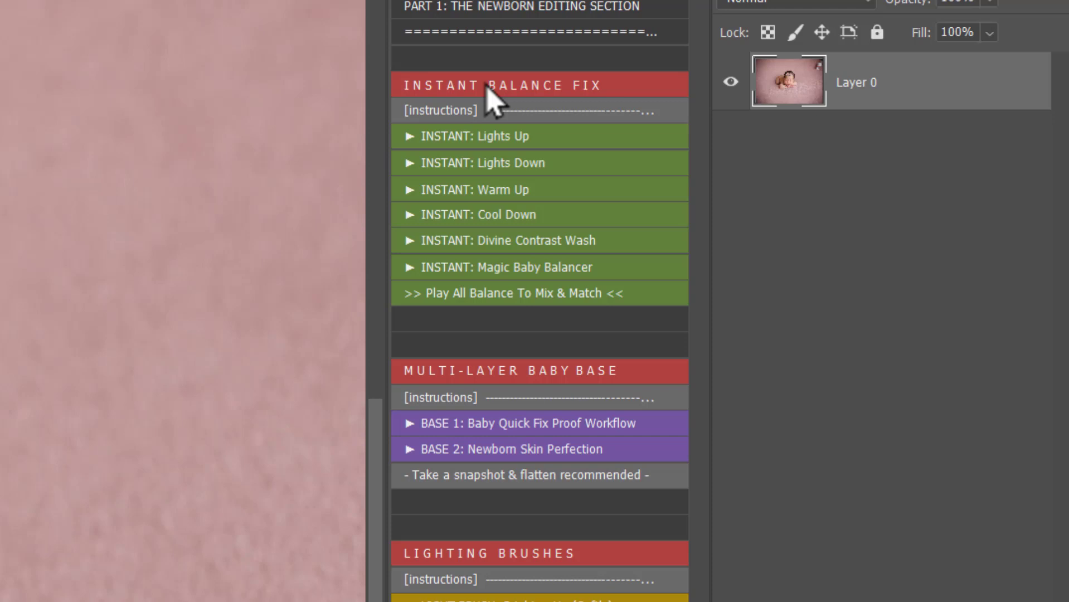
mouse_move(526, 287)
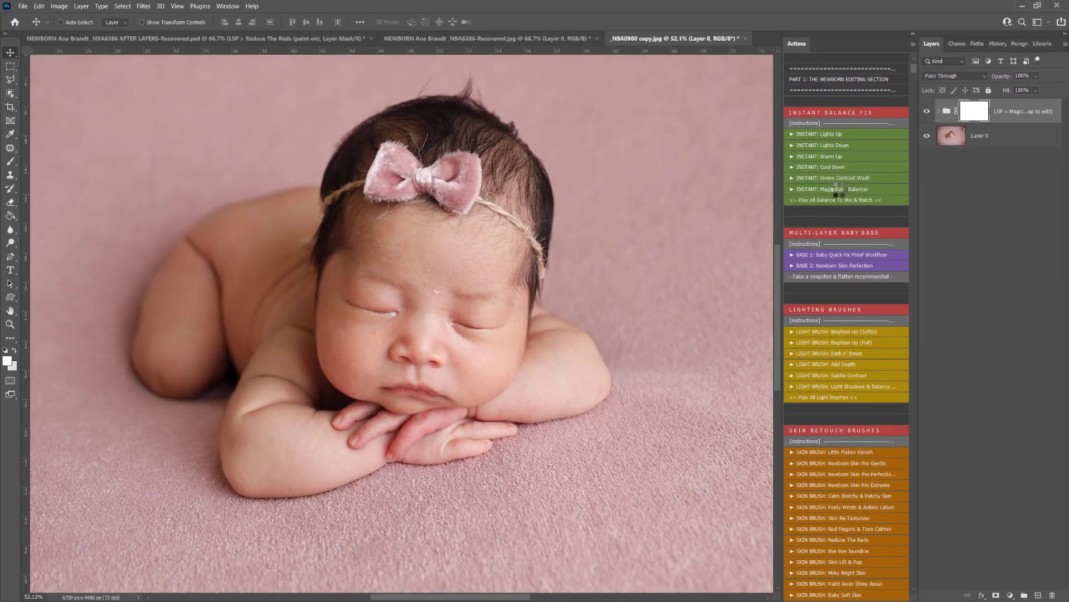
Finish building the Magic Baby Balance layer and toggle its visibility to compare against the original
left_click(829, 188)
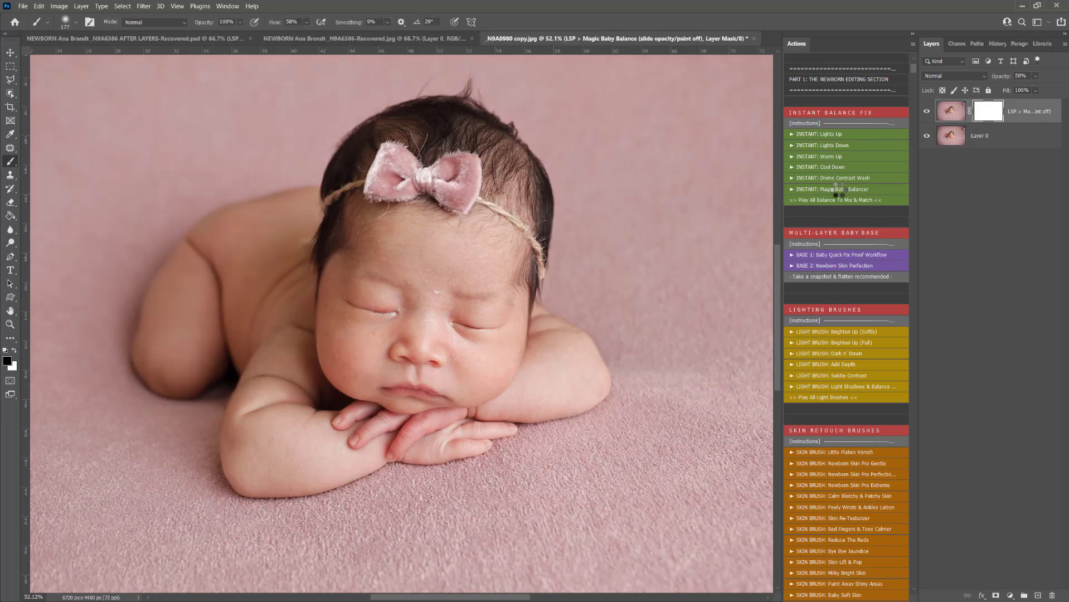
left_click(926, 111)
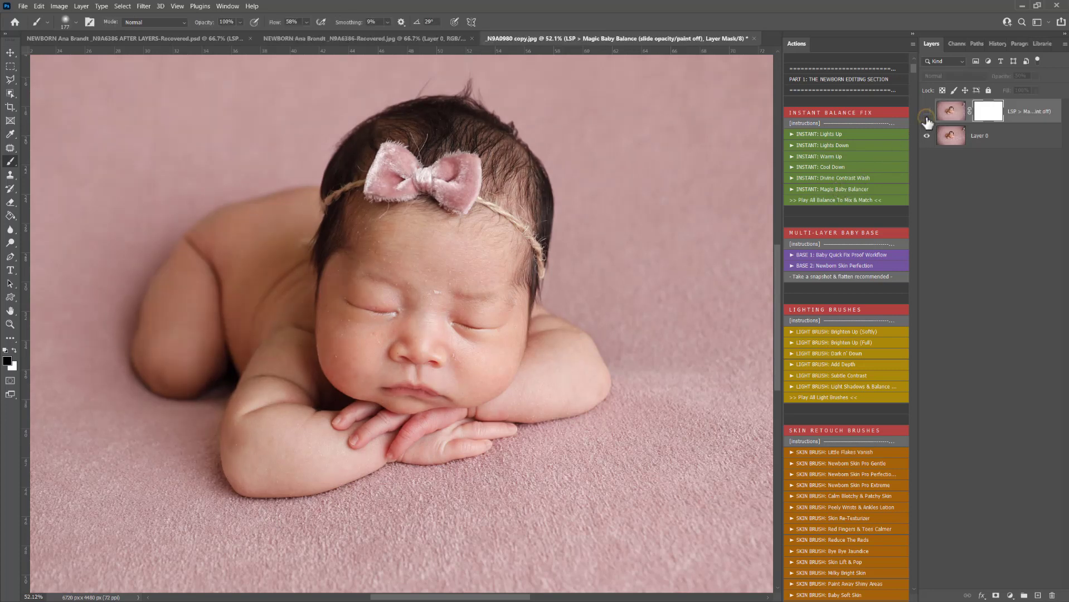
left_click(927, 111)
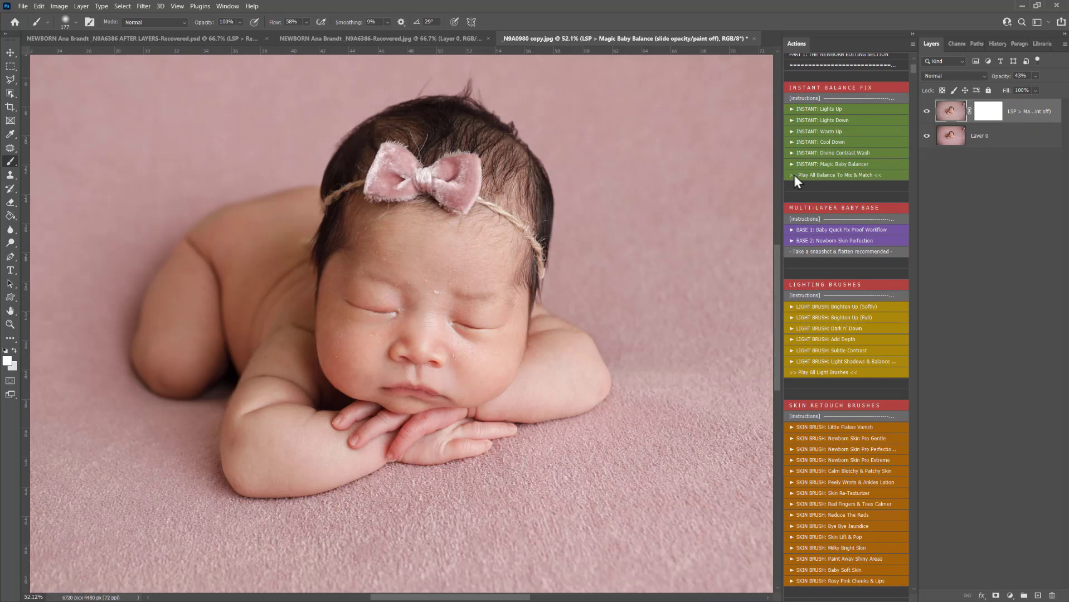
mouse_move(819, 183)
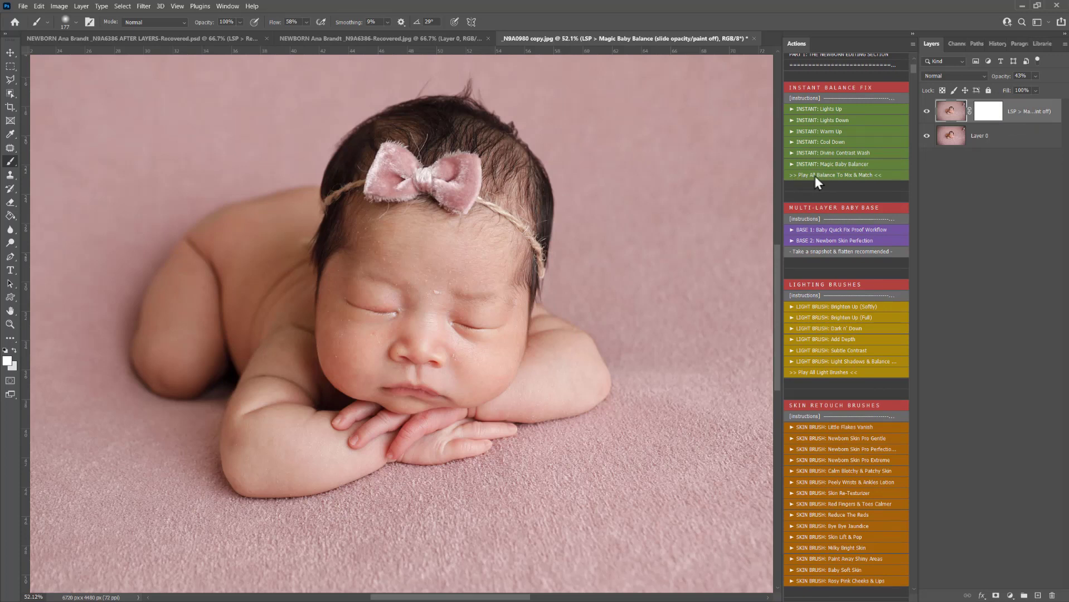
left_click(833, 175)
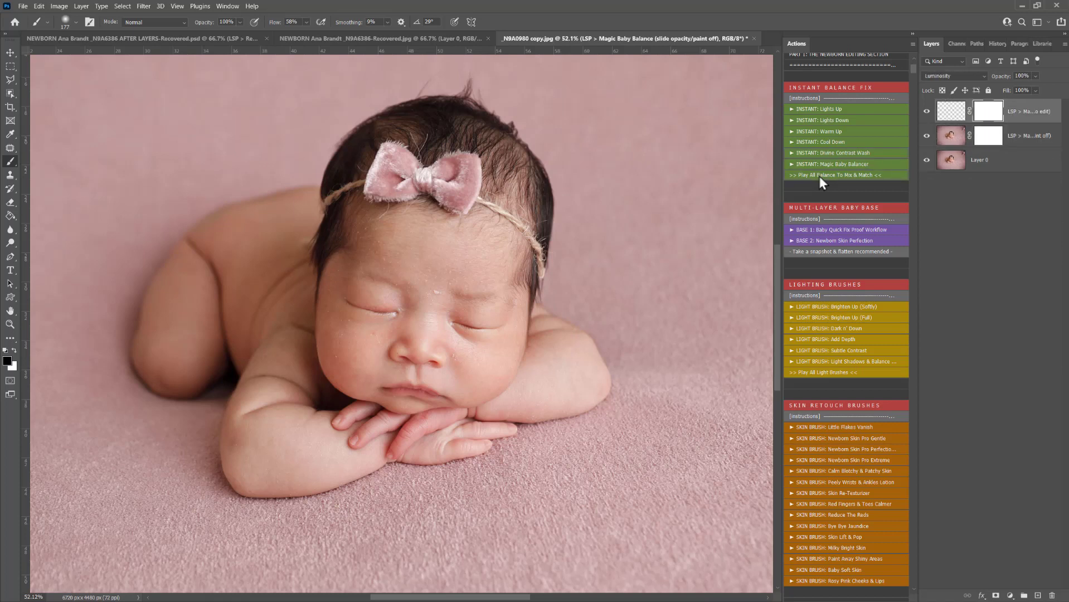
left_click(953, 75)
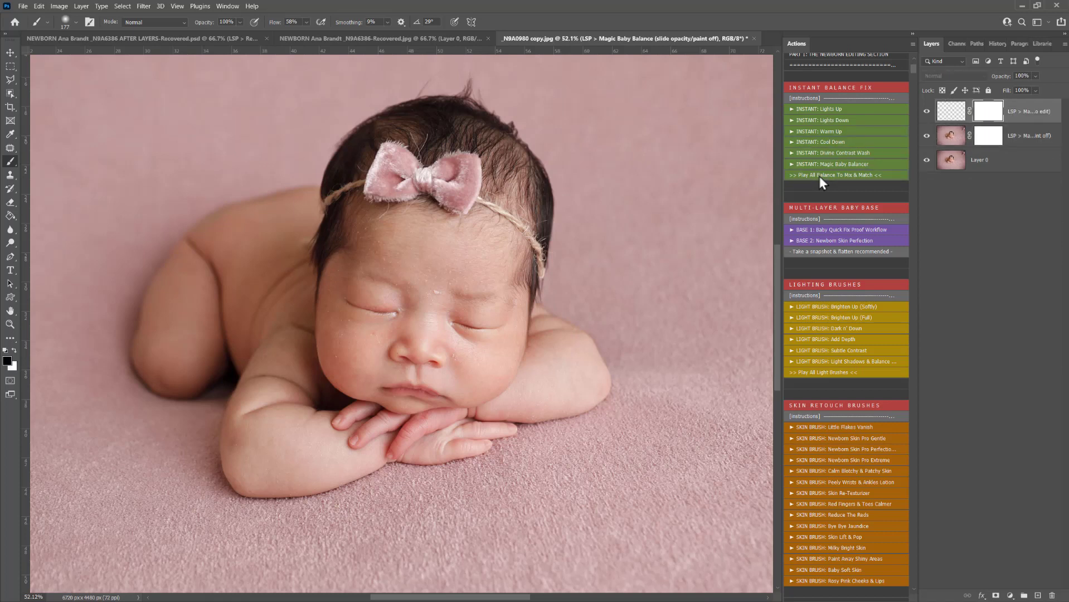
left_click(953, 76)
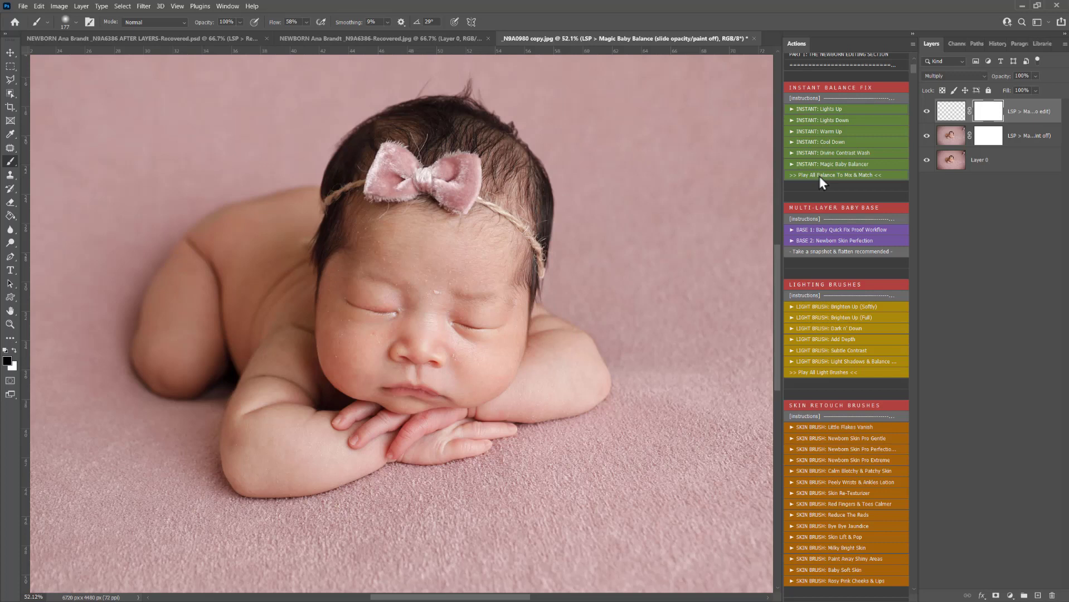
left_click(833, 175)
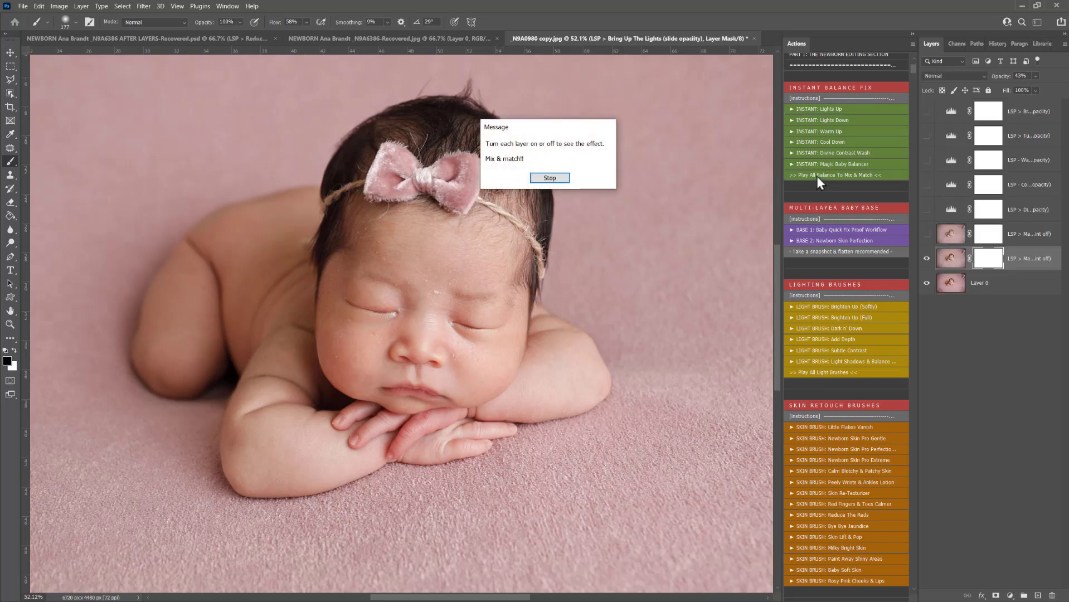
left_click(550, 177)
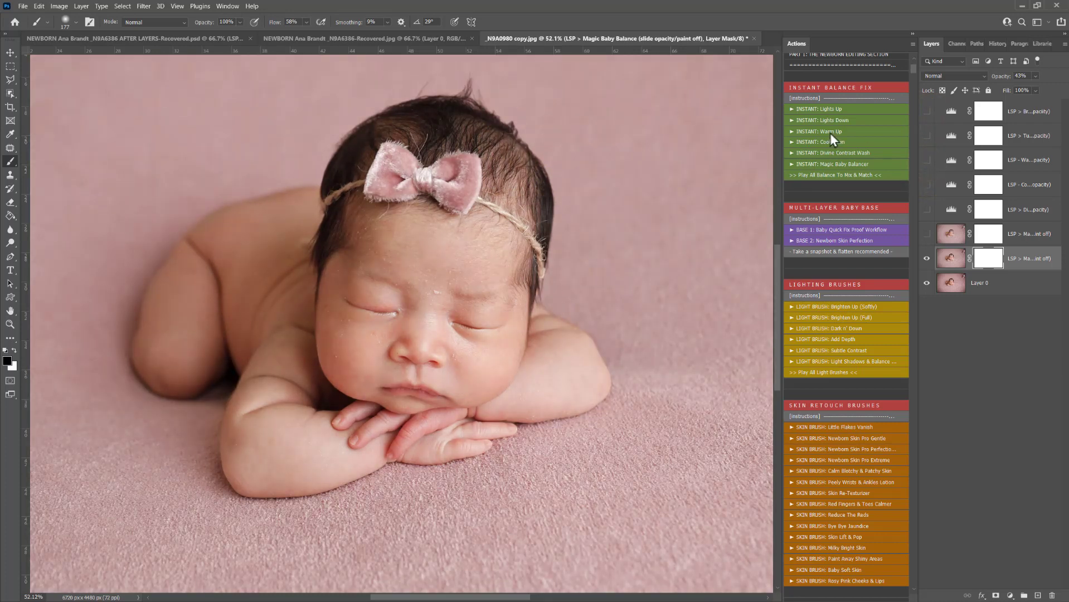
scroll("up", 3)
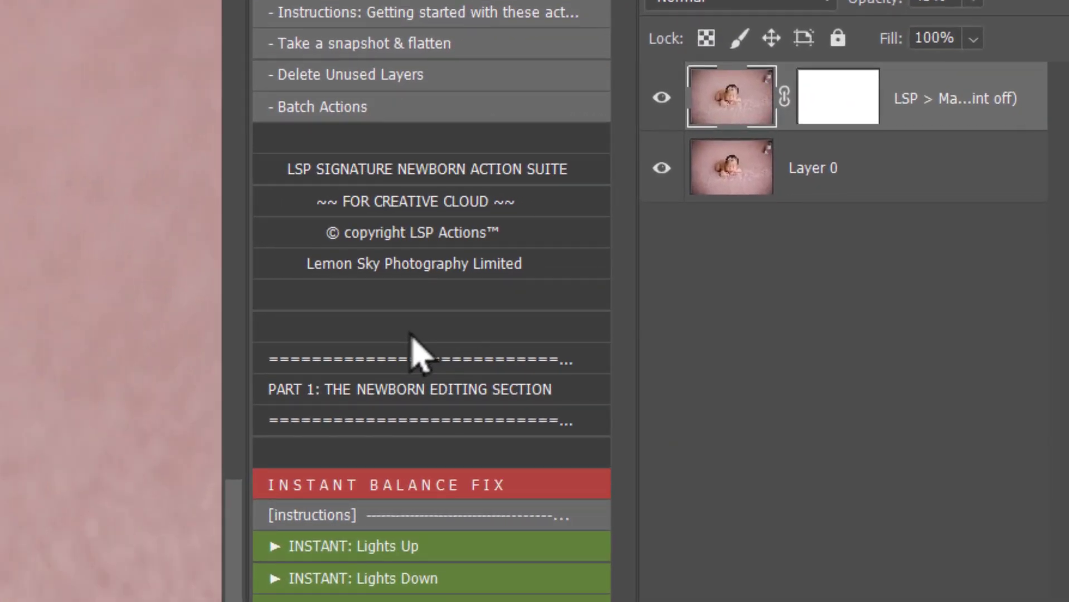
scroll("down", 3)
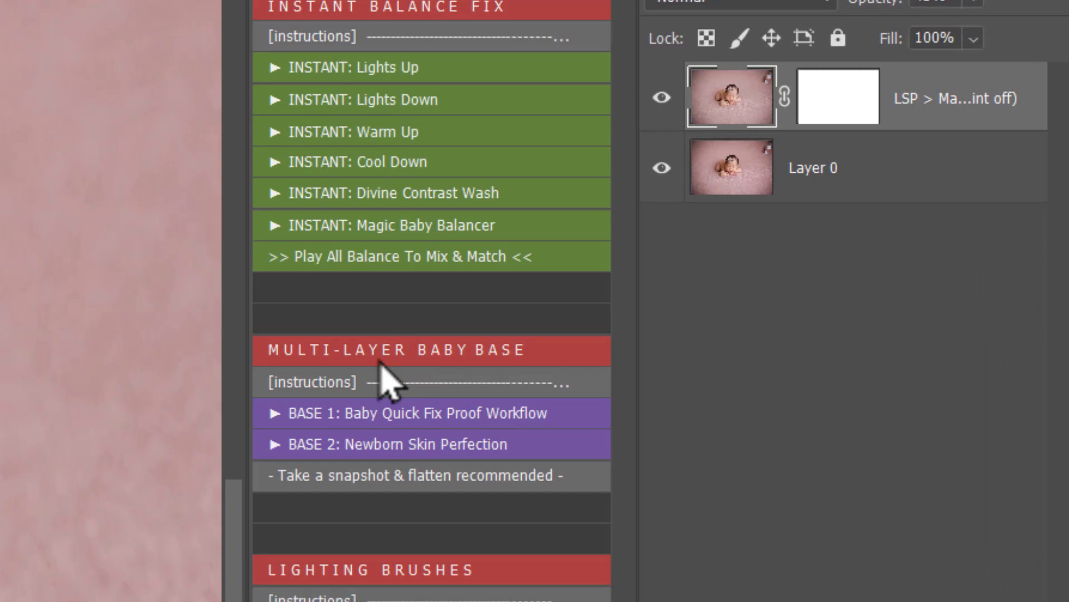
mouse_move(474, 426)
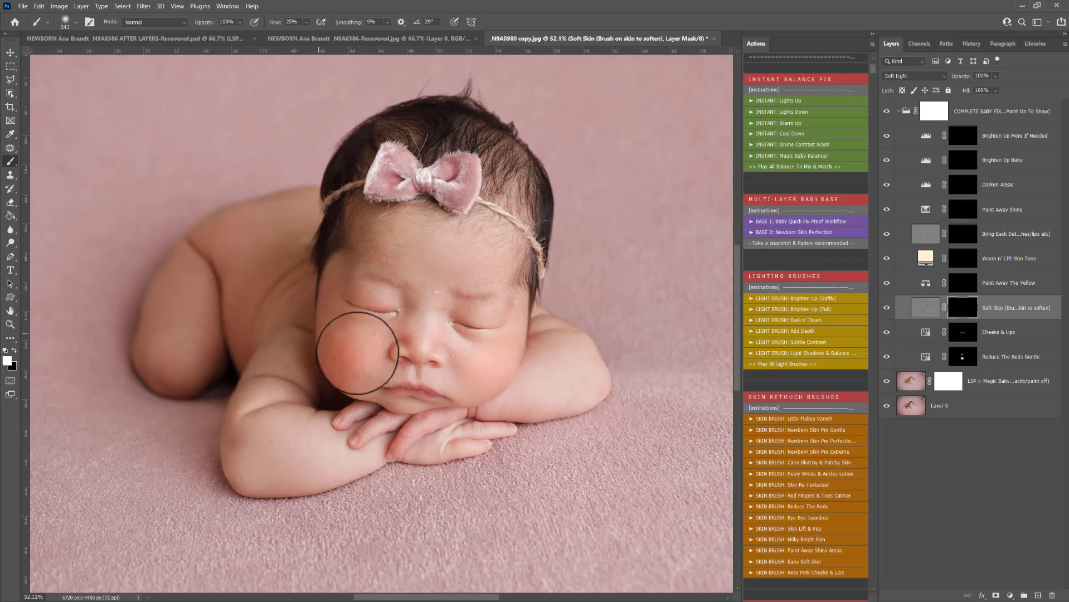
mouse_move(416, 320)
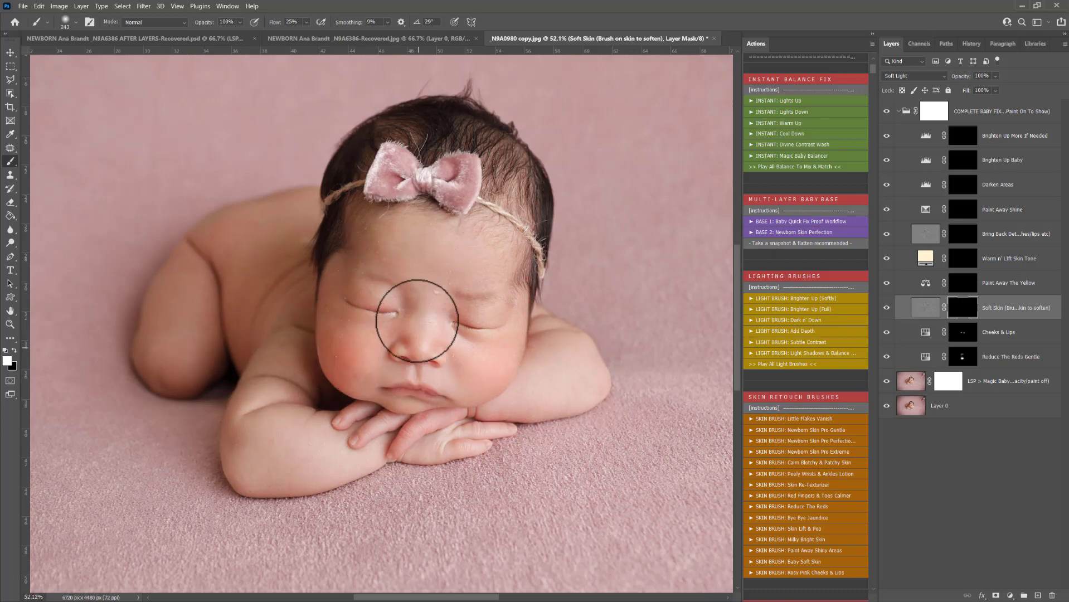
Paint soft skin into the Soft Skin mask around the baby's nose and eyes
left_click(1009, 282)
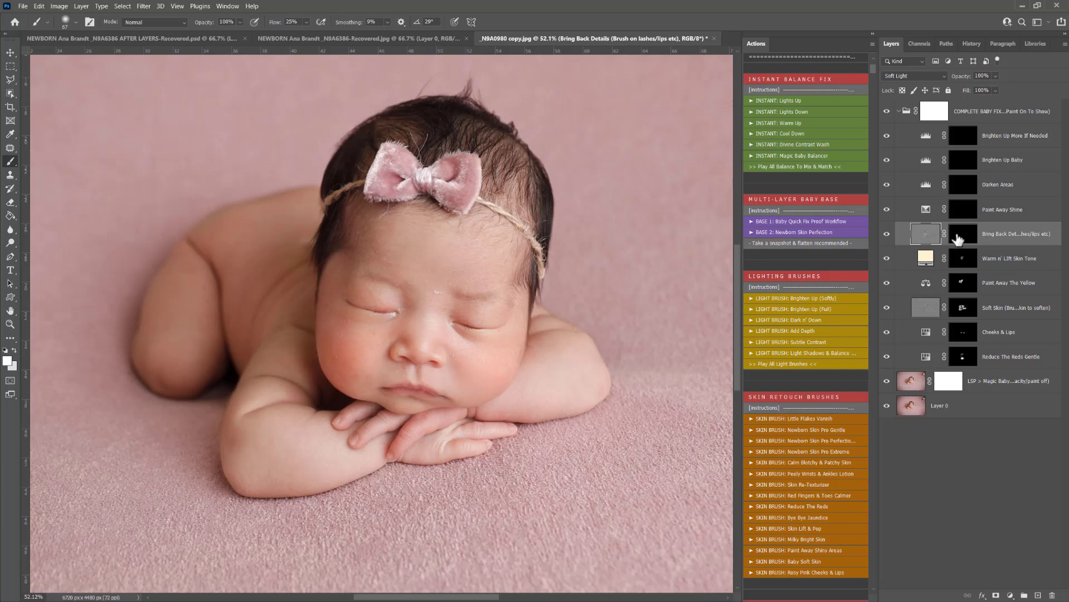
Paint back eyelash detail on Bring Back Details and reduce nose shine on Paint Away Shine
left_click(961, 234)
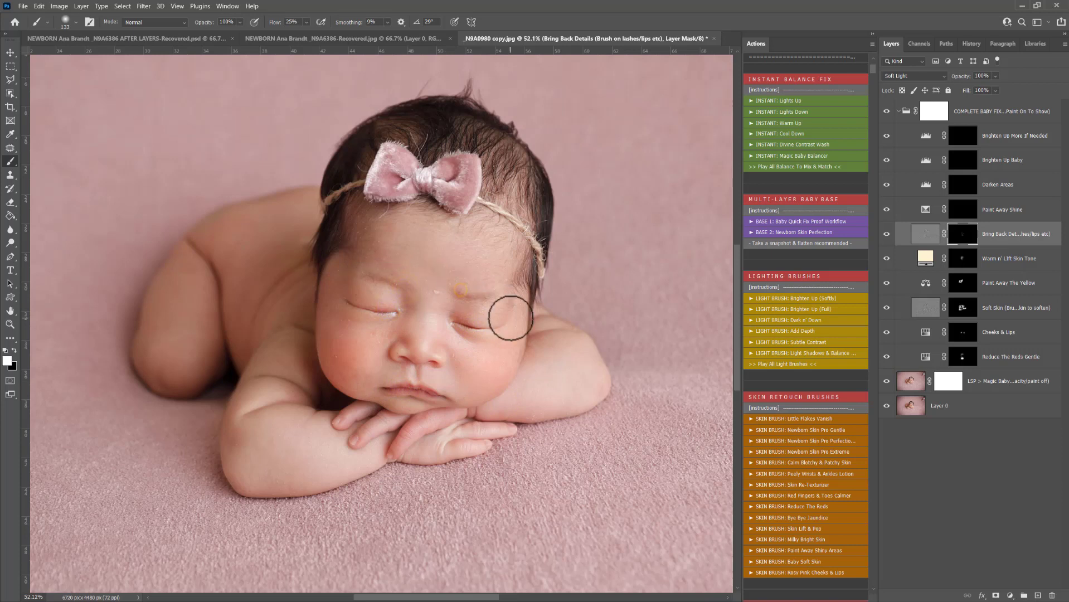
left_click(1003, 210)
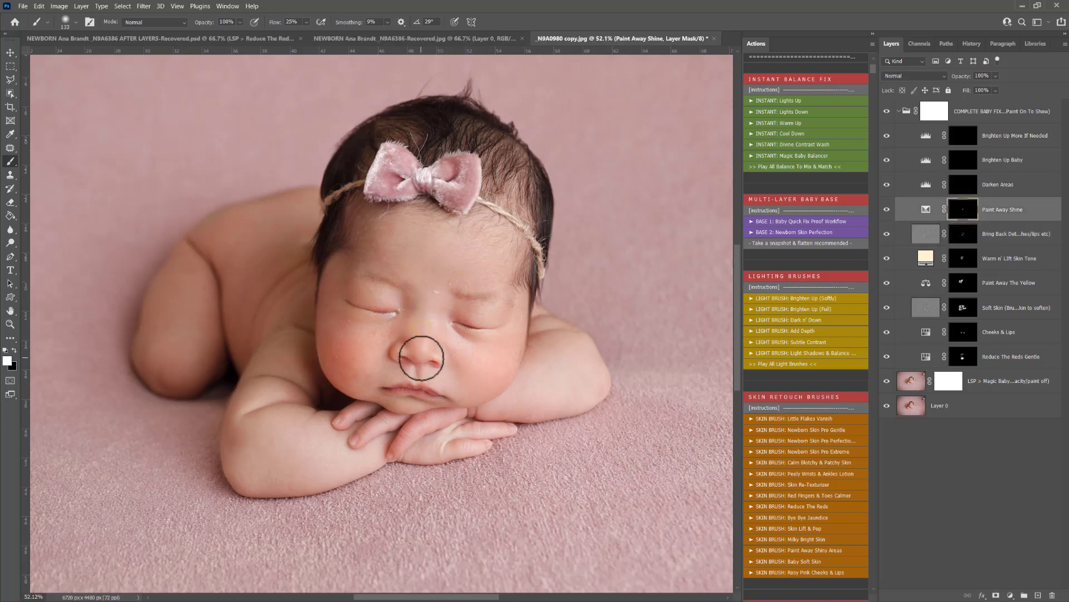
left_click(998, 184)
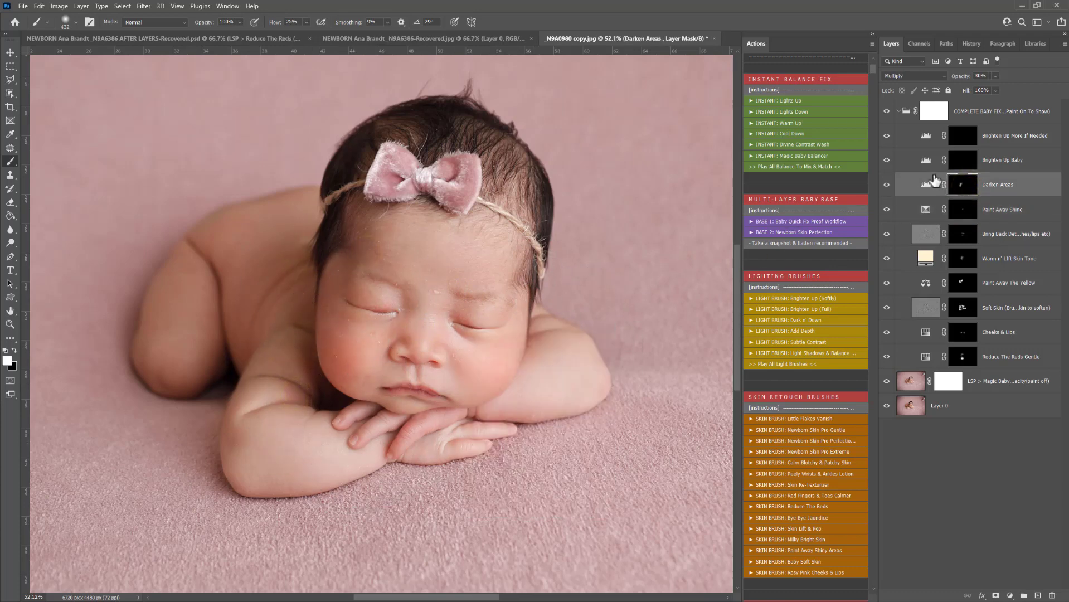
Brighten the baby's forehead and face on the Brighten Up layers, then collapse the Complete Baby Fix group
left_click(1002, 159)
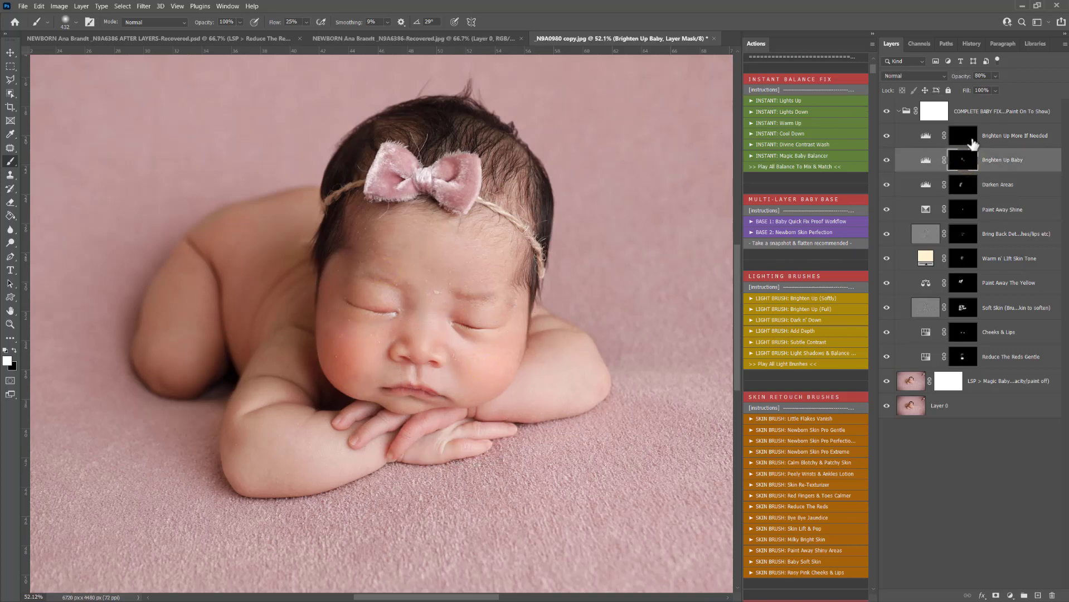
left_click(1002, 135)
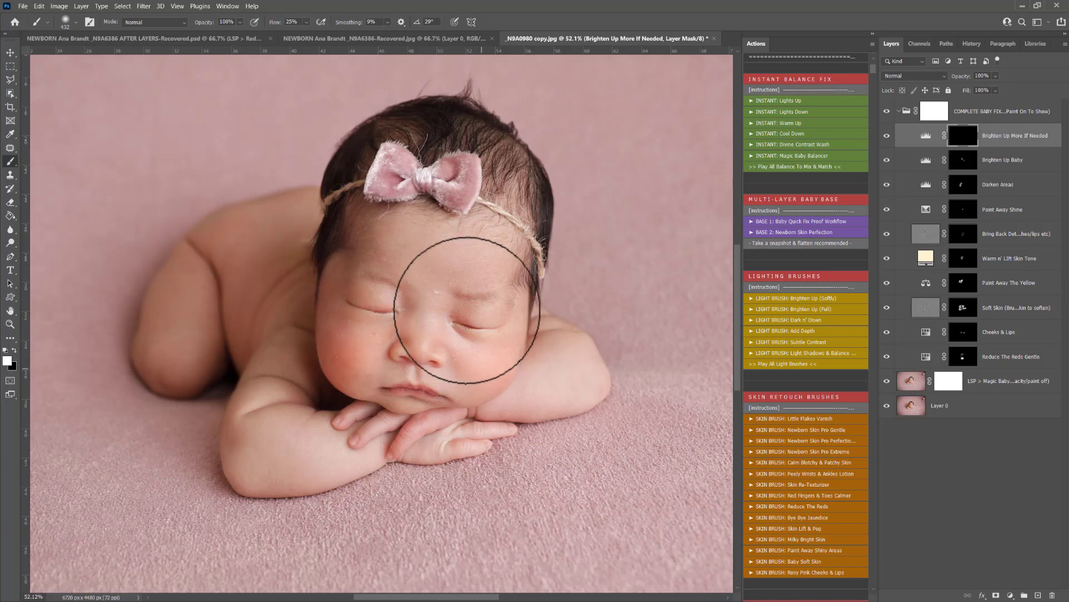
mouse_move(490, 259)
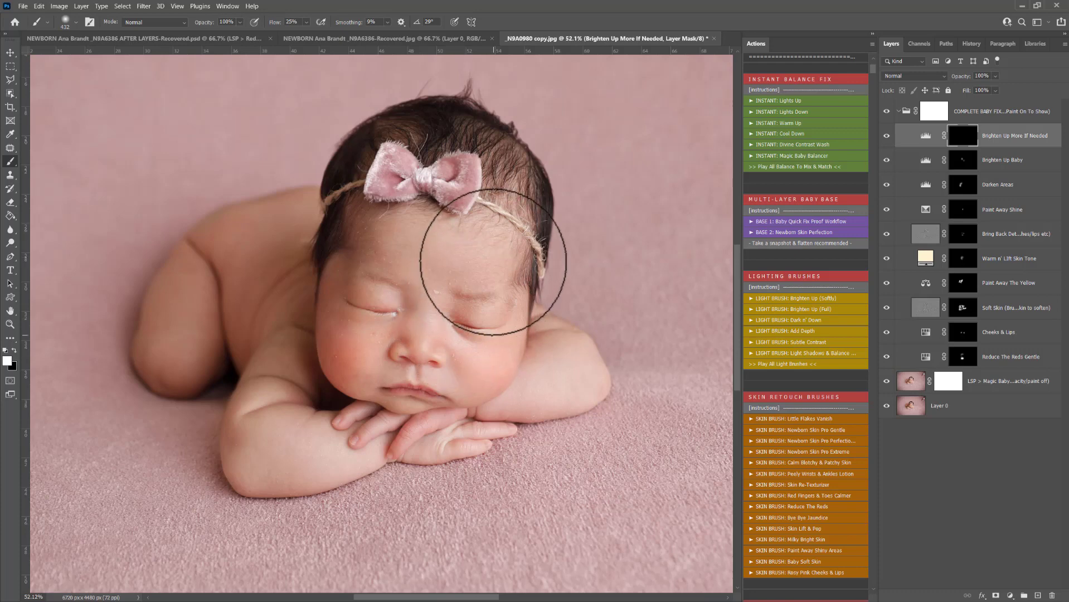
left_click(962, 357)
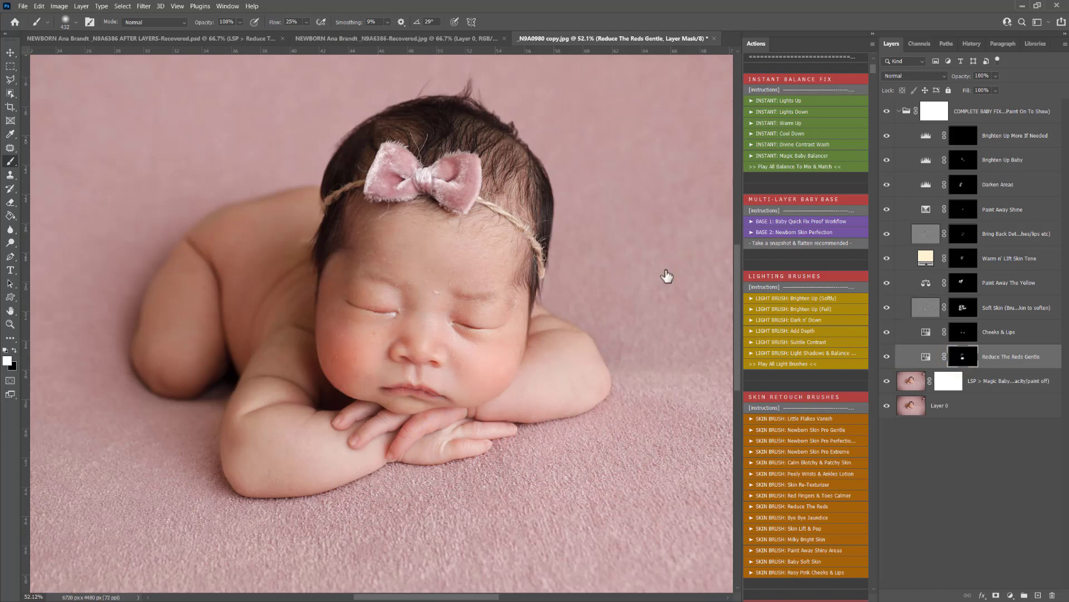
left_click(900, 110)
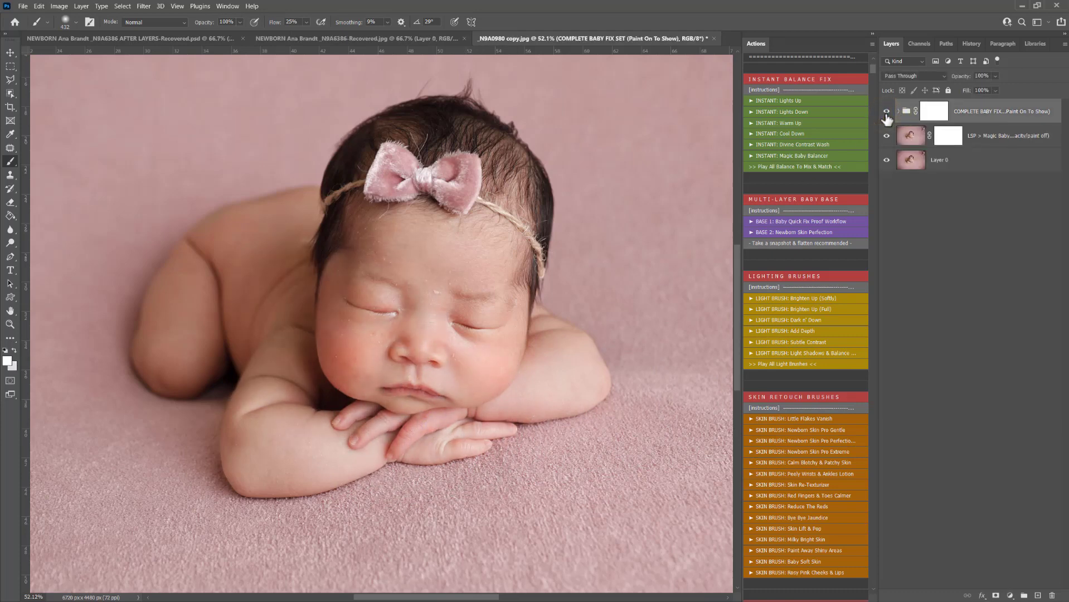
Compare the baby fix set against the original and paint the skin fix onto the baby's skin
left_click(887, 112)
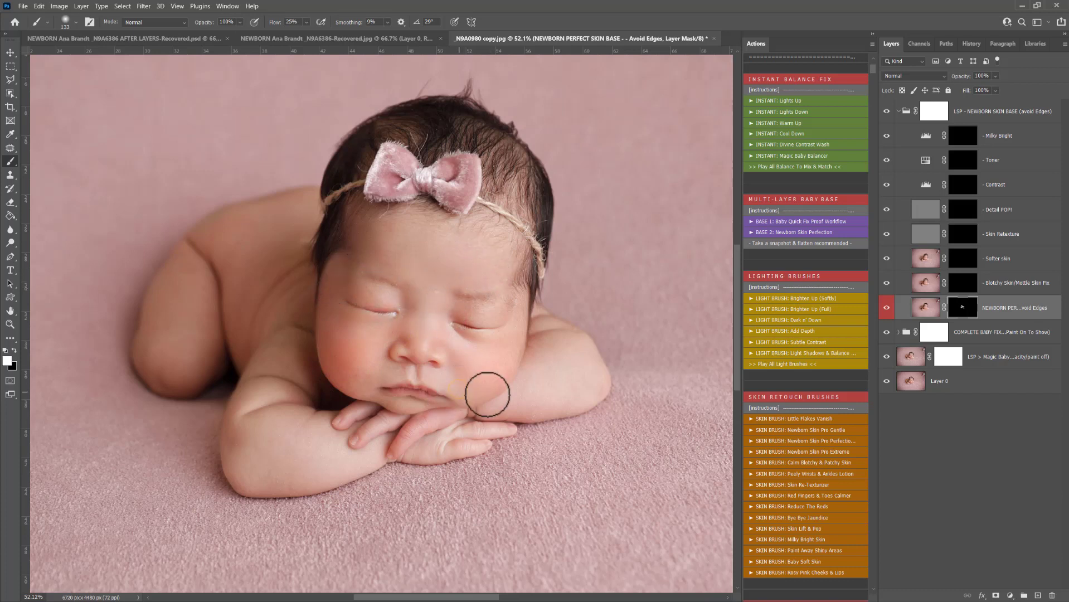
mouse_move(717, 336)
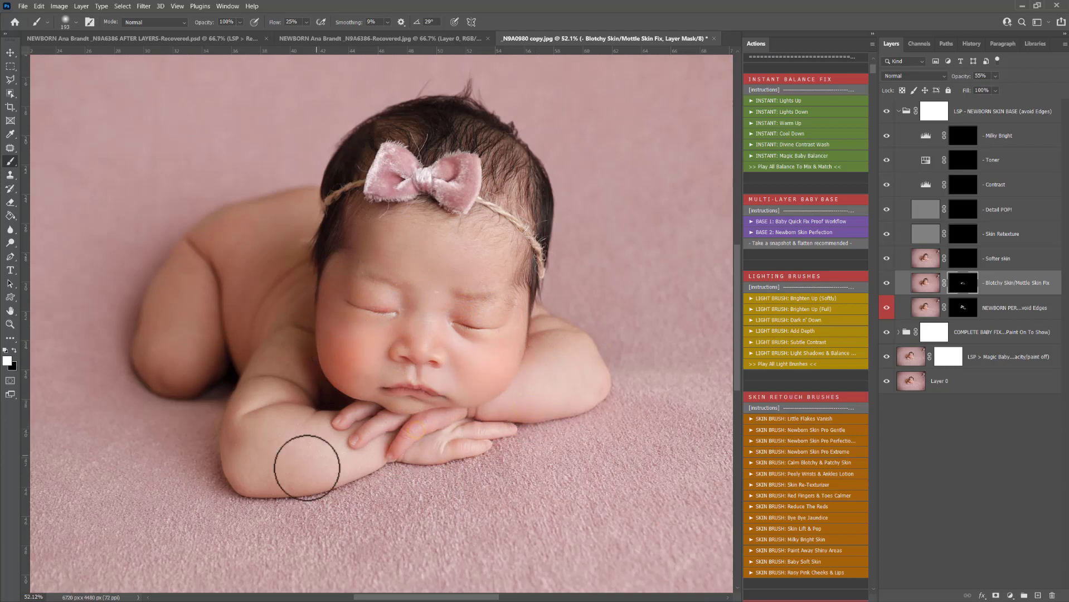
mouse_move(621, 370)
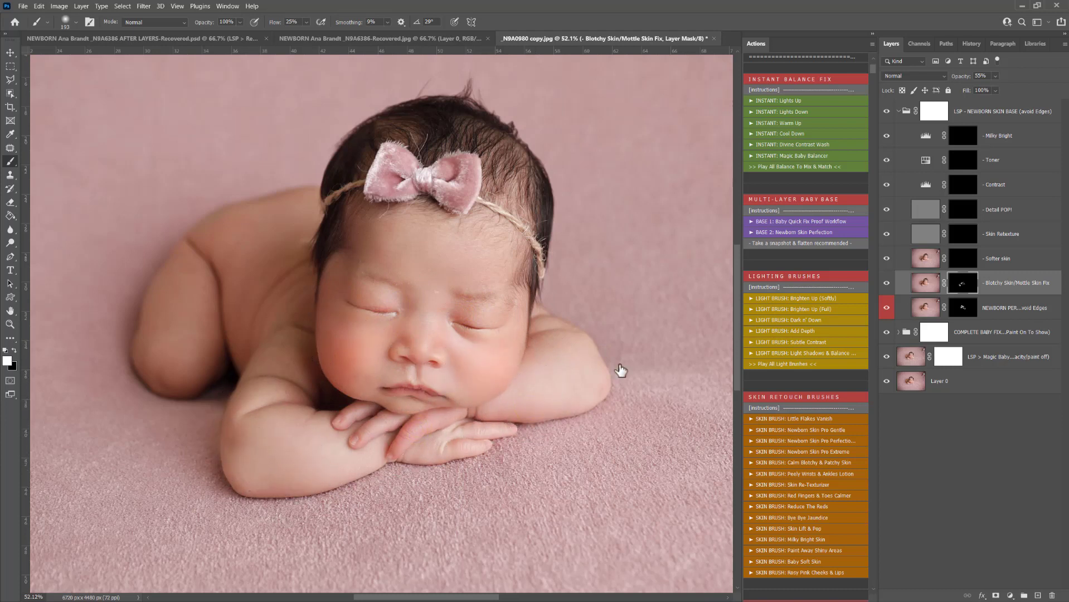
left_click(996, 259)
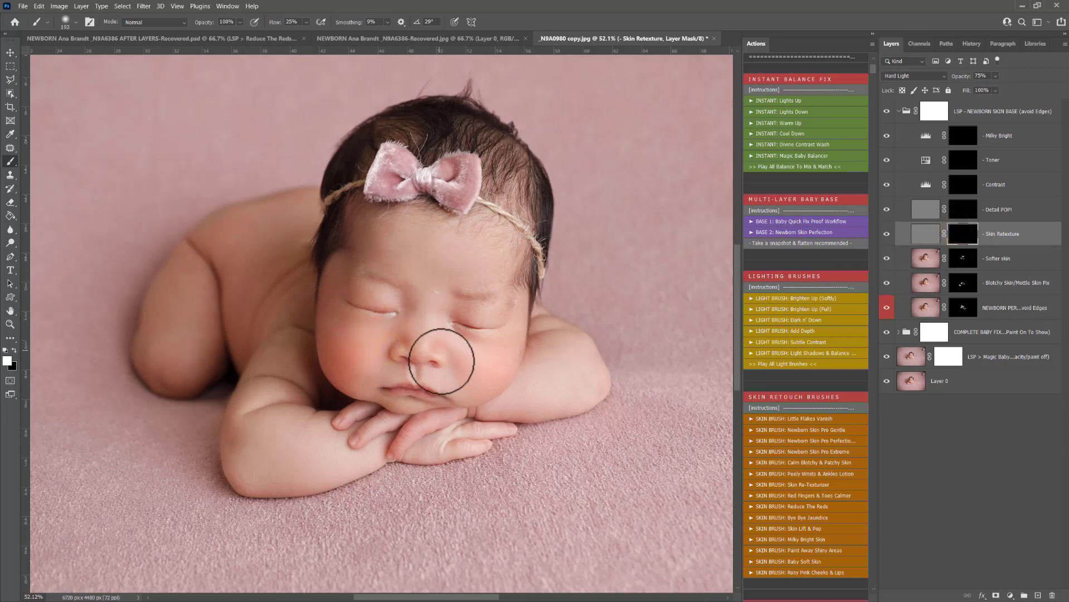
mouse_move(449, 327)
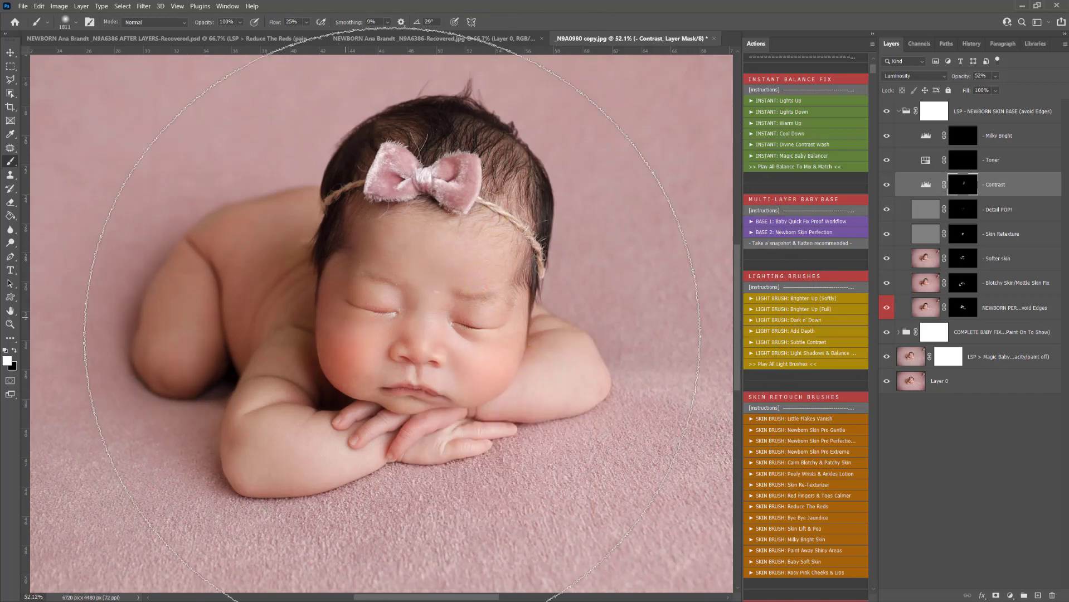
Paint contrast over the baby's centre and toning on the shoulder with a smaller brush, then collapse the Newborn Skin Base group
left_click(91, 22)
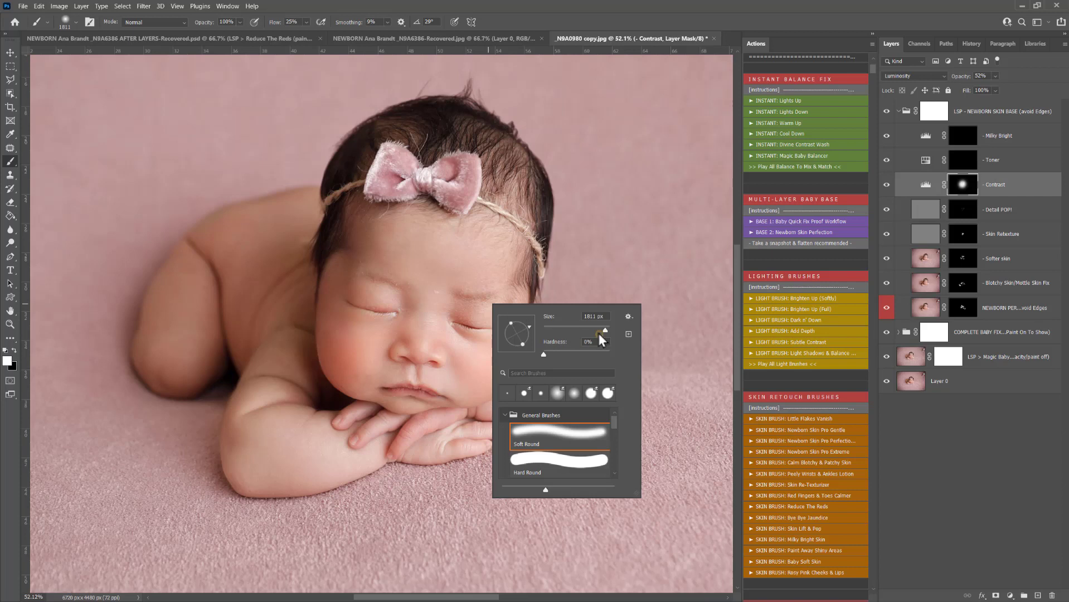
left_click(963, 159)
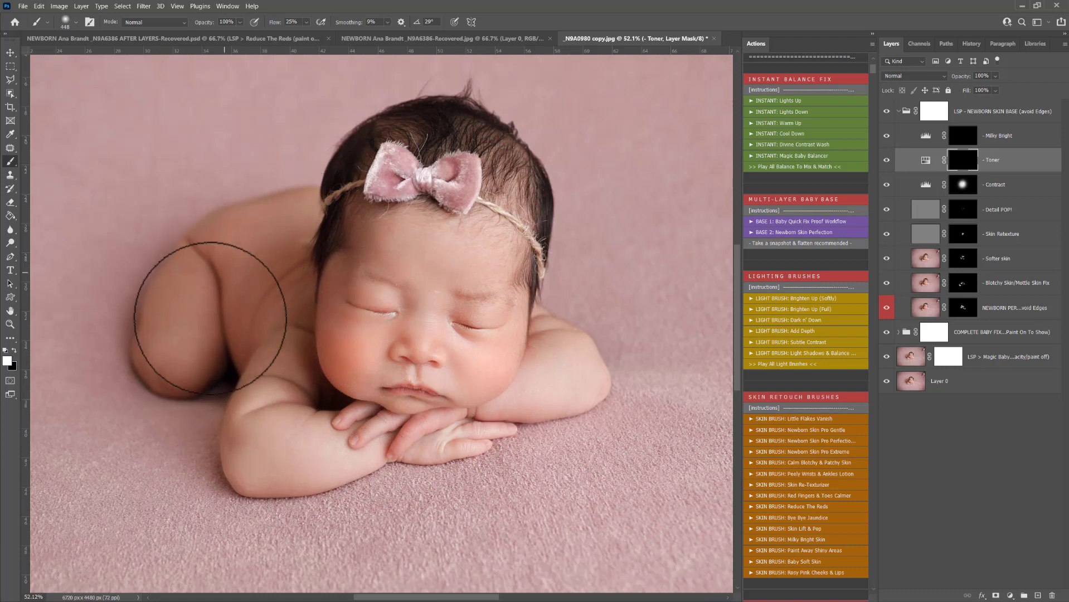
left_click(997, 135)
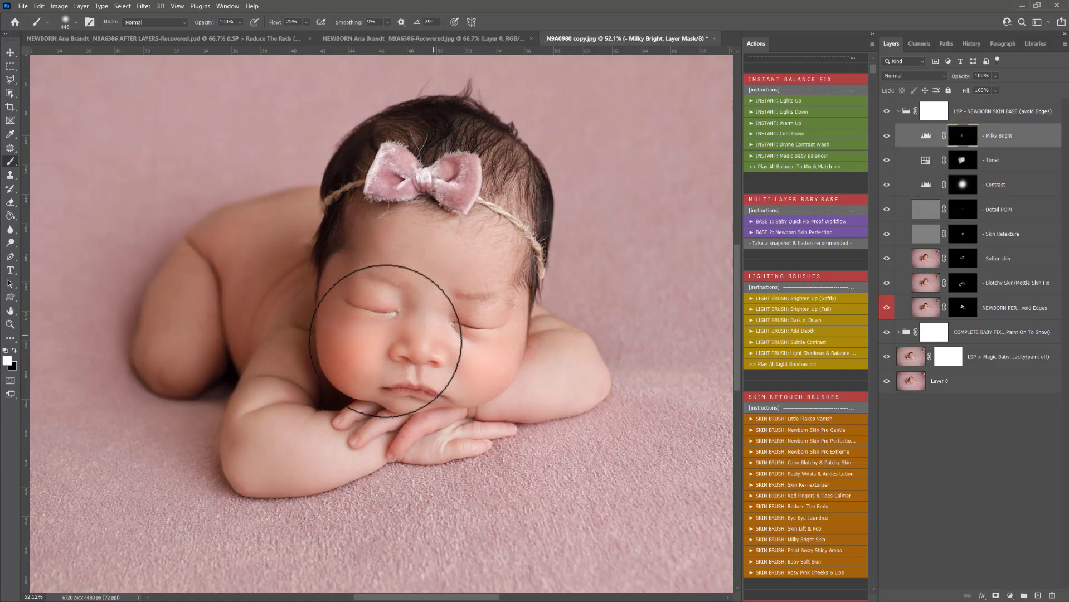
mouse_move(419, 157)
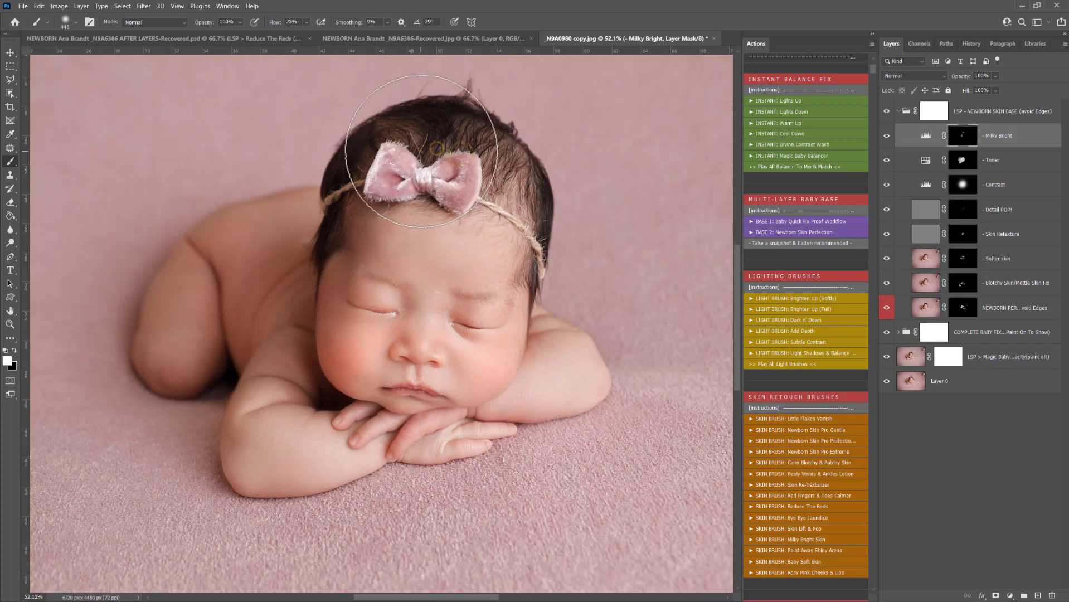
left_click(900, 110)
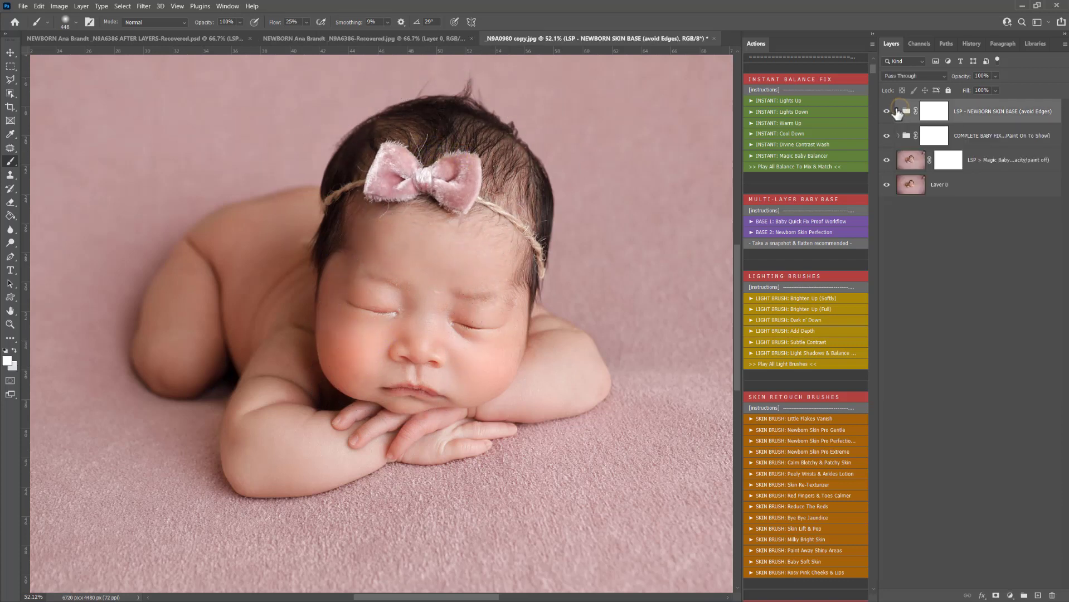
left_click(886, 111)
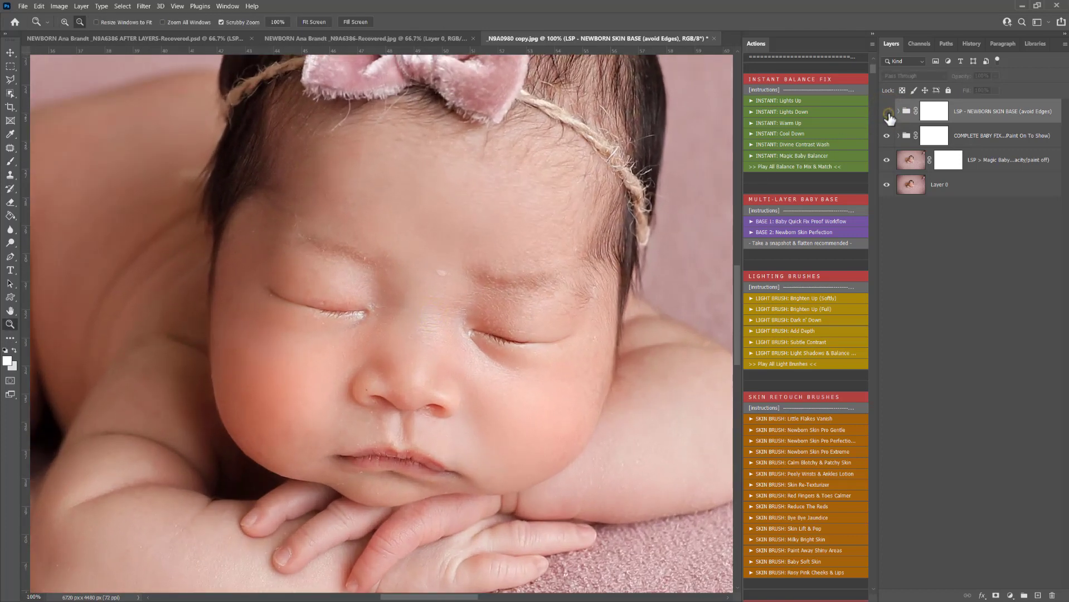
left_click(887, 112)
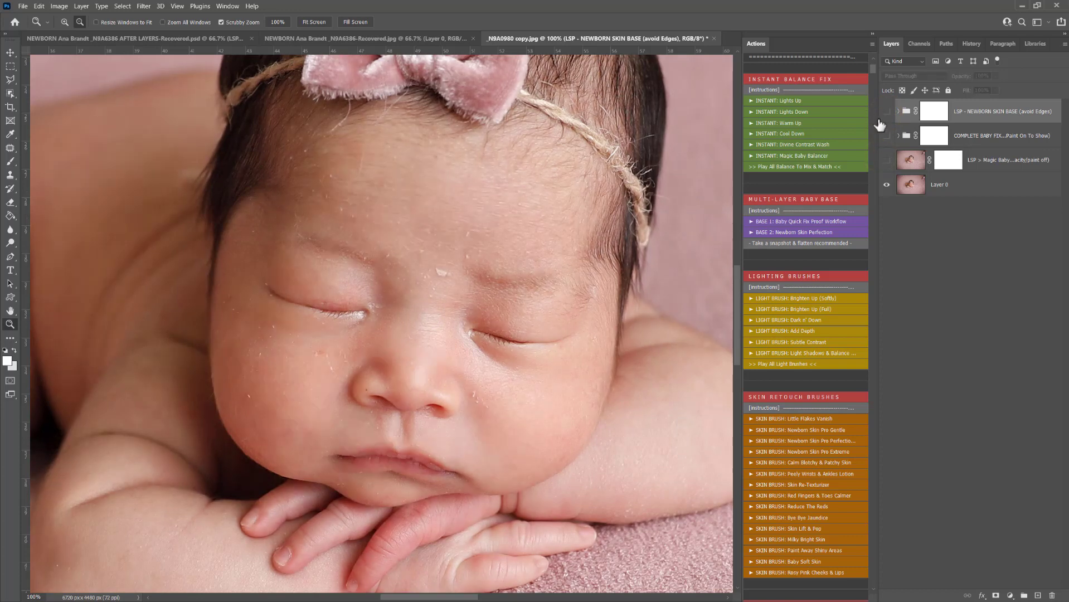
left_click(887, 112)
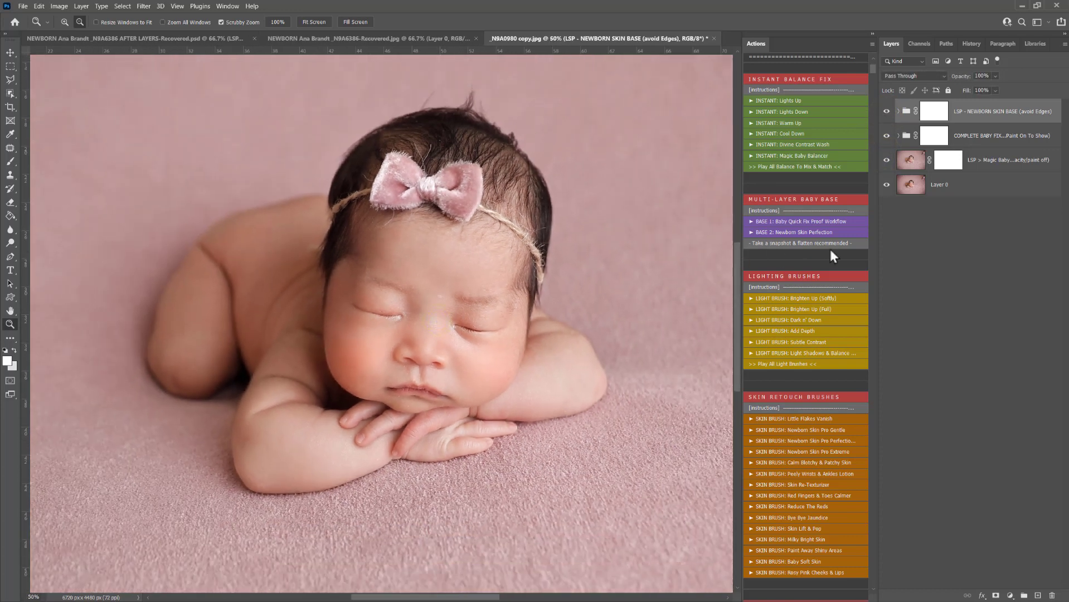
Use the History panel to jump to the original state and back to Snapshot 1, restoring the layered retouch
scroll("down", 3)
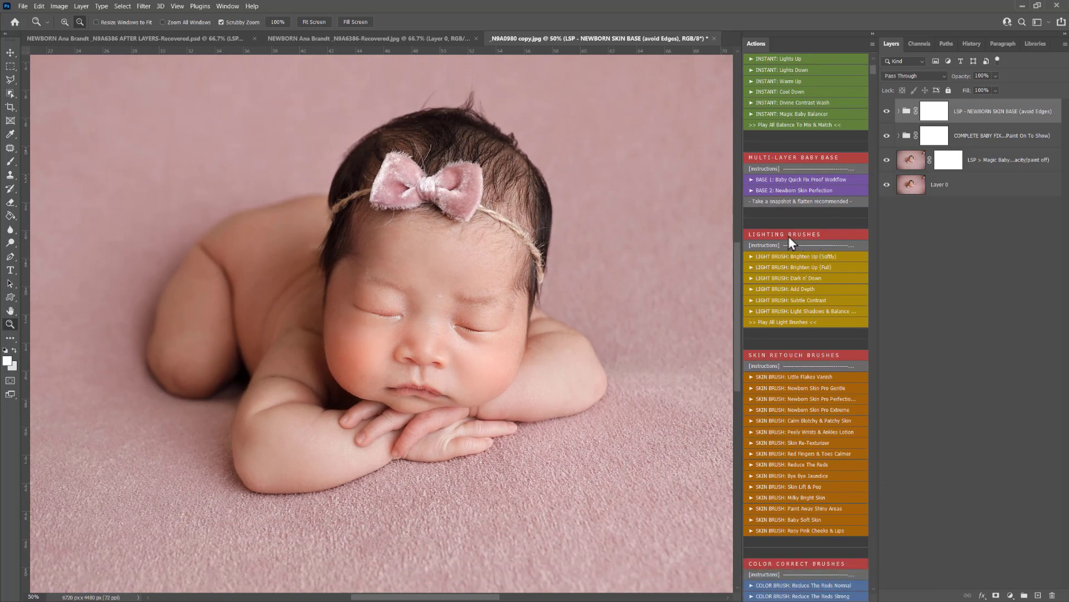
mouse_move(768, 210)
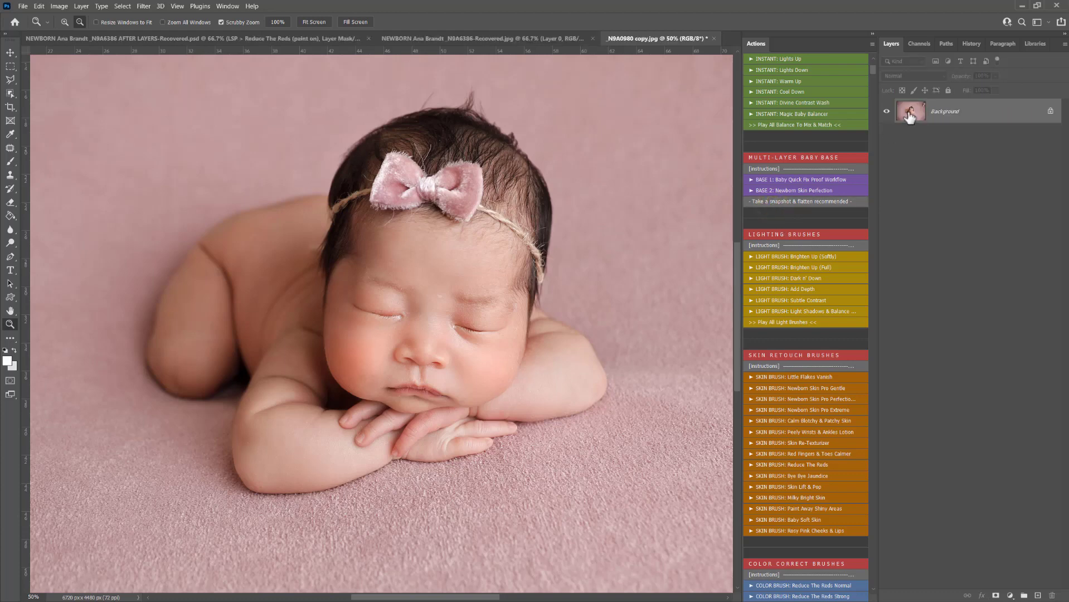
left_click(971, 43)
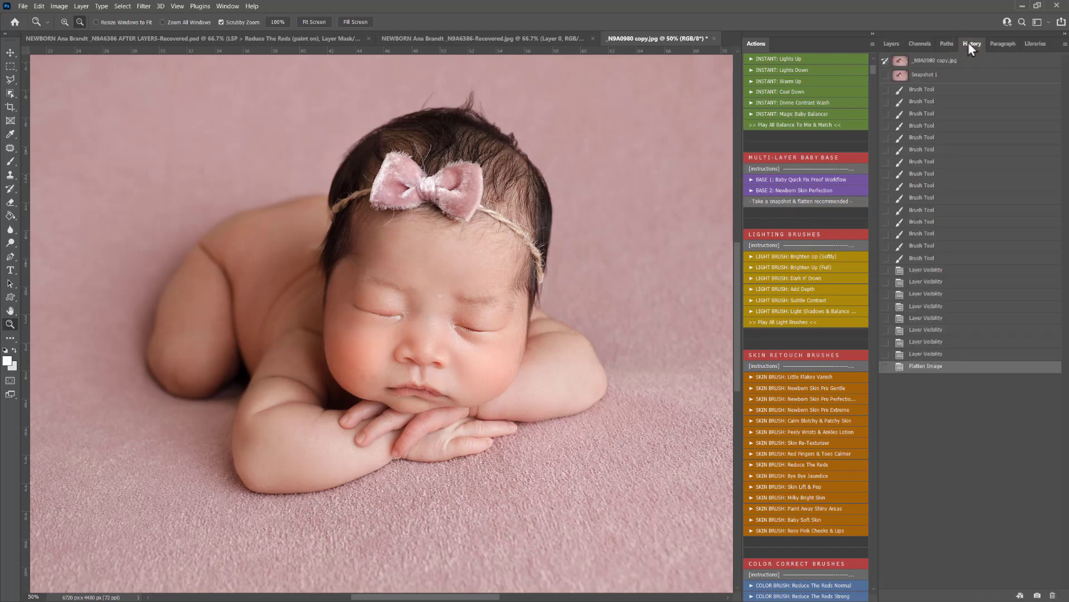
left_click(934, 60)
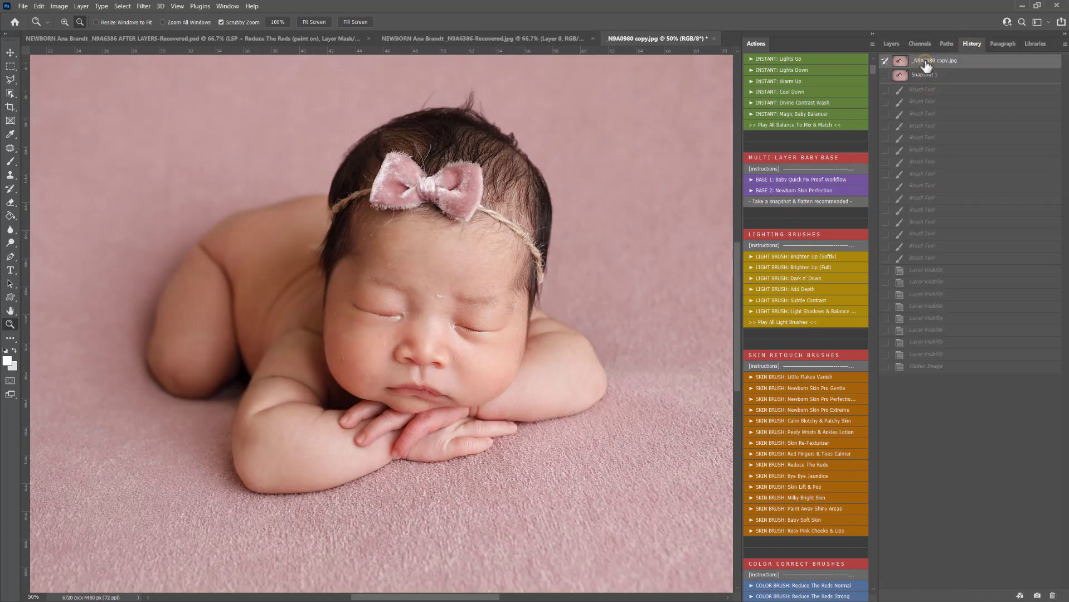
left_click(890, 44)
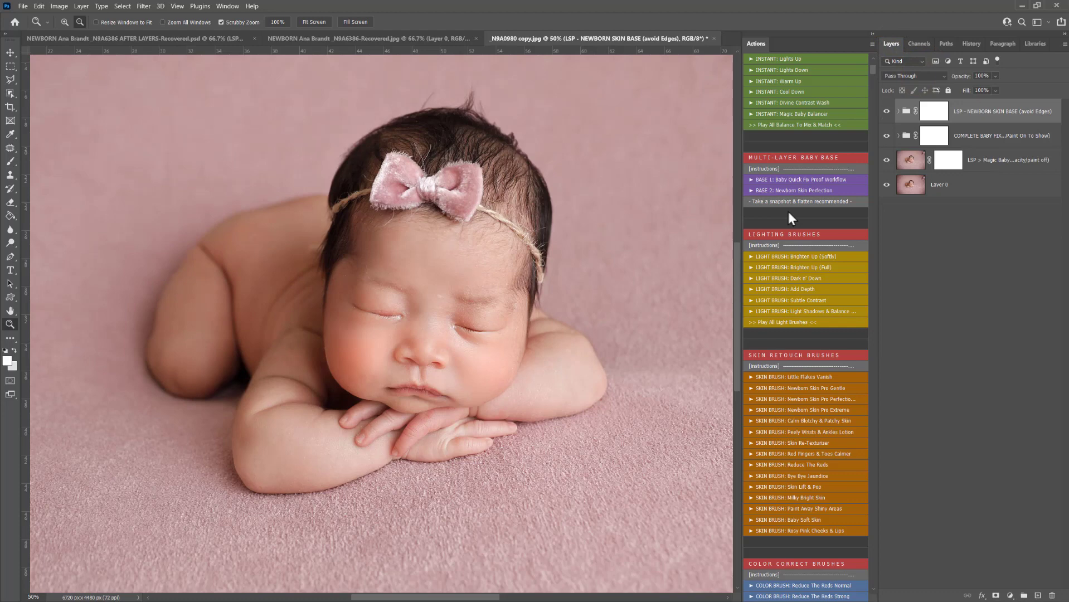
scroll("down", 3)
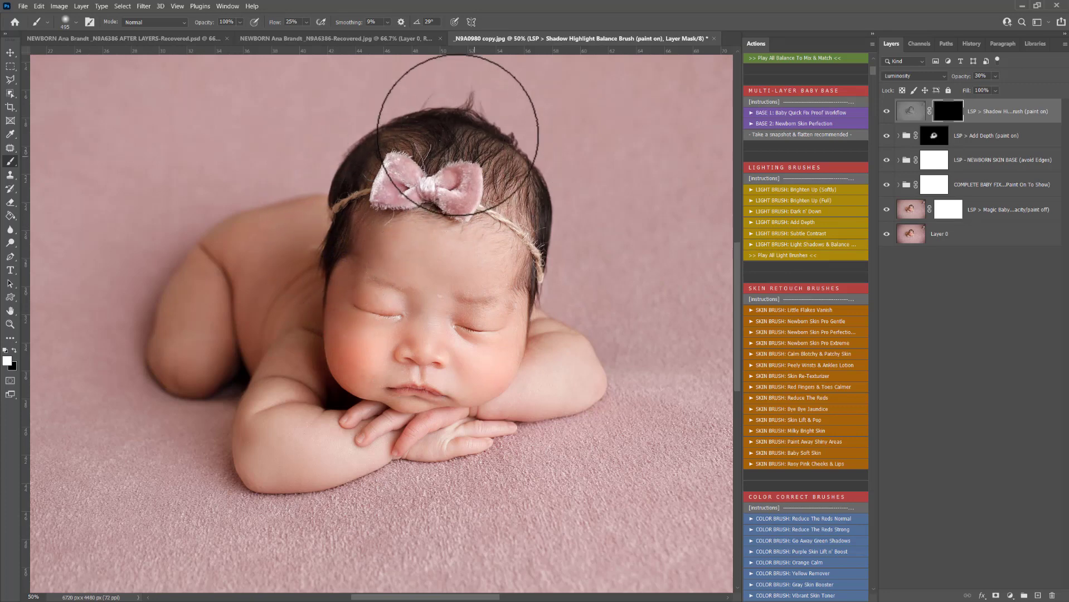
mouse_move(364, 228)
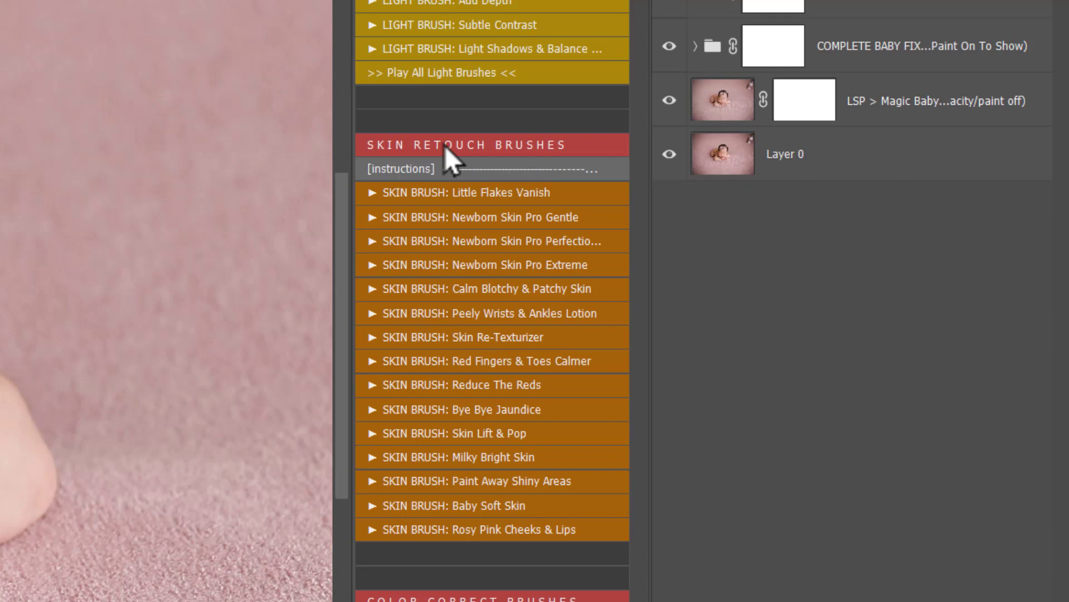
mouse_move(487, 264)
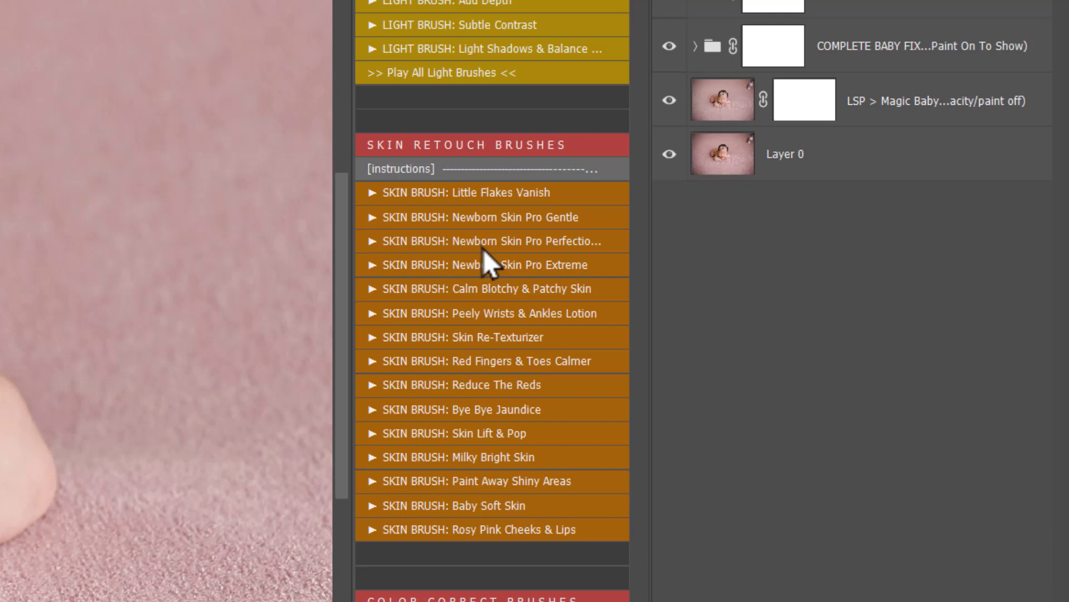
mouse_move(531, 279)
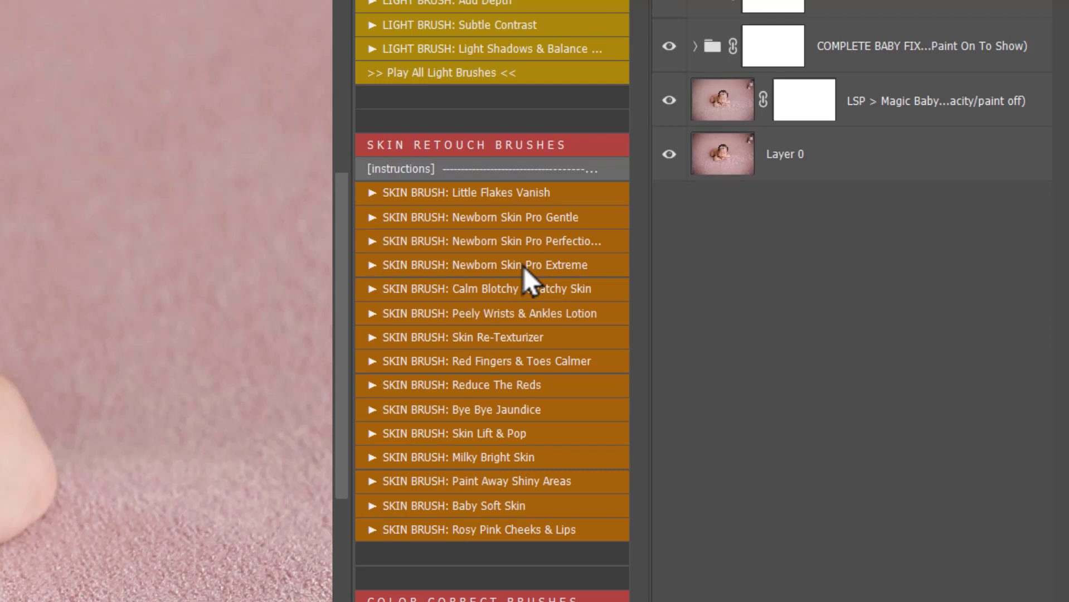
mouse_move(529, 283)
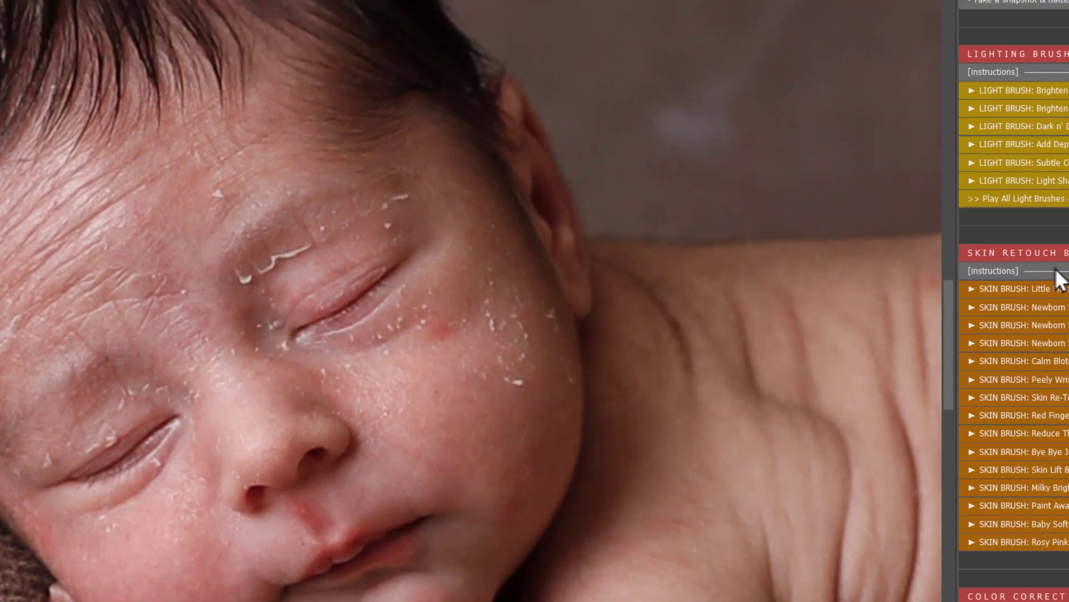
Scroll the Actions panel to reach Magic Baby Balance and the Newborn Skin Pro Extreme brush
scroll("up", 3)
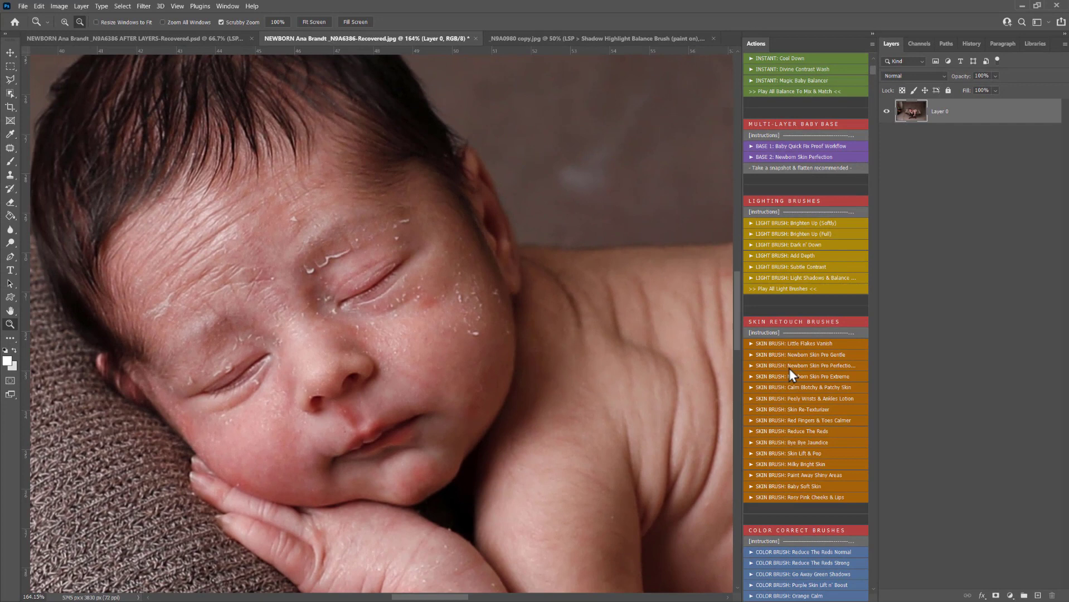
scroll("up", 3)
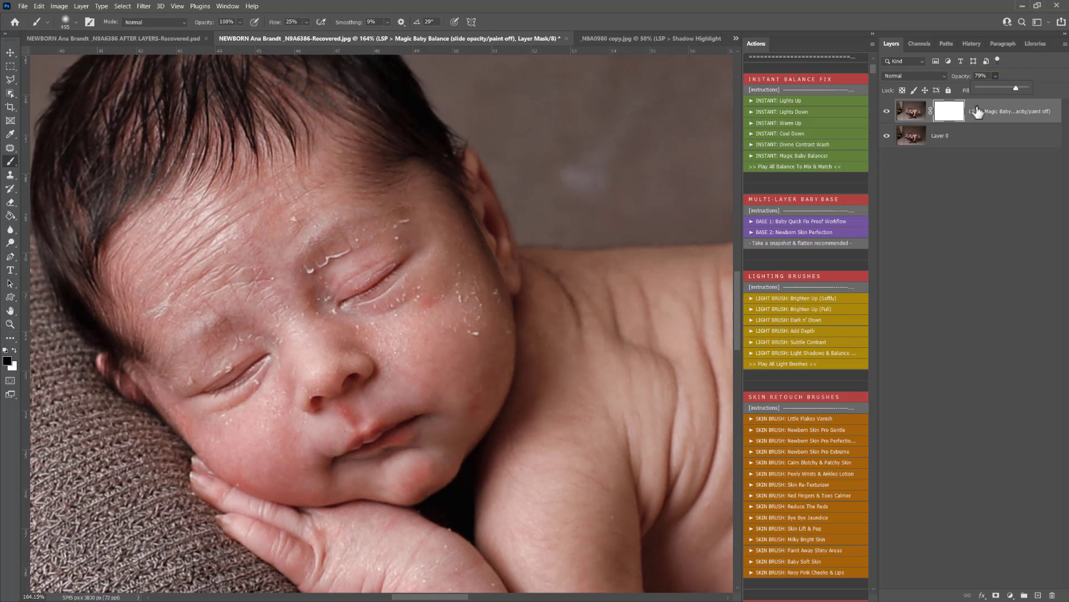
scroll("down", 3)
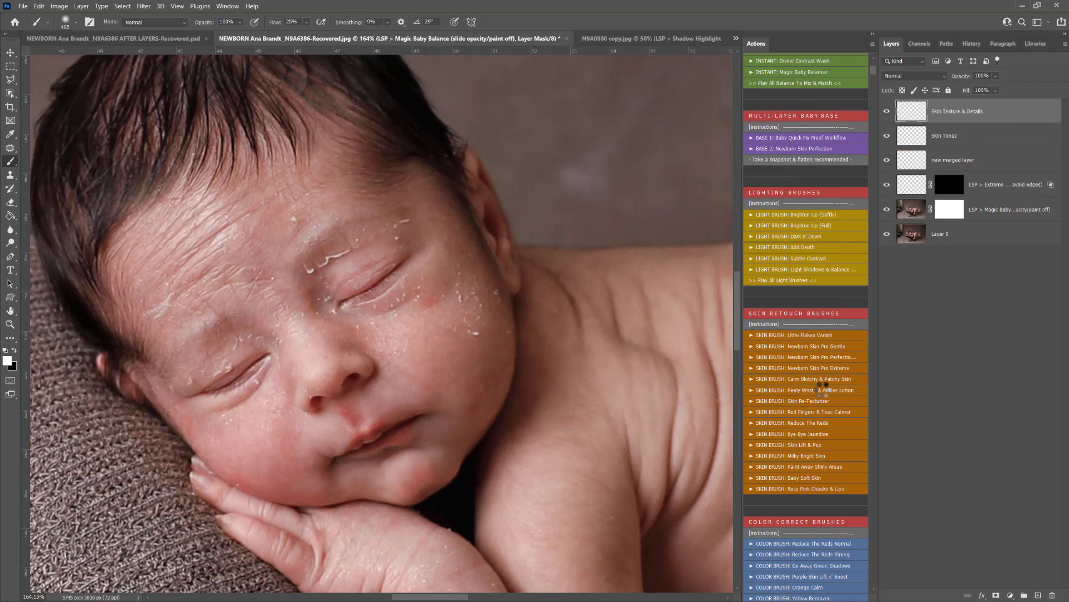
Select the Extreme Skin Fix mask and reduce the brush size for painting the cheek
left_click(914, 76)
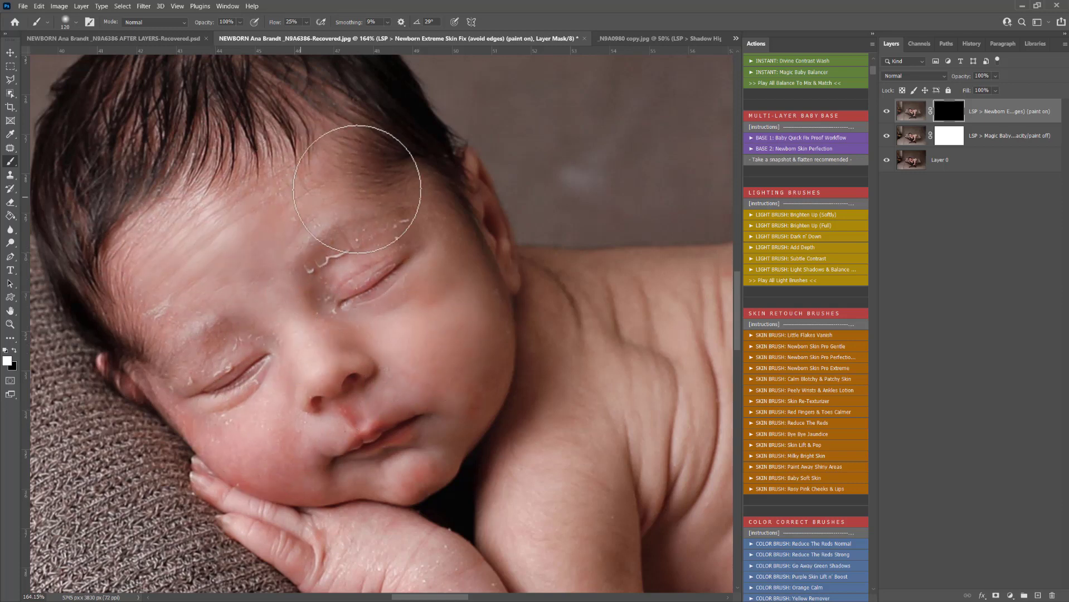
right_click(334, 191)
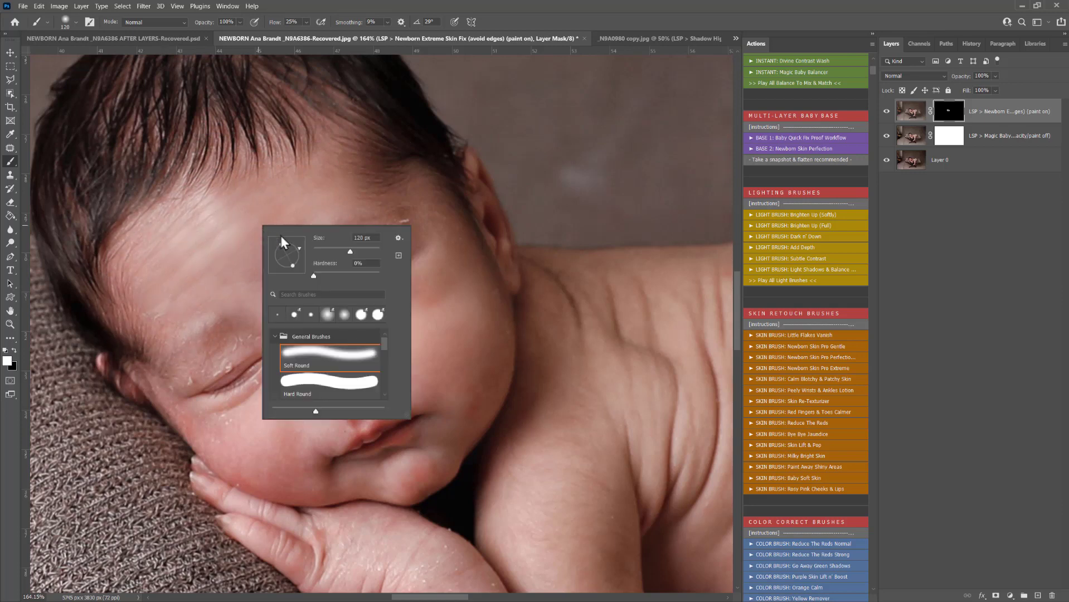
left_click(315, 283)
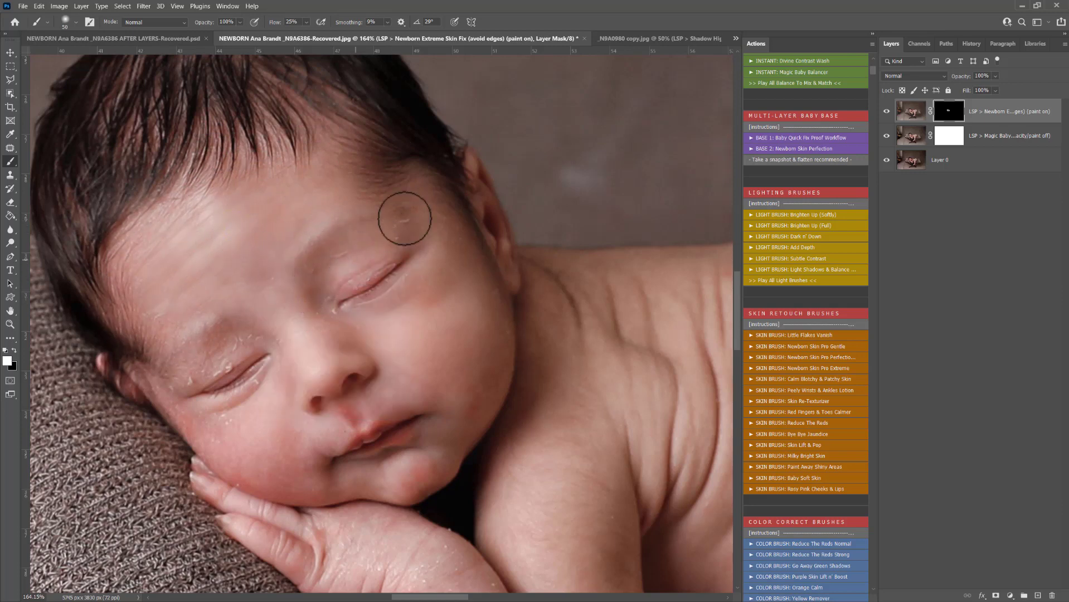
mouse_move(318, 274)
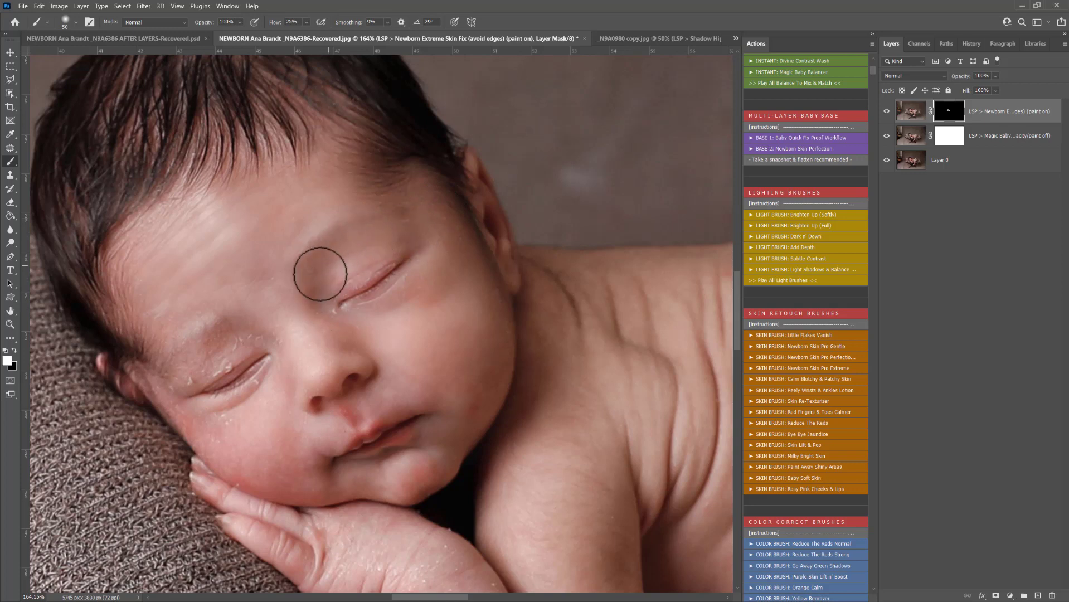
mouse_move(421, 223)
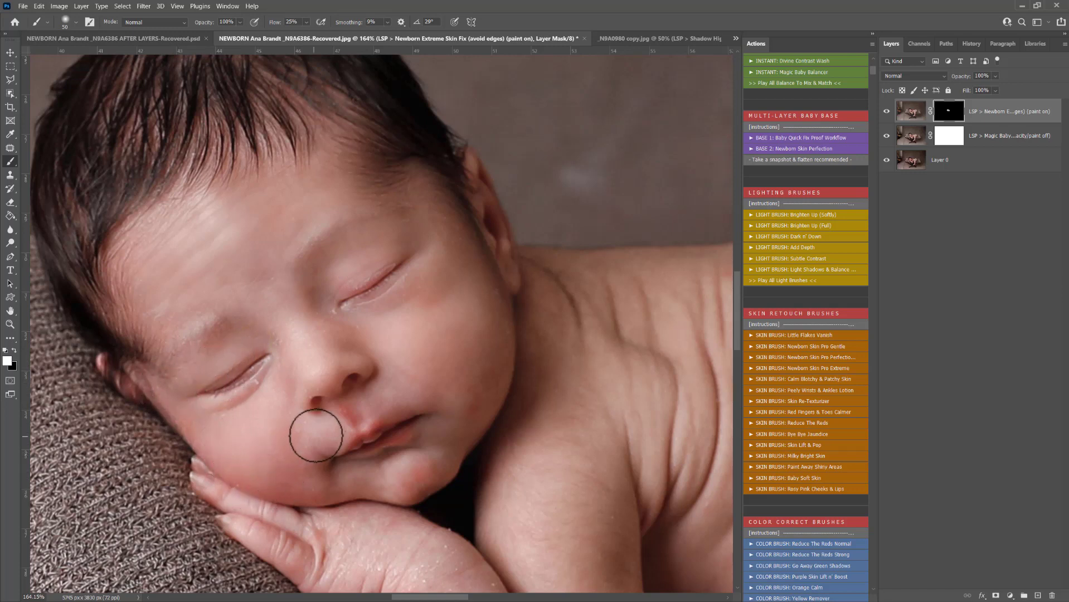
mouse_move(447, 329)
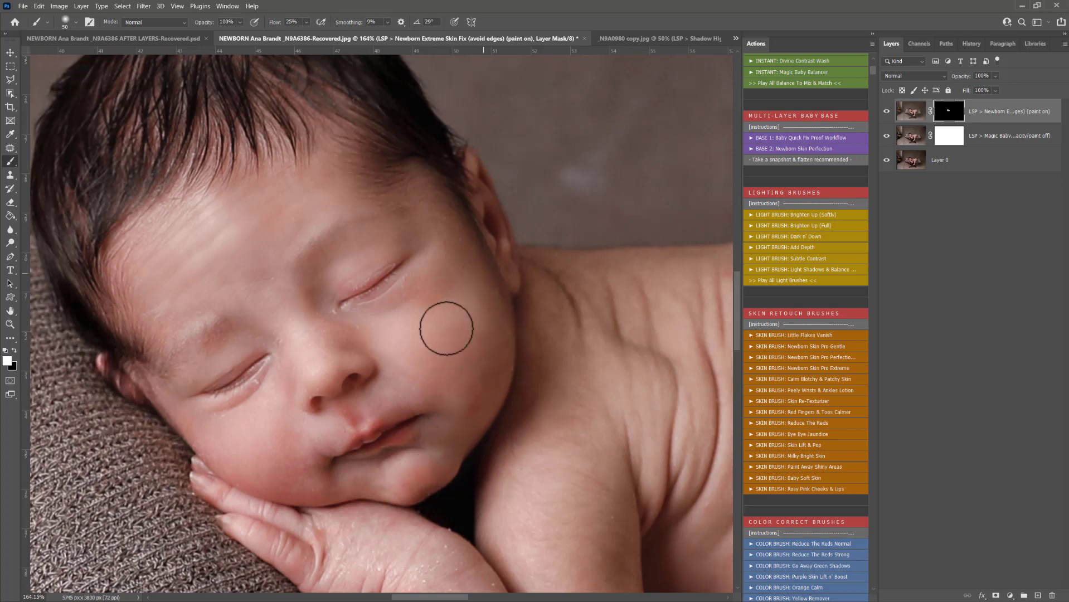
mouse_move(439, 256)
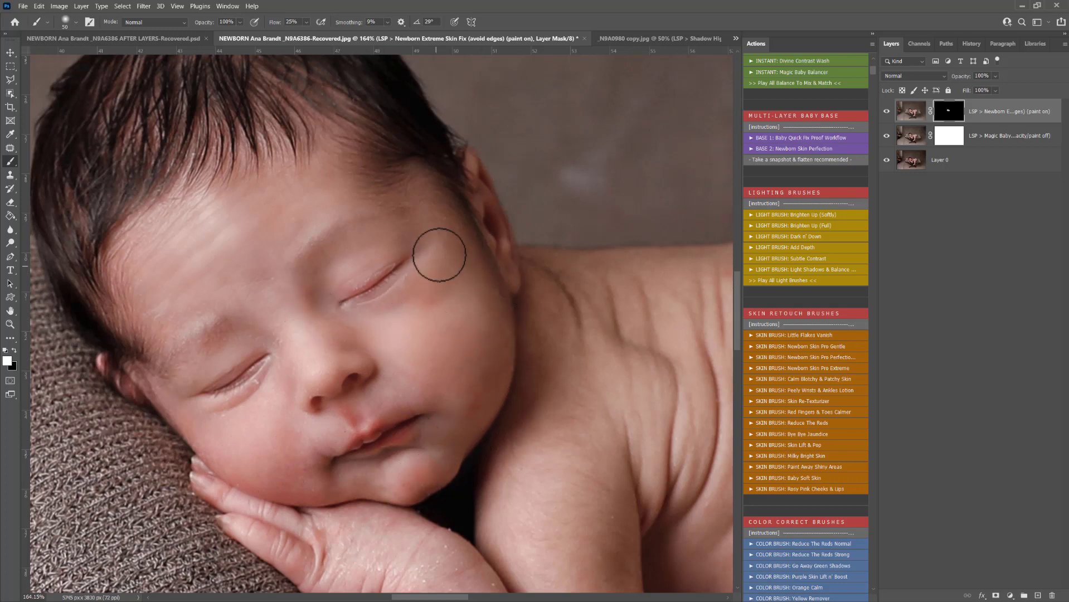
mouse_move(285, 377)
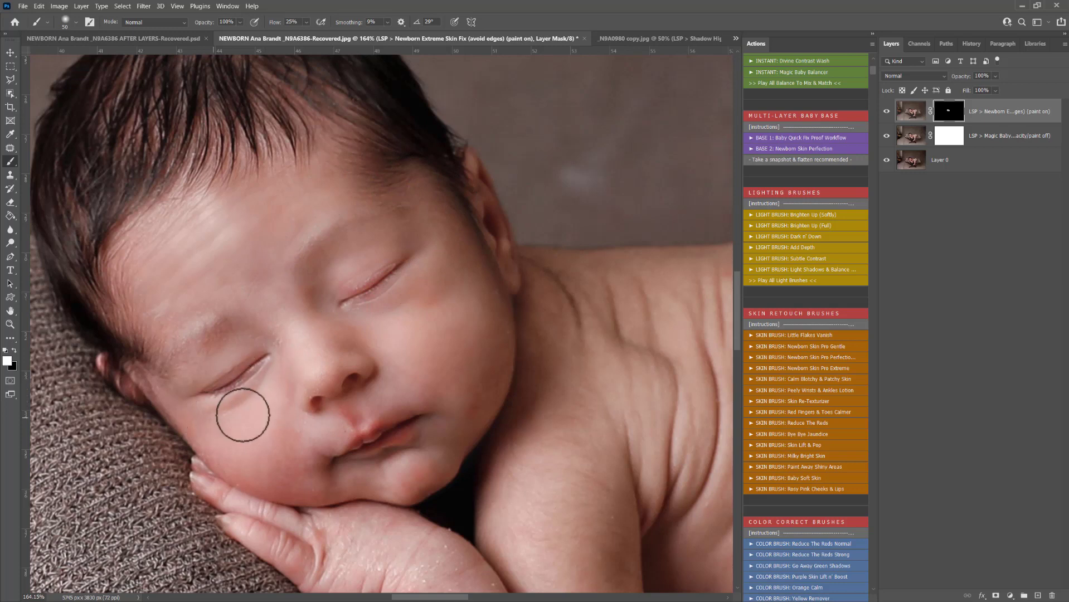
mouse_move(276, 289)
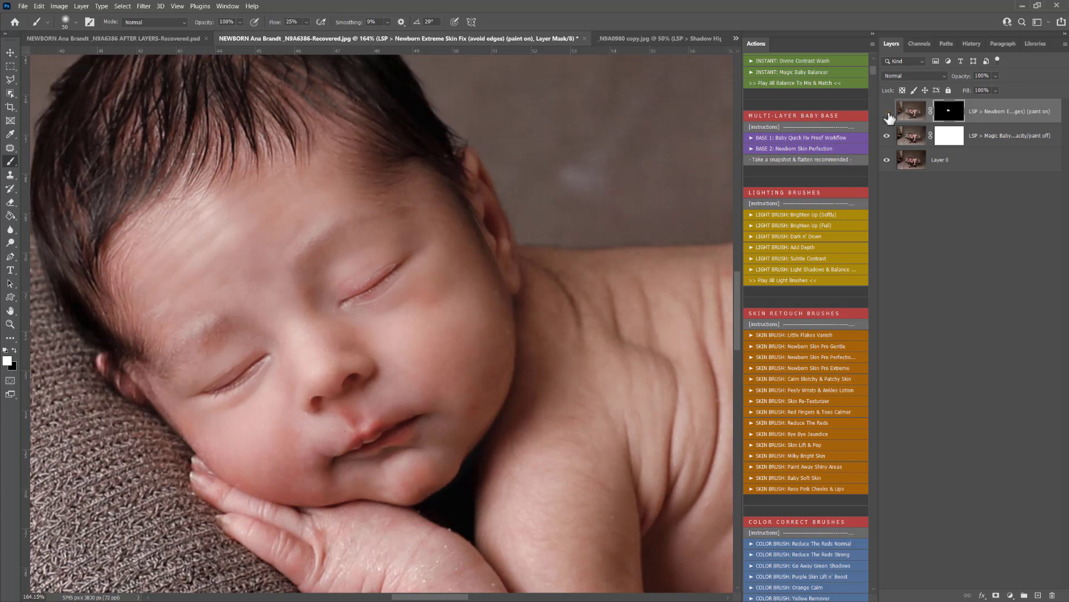
Toggle the Extreme Skin Fix layer's visibility to compare before and after
left_click(888, 111)
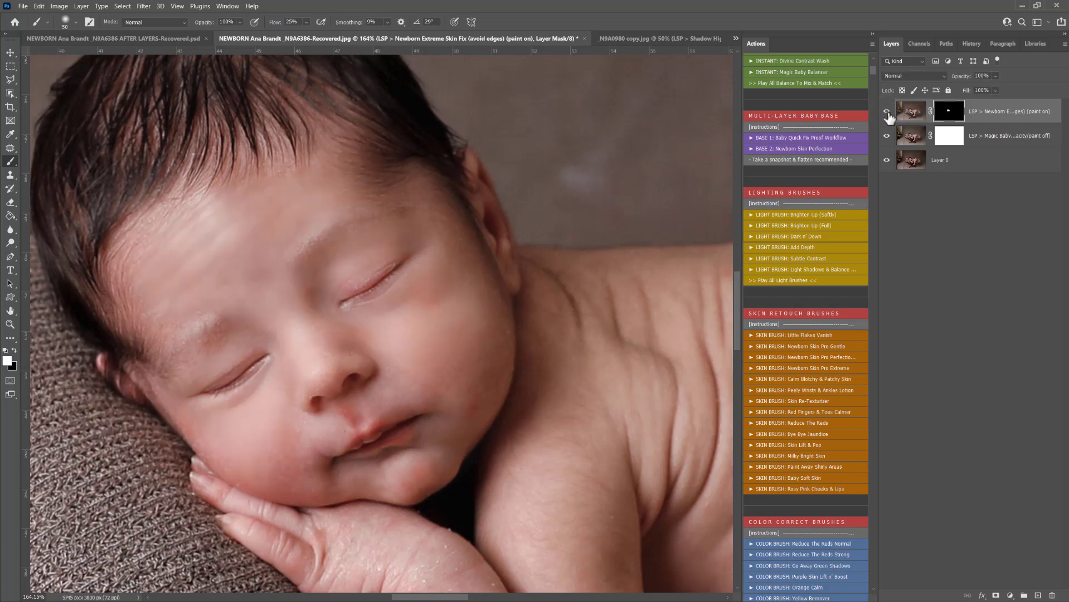
left_click(887, 111)
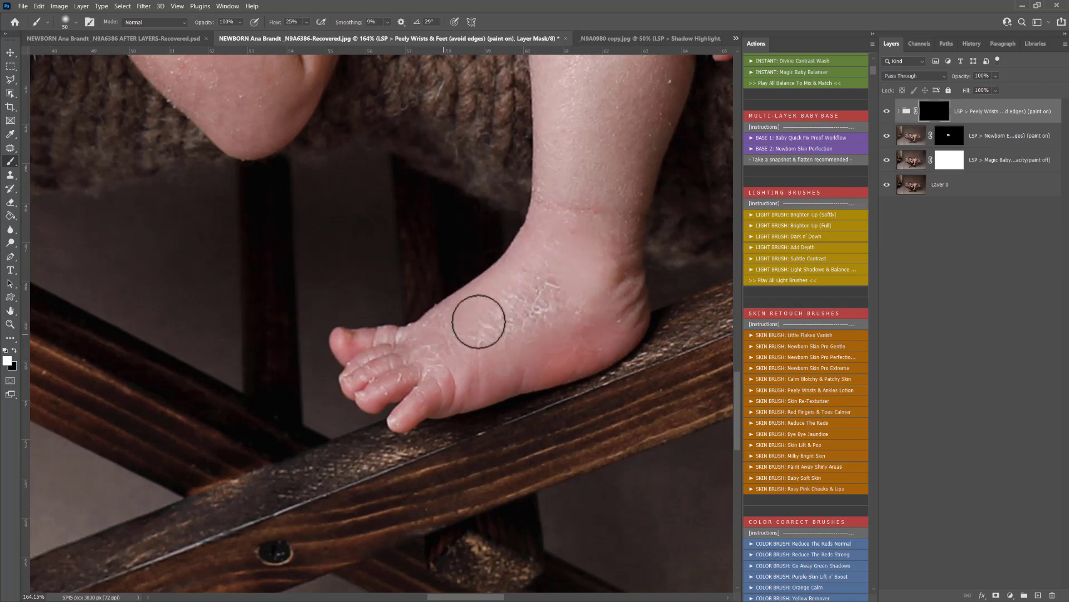
mouse_move(542, 335)
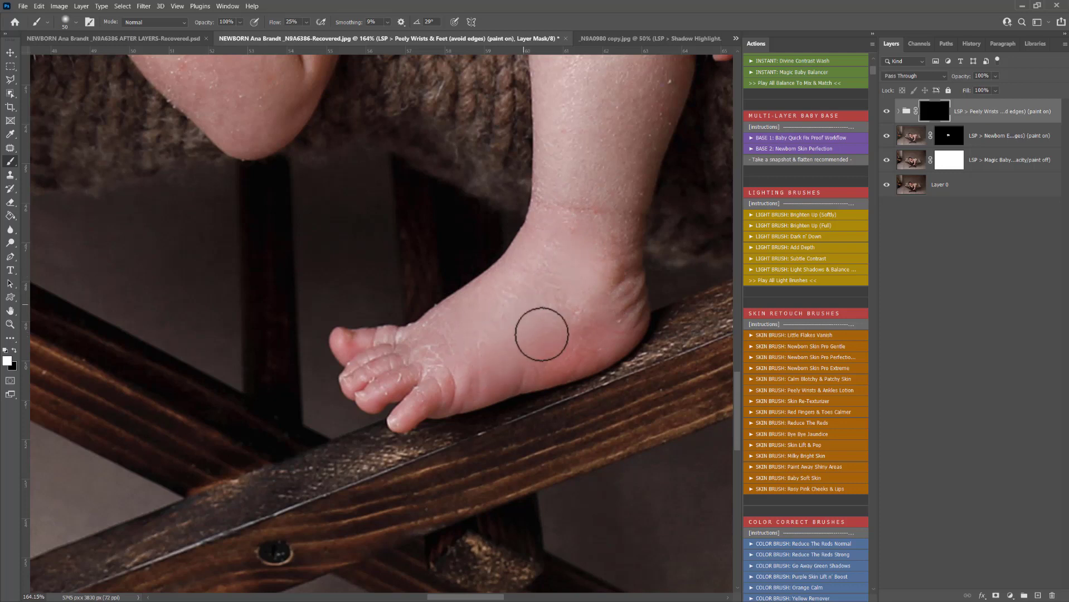
mouse_move(436, 371)
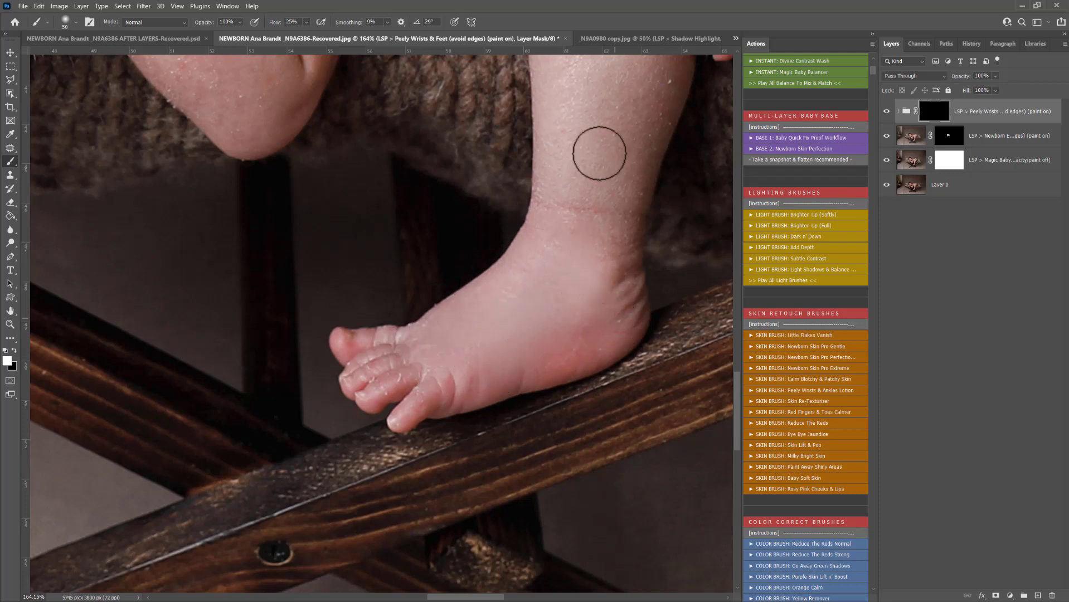
mouse_move(631, 177)
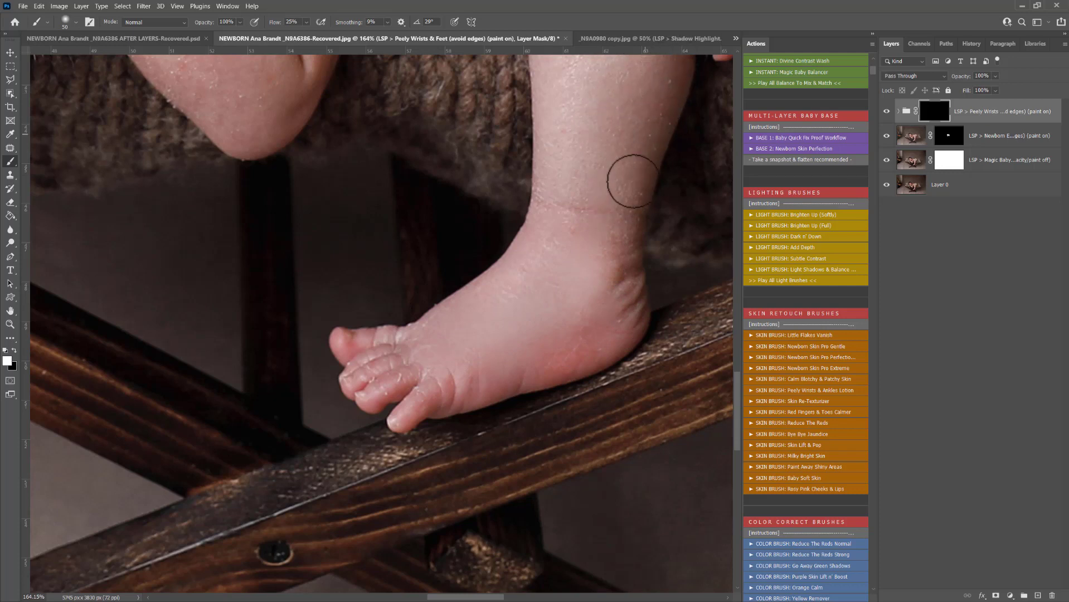
mouse_move(606, 241)
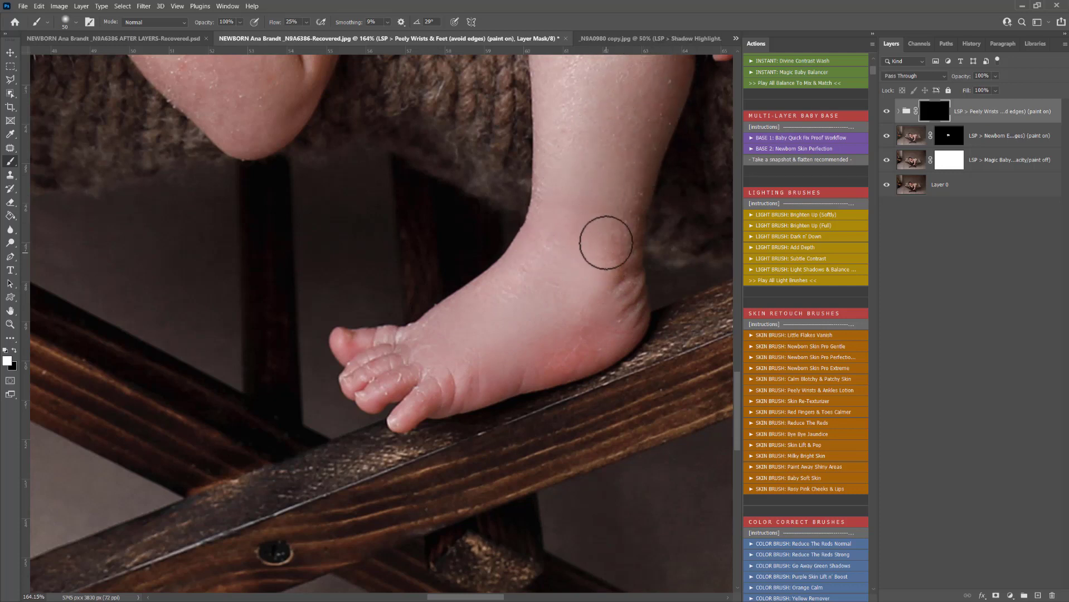
mouse_move(547, 213)
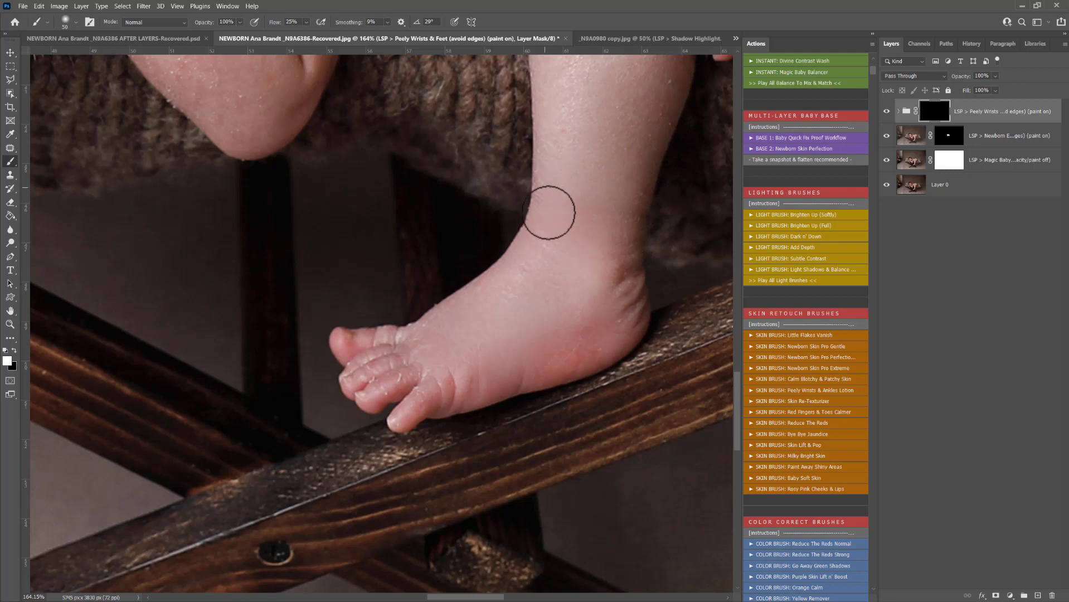
mouse_move(505, 354)
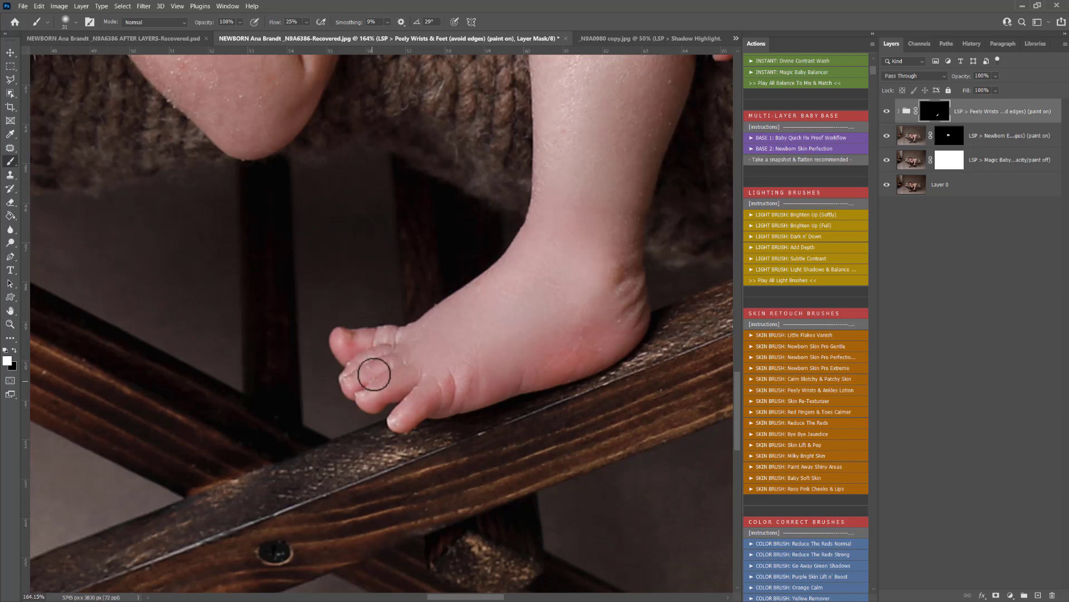
mouse_move(535, 317)
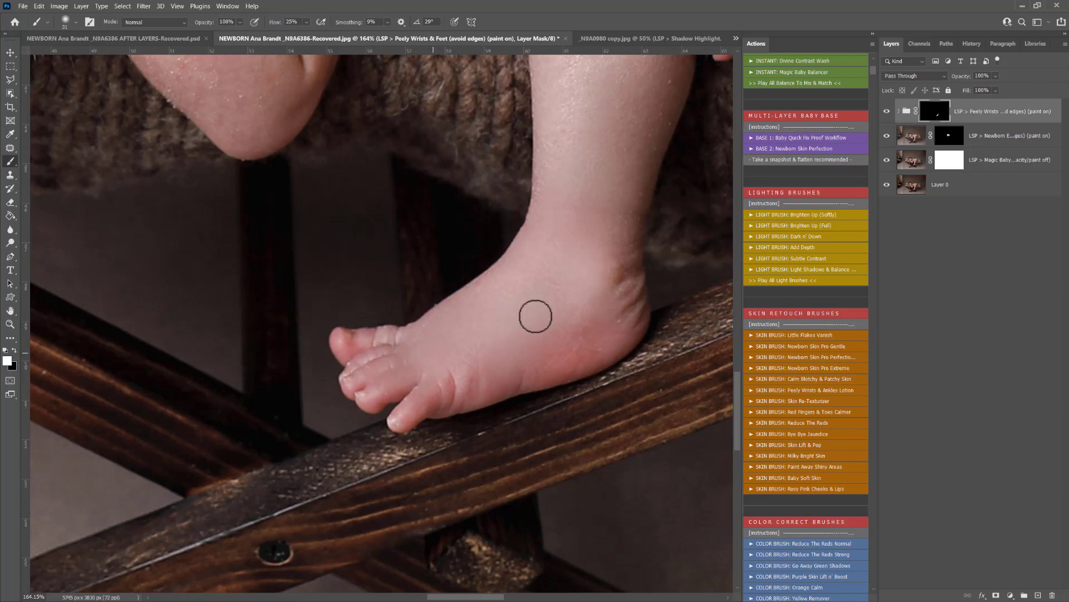
mouse_move(481, 351)
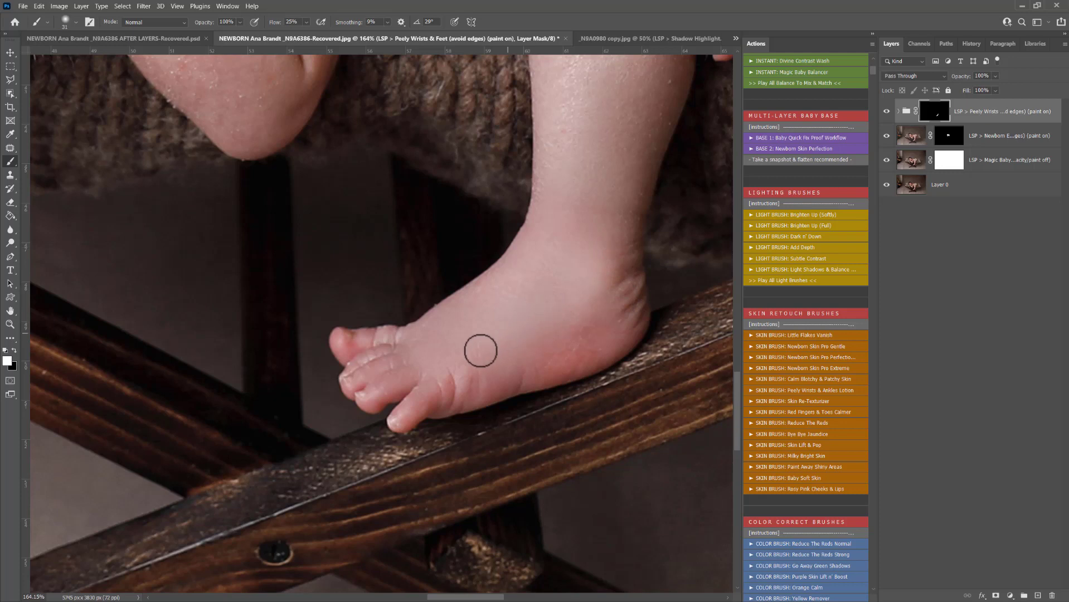
mouse_move(470, 354)
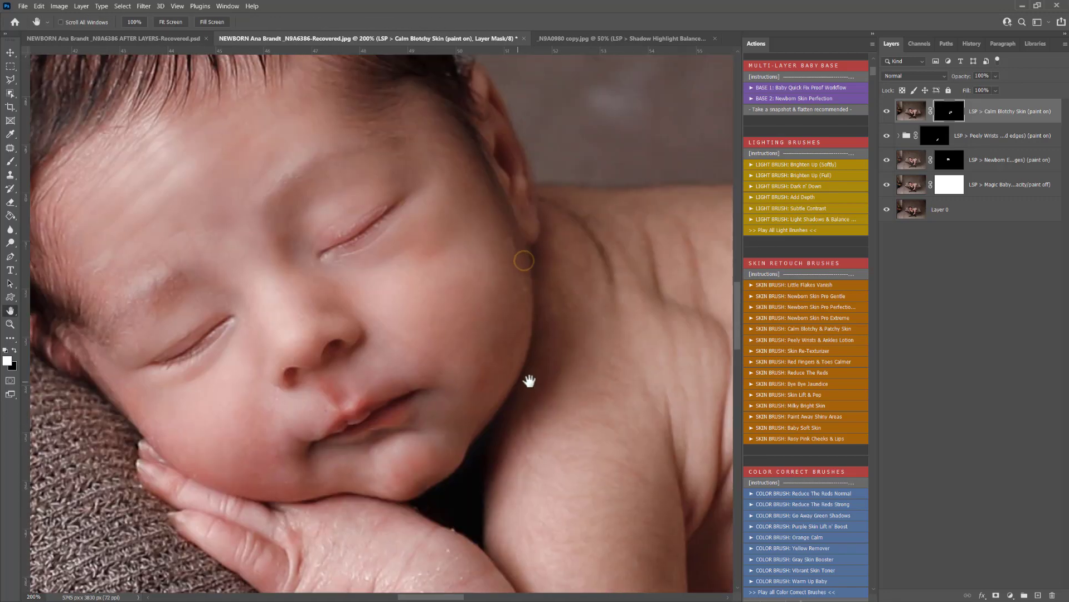
Zoom out to the whole baby, in on the face, and back out to check the Skin Re-Texture result
left_click(10, 162)
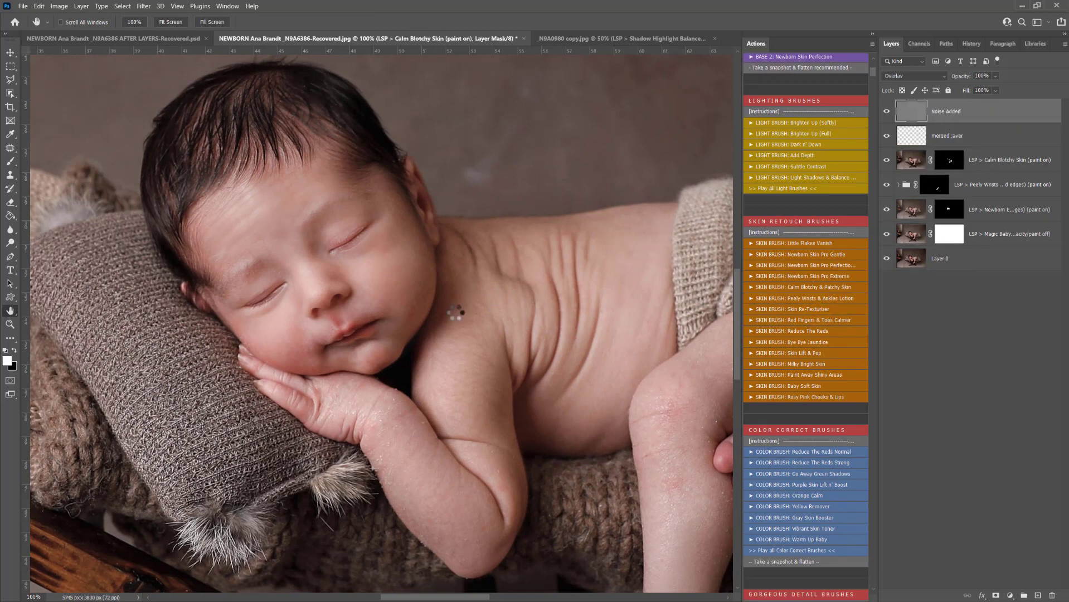
left_click(793, 309)
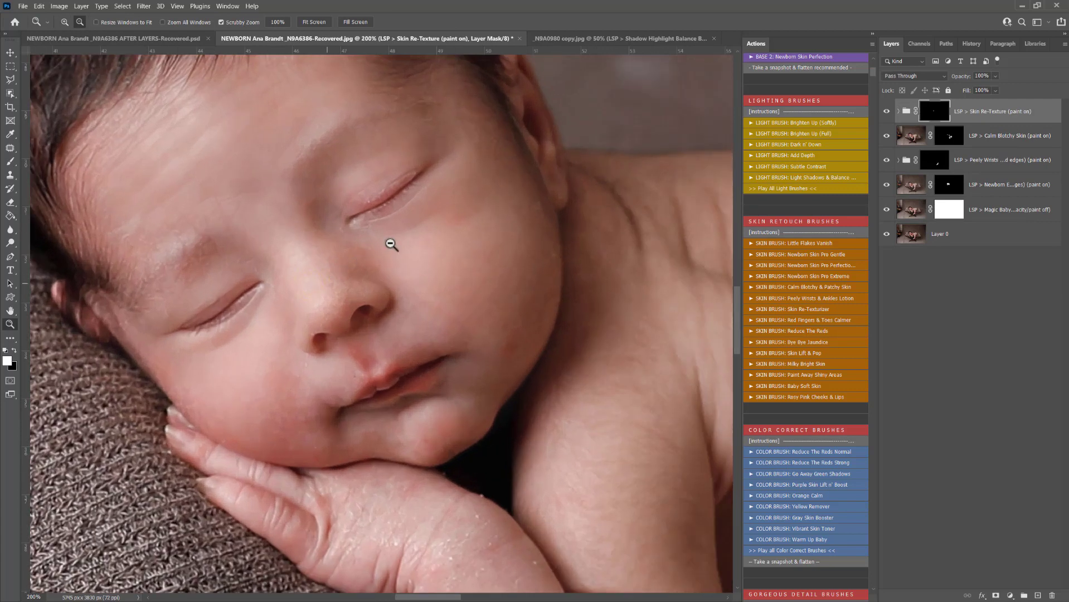
left_click(10, 163)
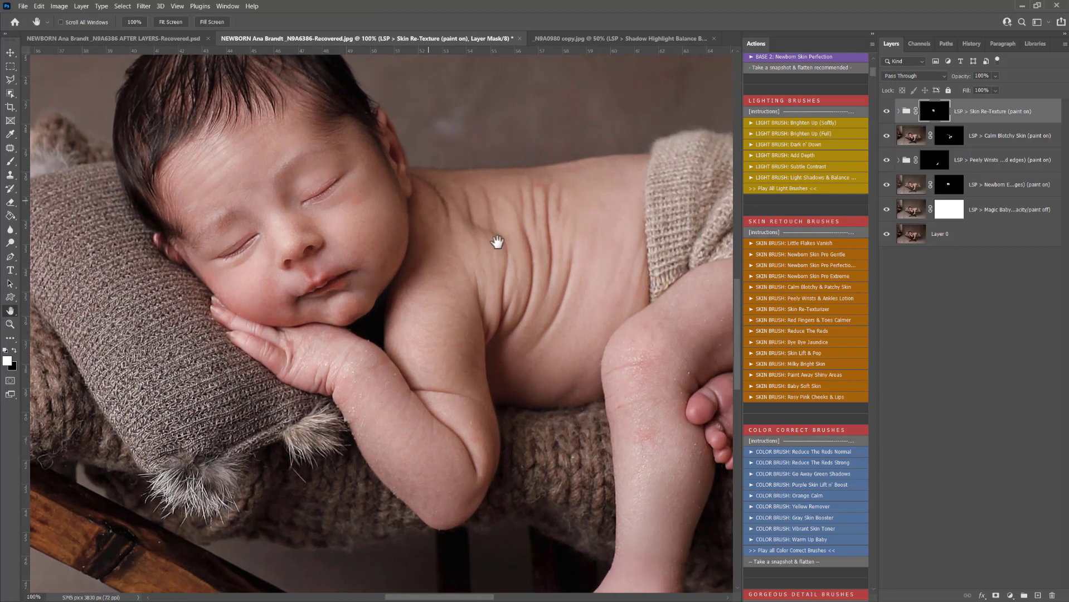
mouse_move(468, 235)
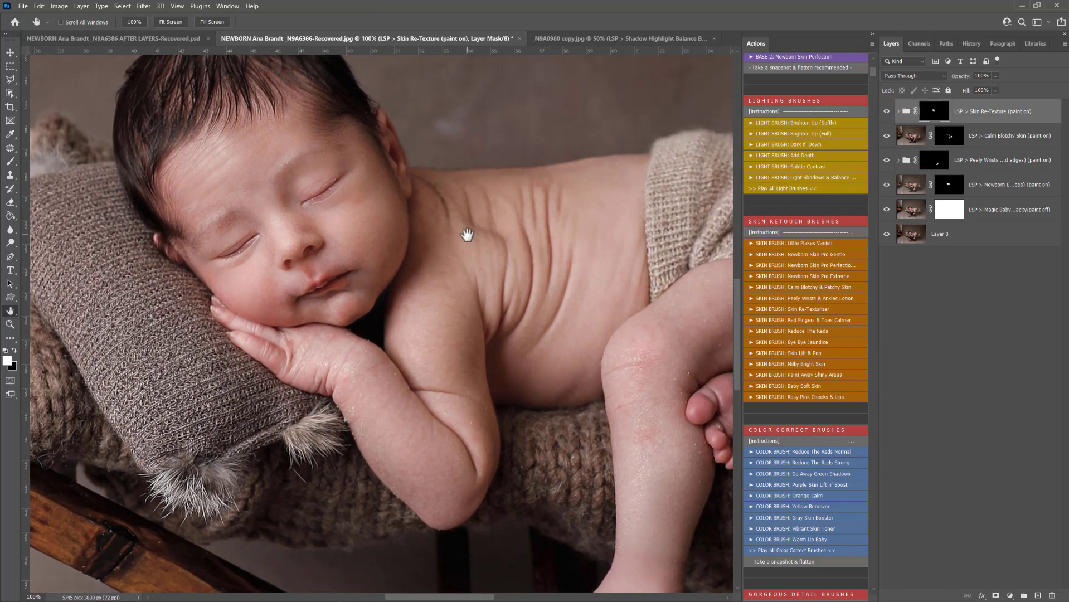
mouse_move(648, 263)
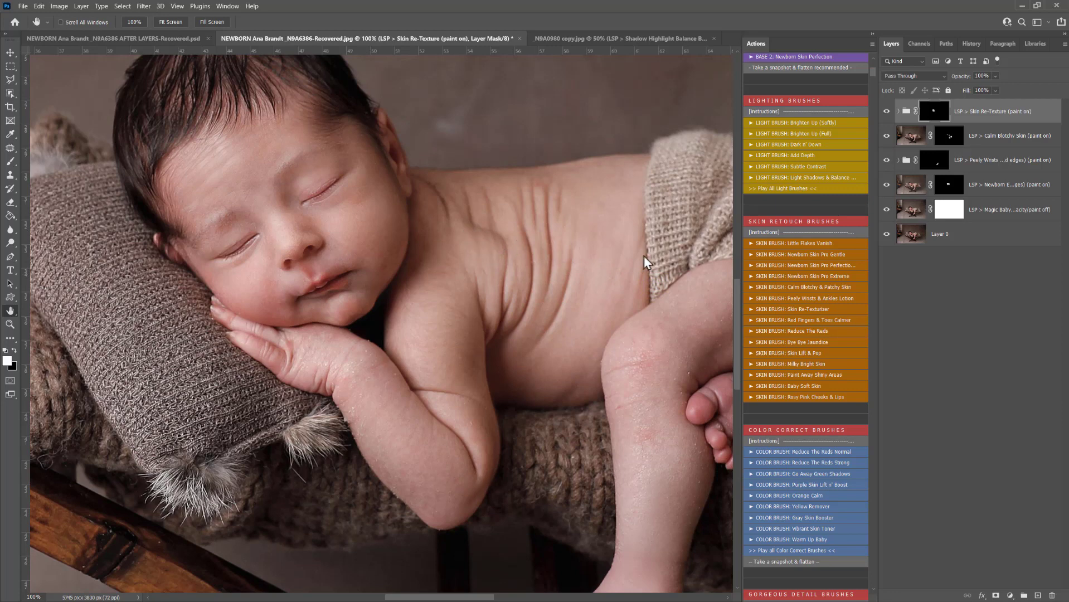
scroll("down", 3)
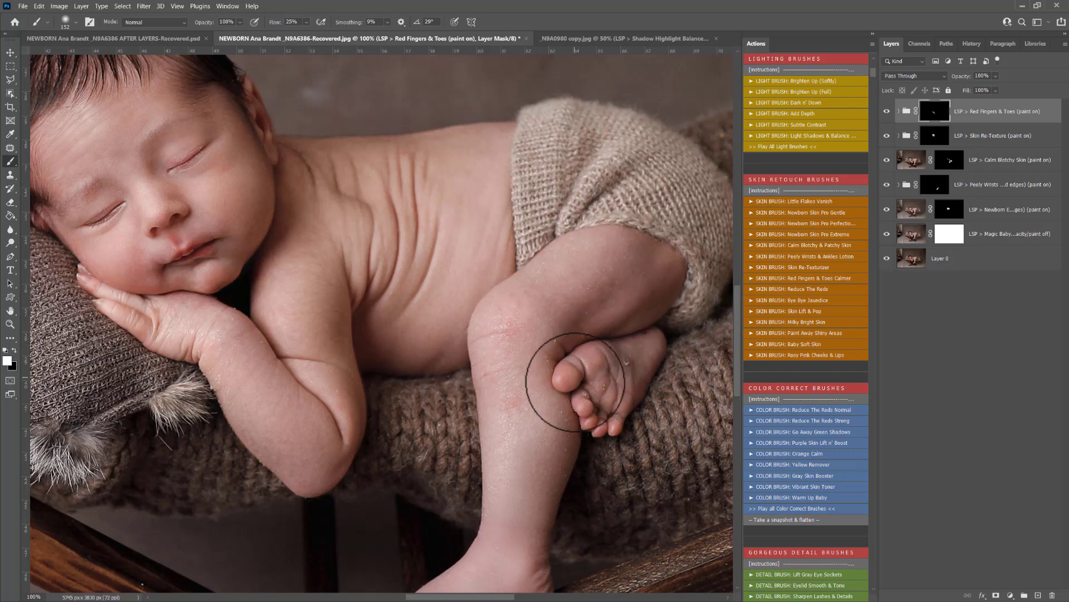
mouse_move(580, 423)
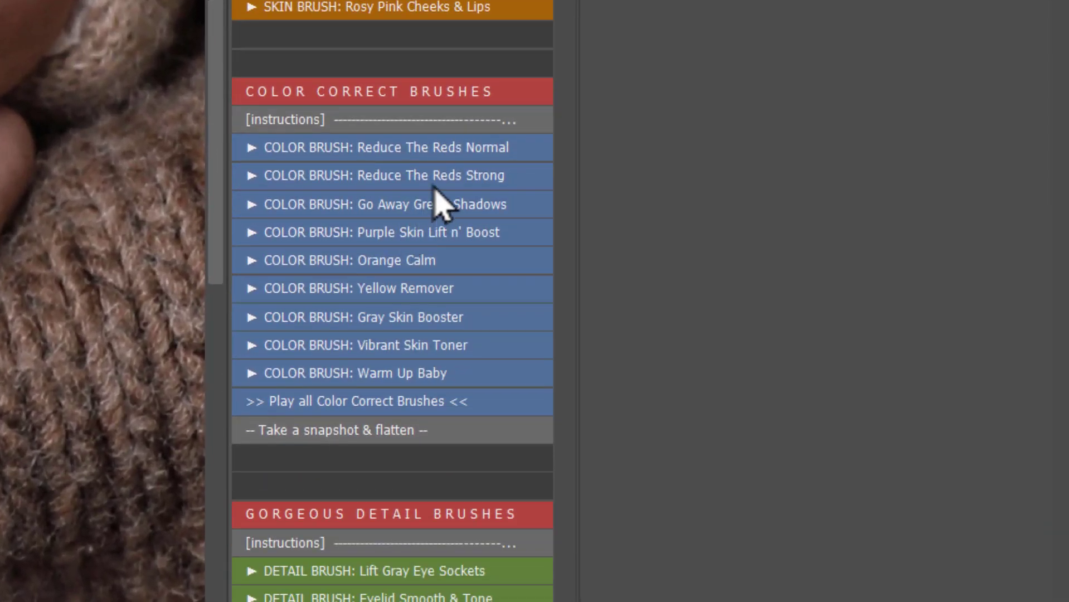
mouse_move(450, 194)
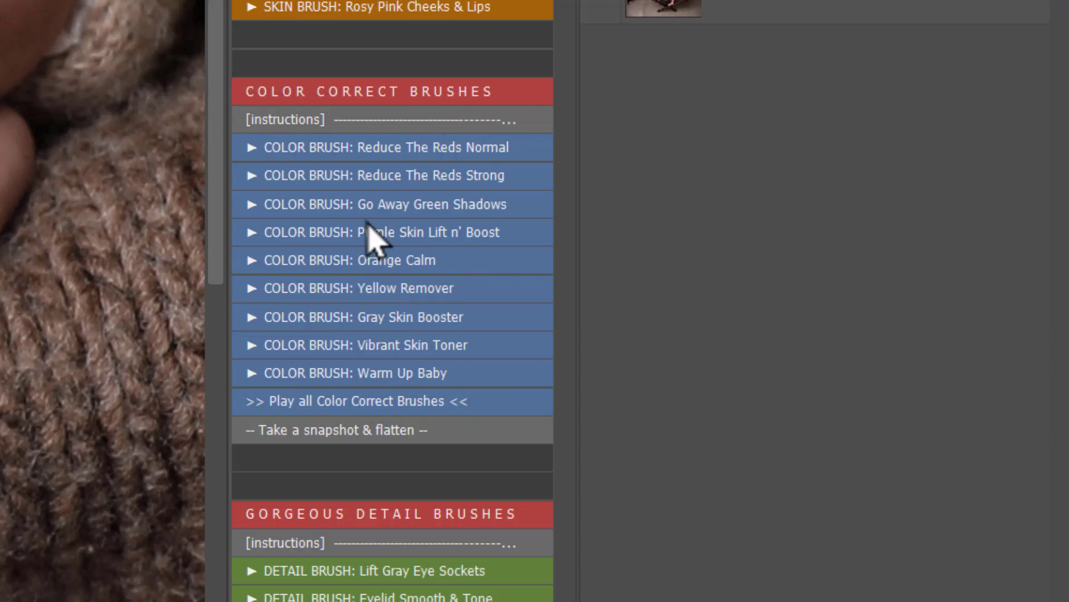
mouse_move(387, 273)
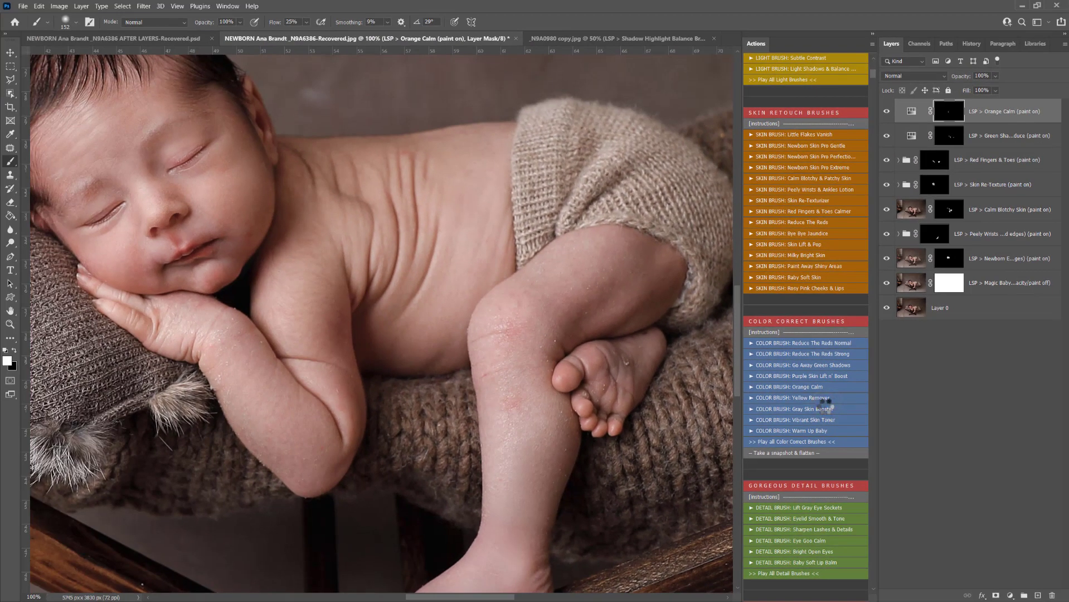
Apply the Gray Skin Booster correction and expand then collapse its group in Layers
left_click(803, 408)
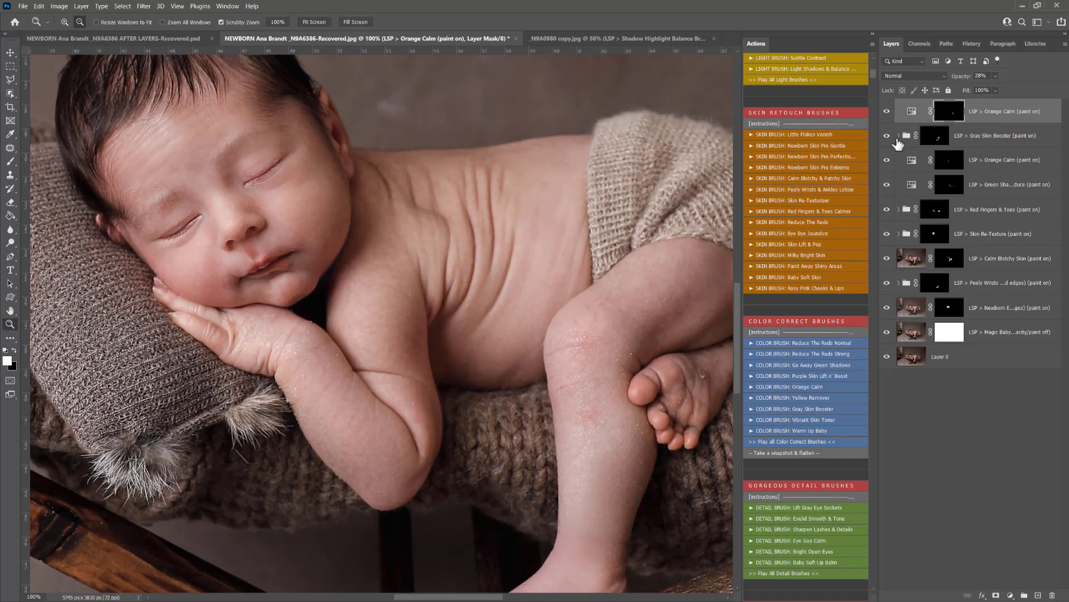
left_click(905, 136)
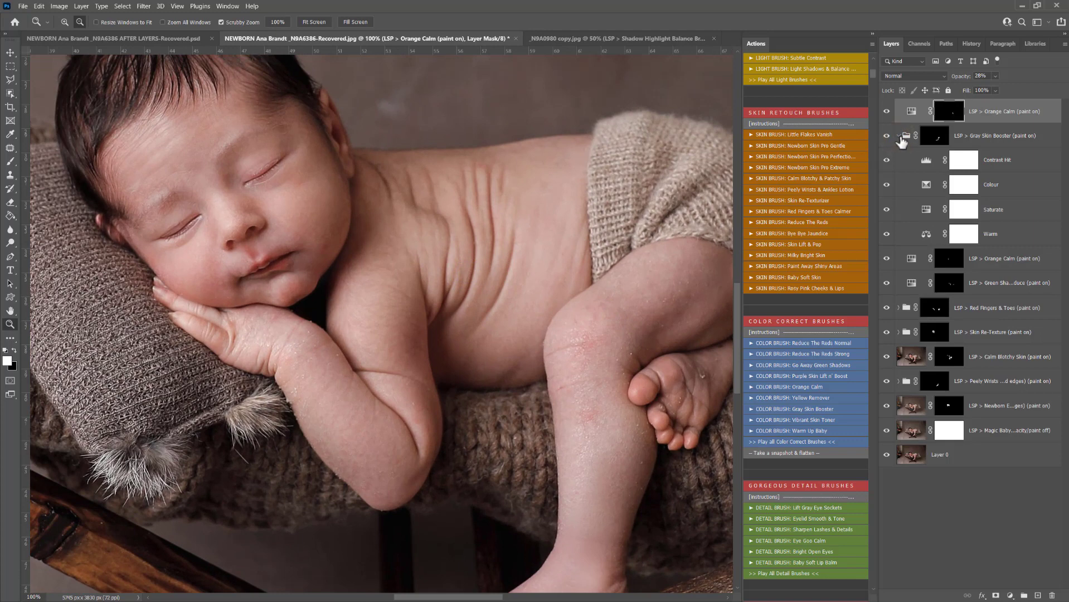
left_click(996, 184)
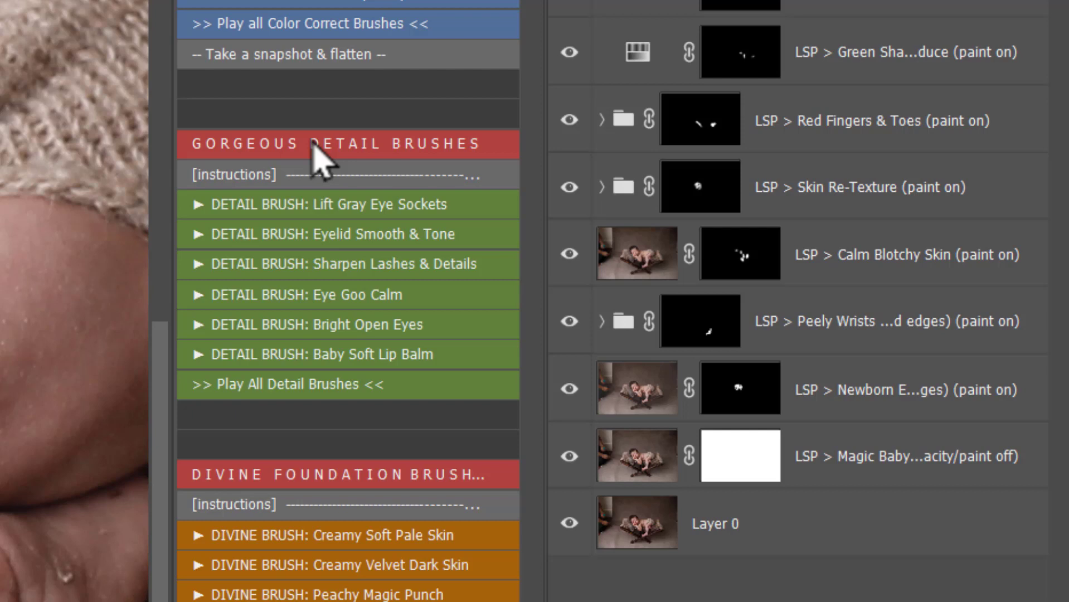
mouse_move(341, 341)
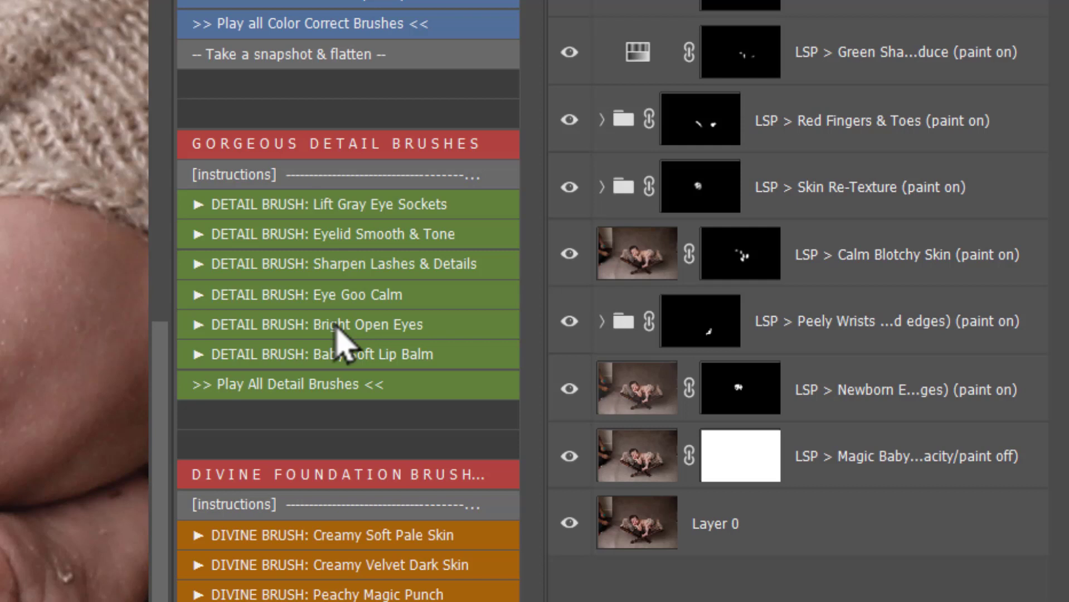
mouse_move(349, 358)
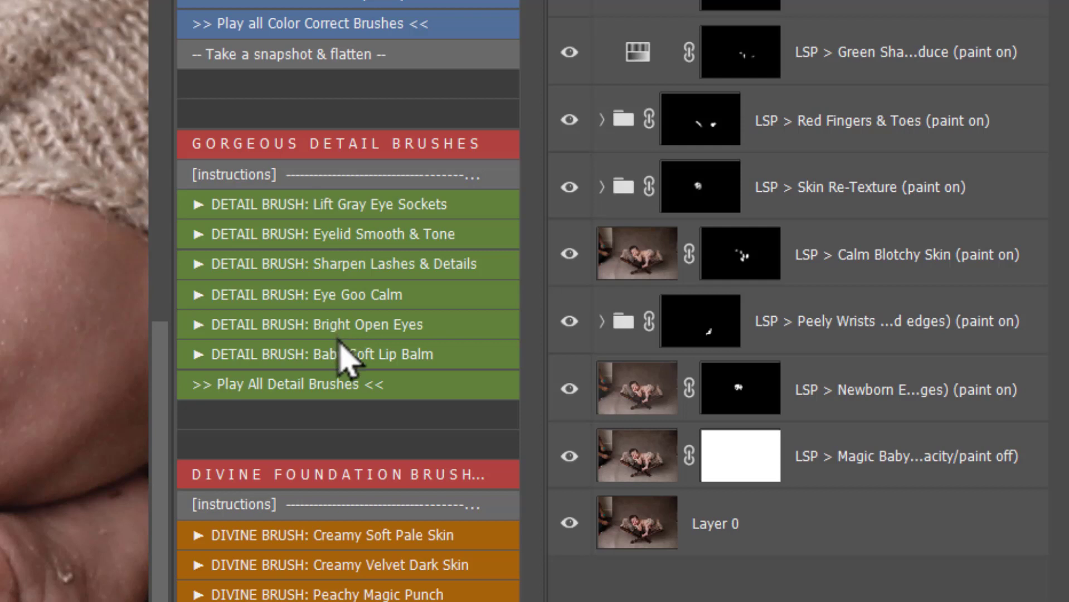
mouse_move(341, 378)
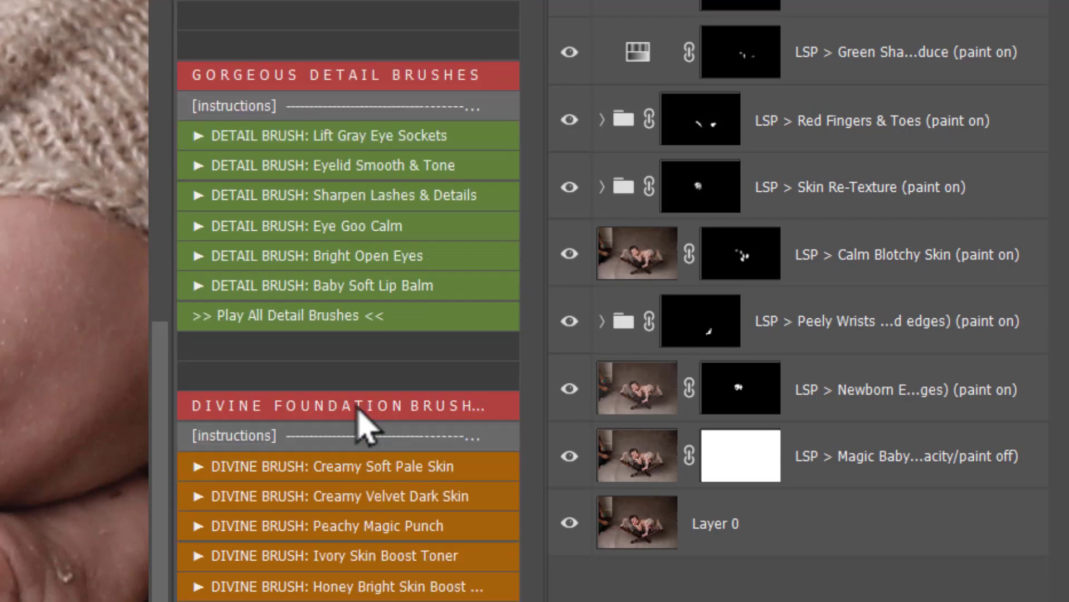
Scroll the Actions panel to the Divine Foundation Brushes section
scroll("down", 3)
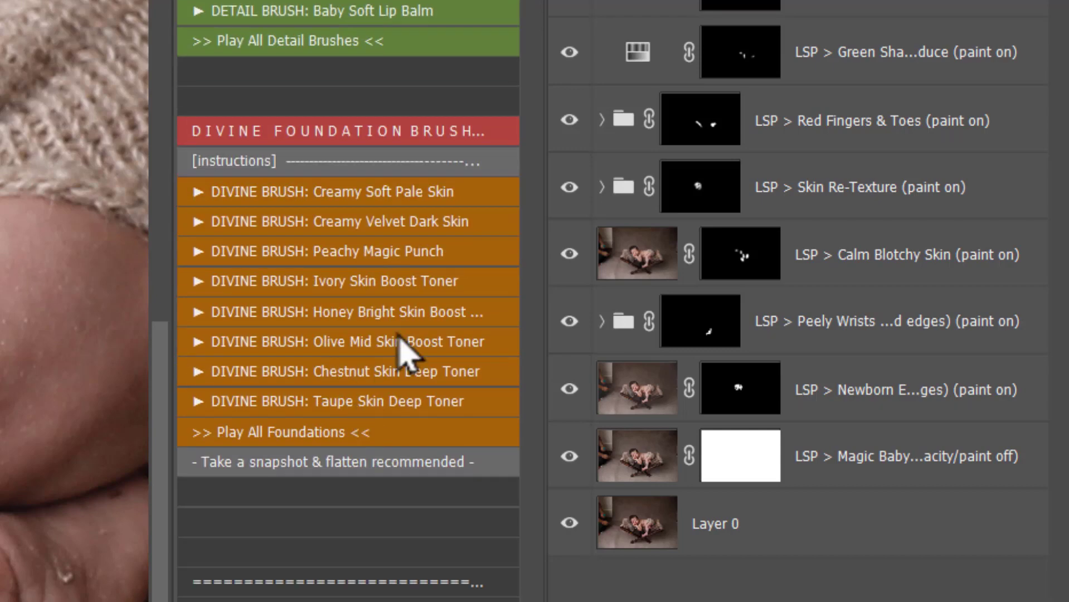
mouse_move(405, 204)
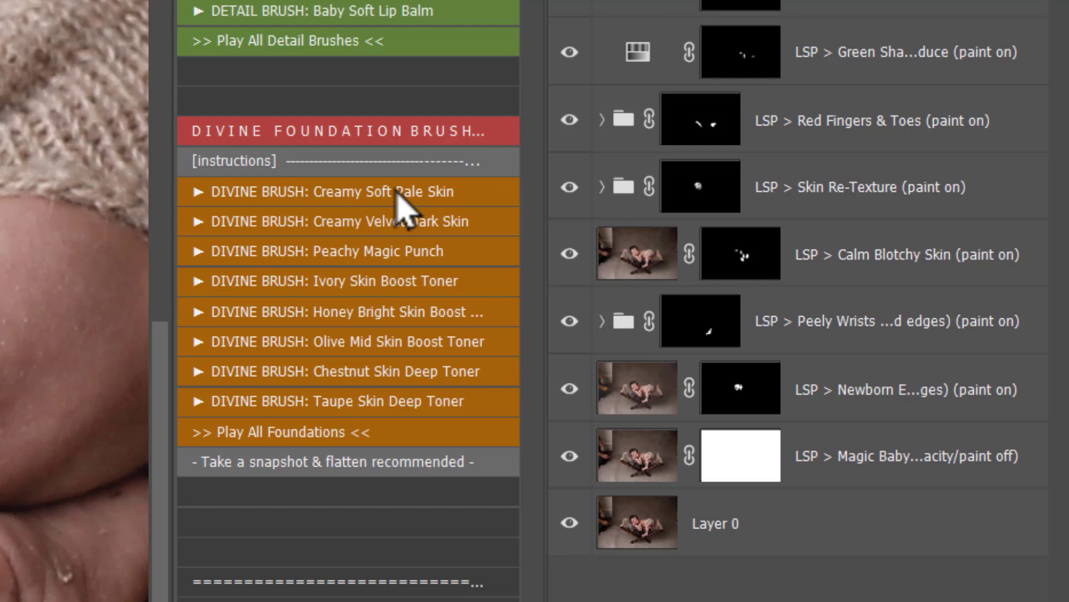
mouse_move(407, 239)
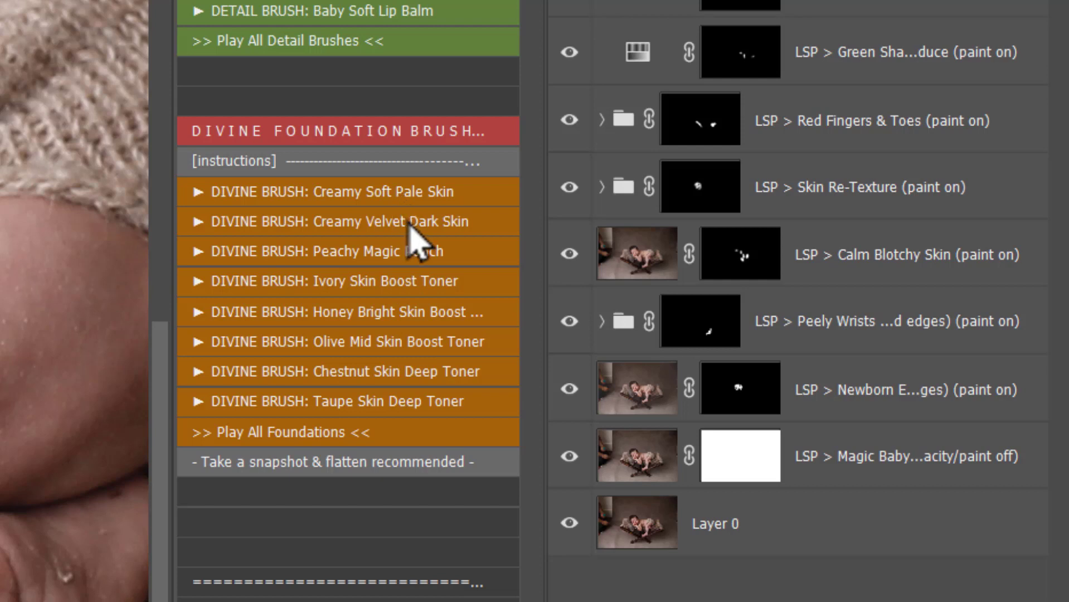
mouse_move(335, 280)
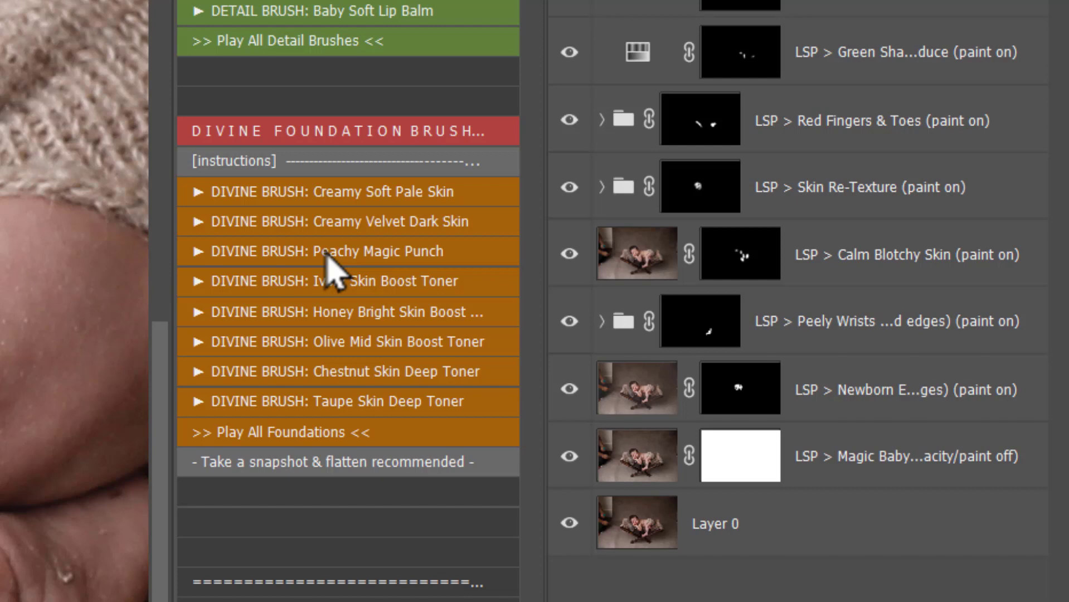
mouse_move(354, 287)
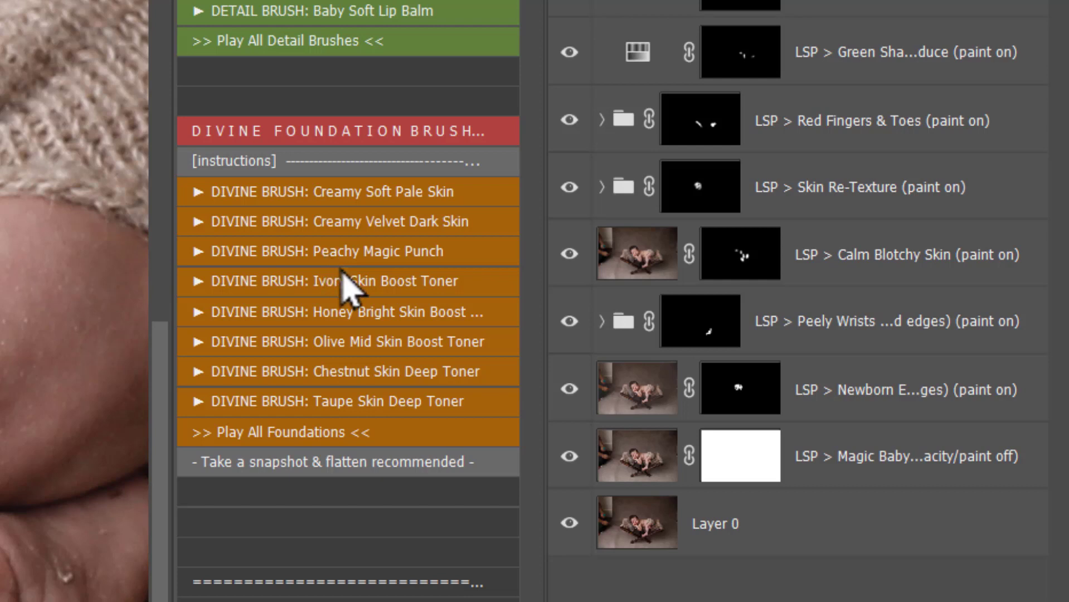
mouse_move(416, 371)
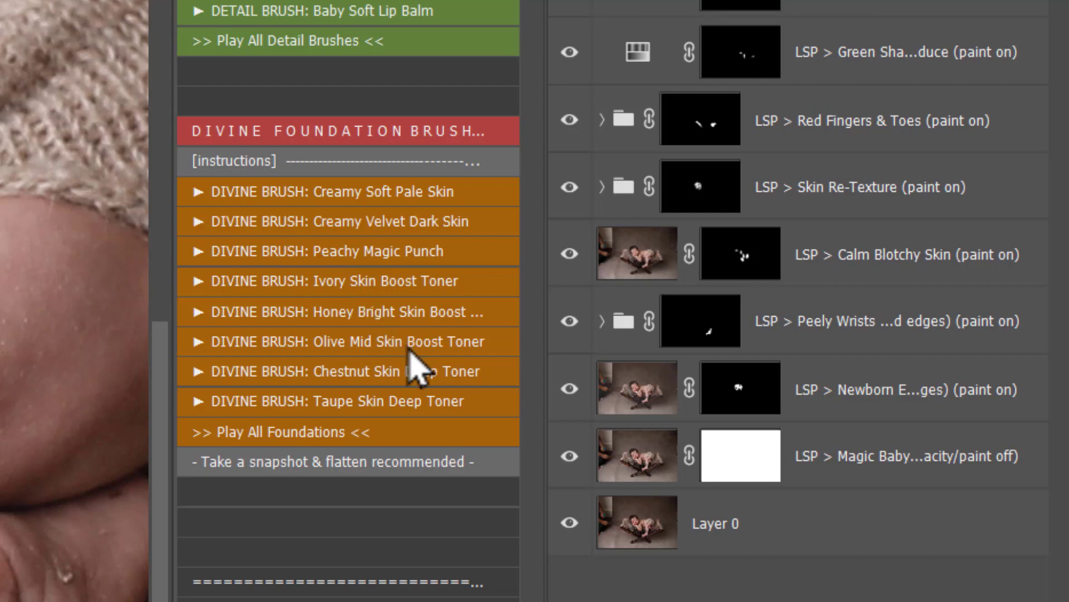
mouse_move(406, 355)
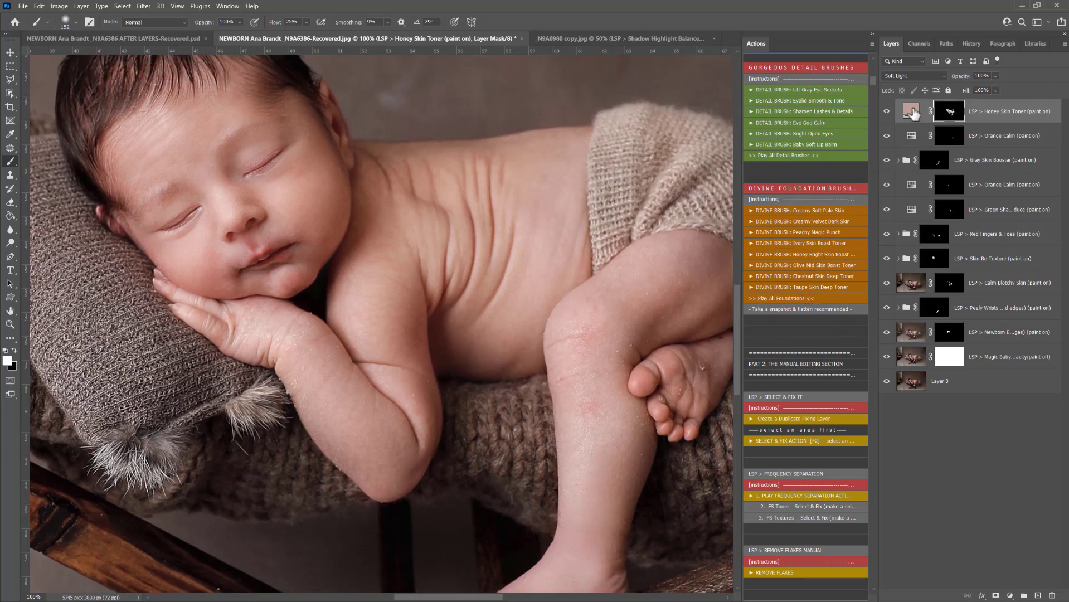
Create a Duplicate Layer to Clone, Heal, Fix on top of the Honey Skin Toner stack
double_click(912, 110)
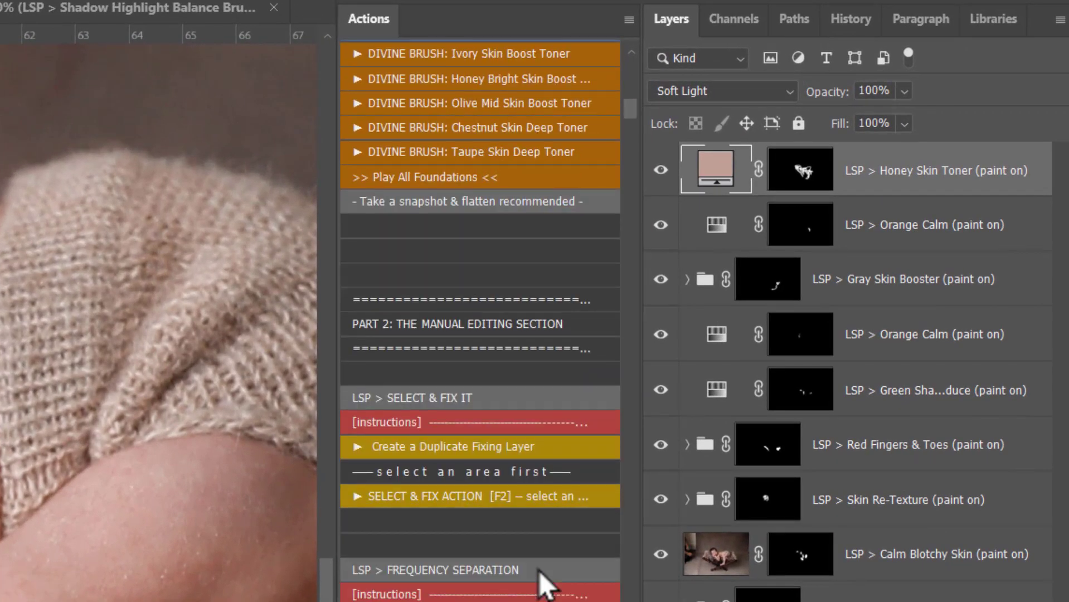
scroll("down", 3)
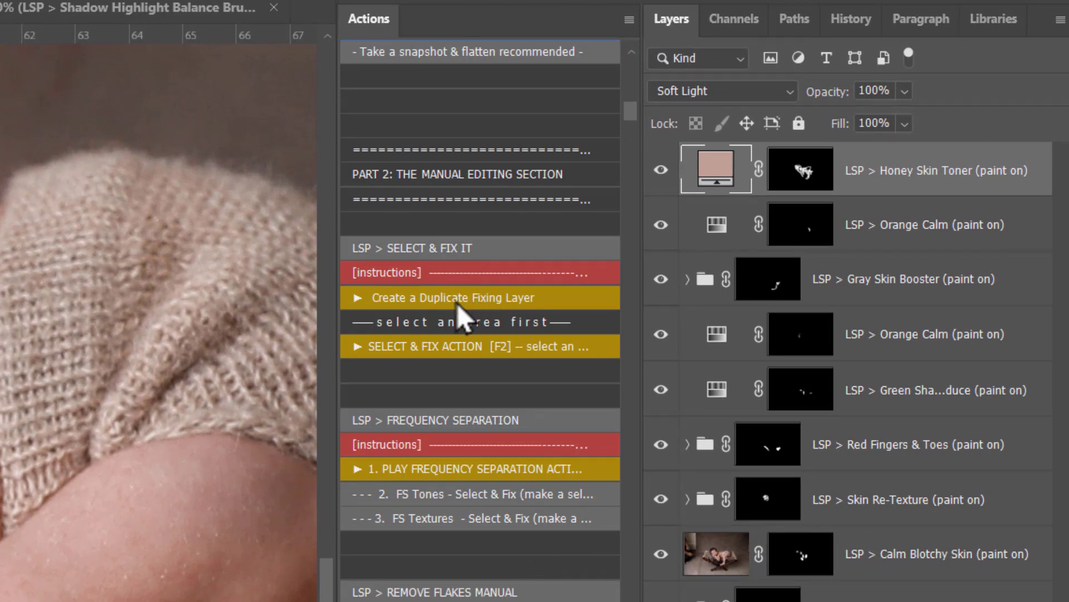
left_click(453, 298)
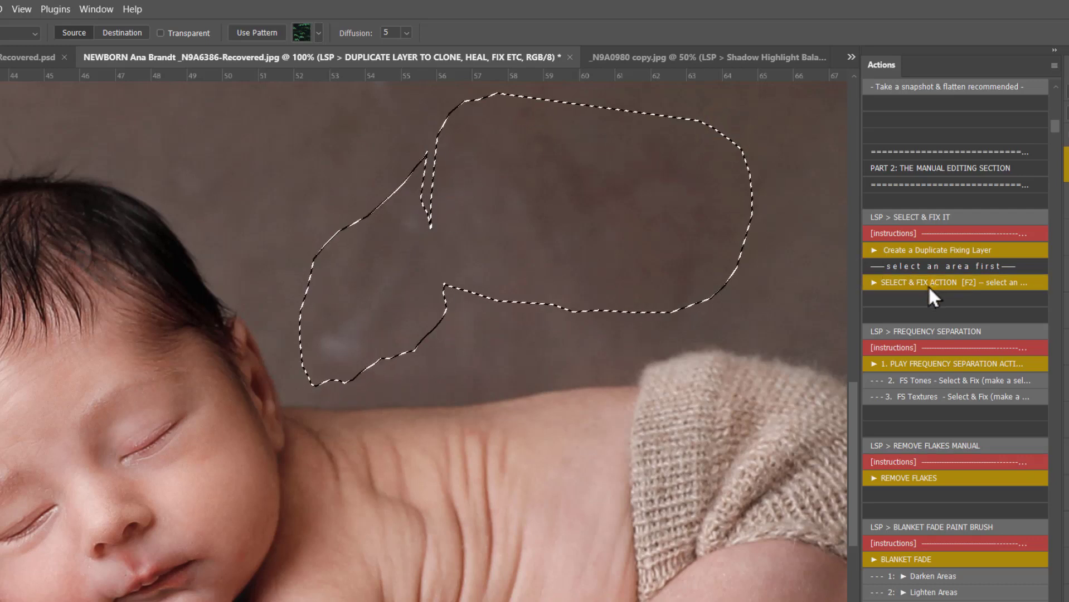
Run Select & Fix on the lassoed backdrop patch above the baby's head
left_click(953, 282)
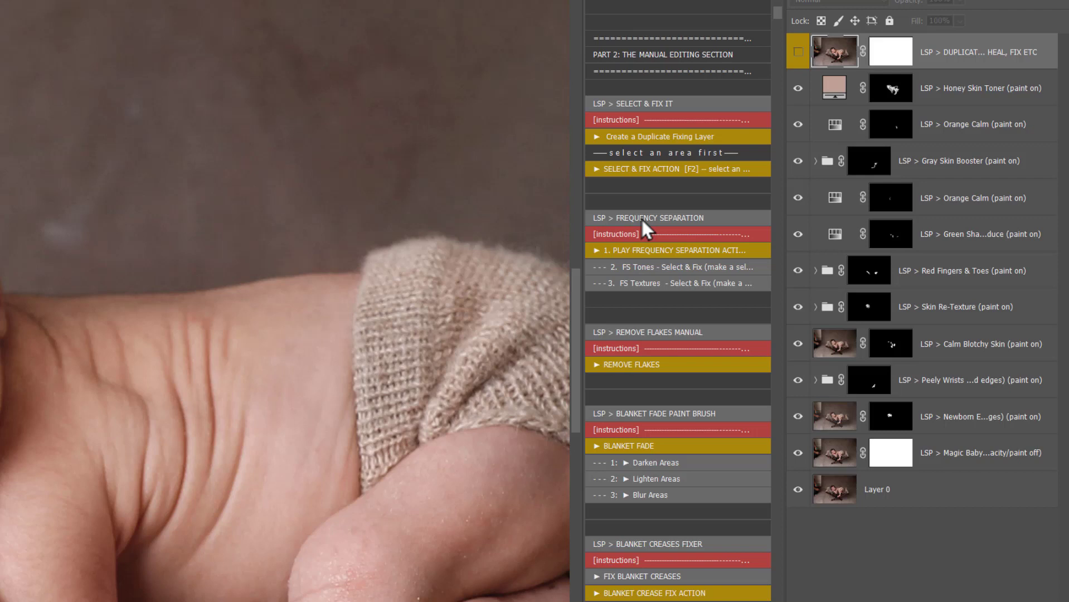
mouse_move(645, 293)
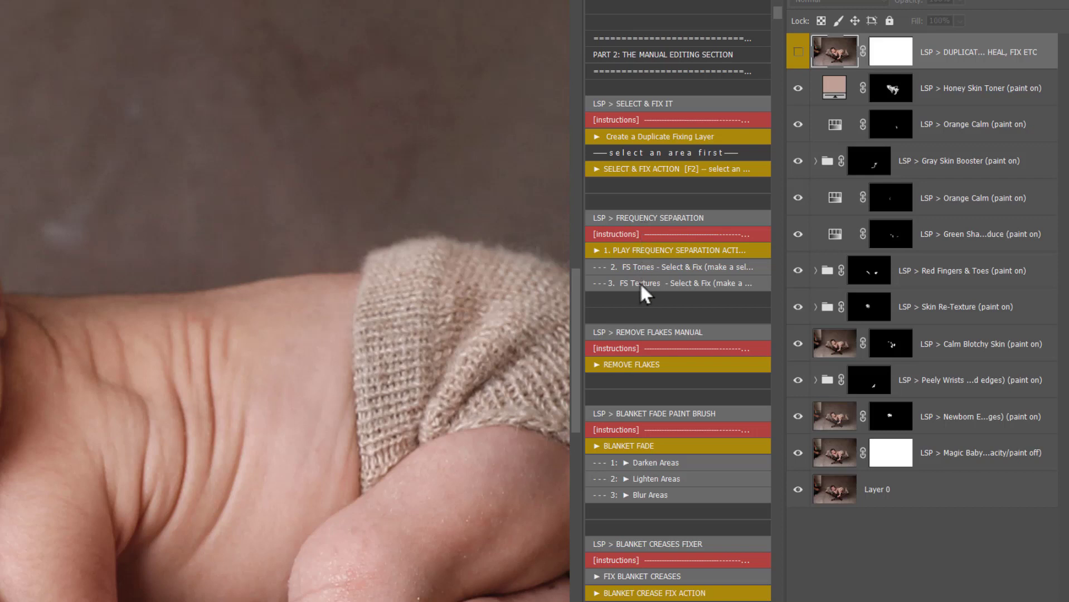
mouse_move(641, 262)
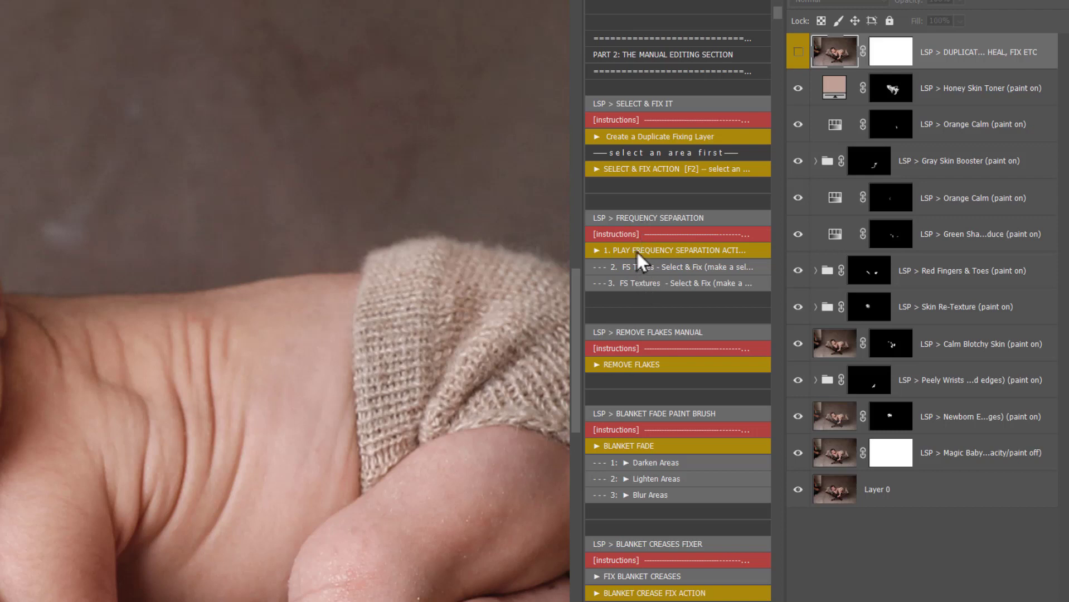
scroll("down", 3)
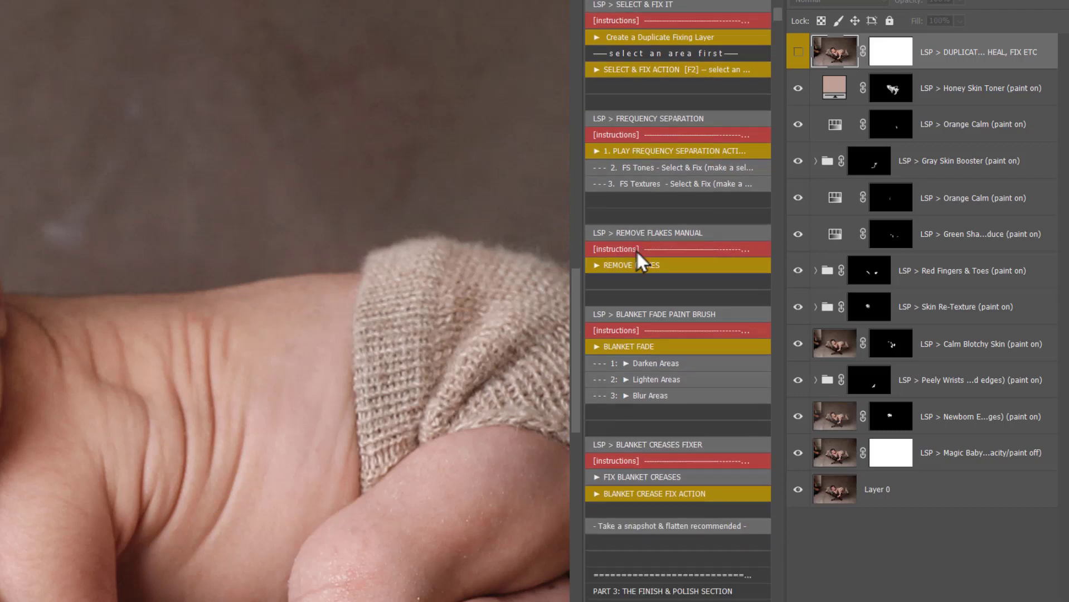
mouse_move(658, 381)
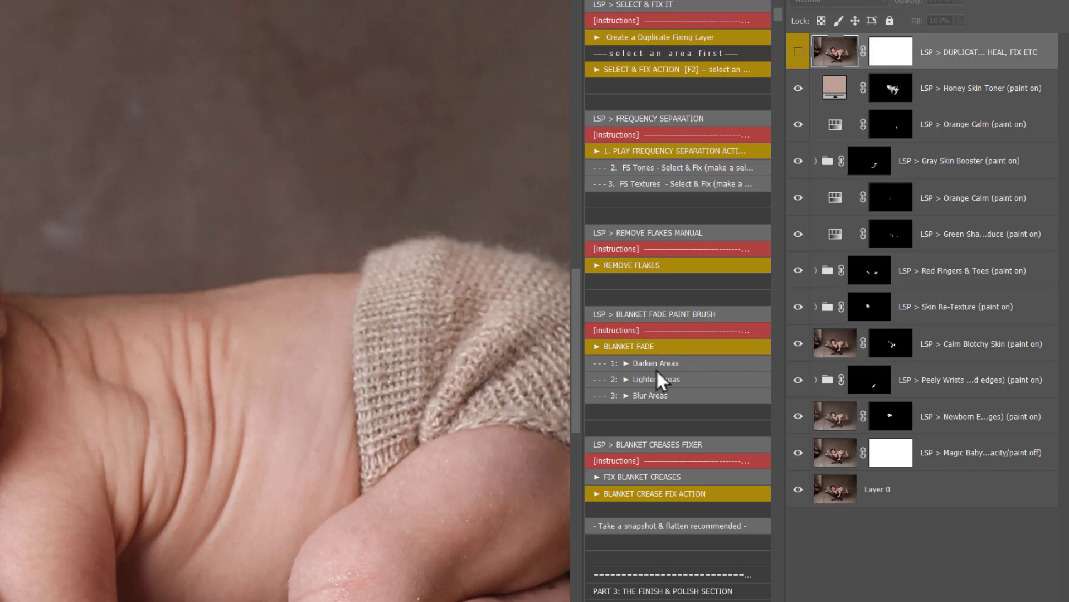
scroll("down", 3)
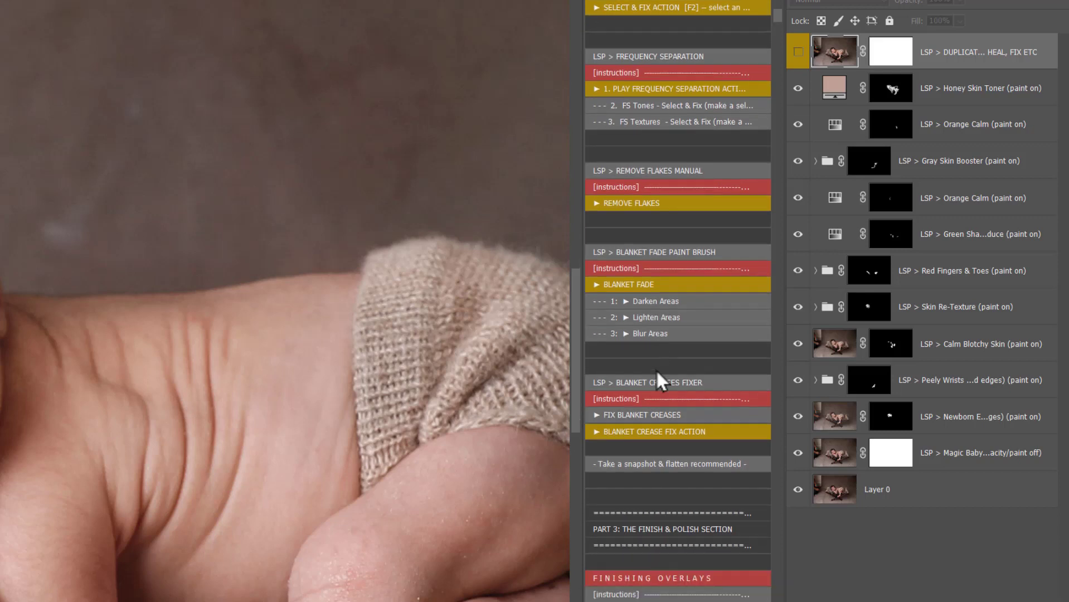
Scroll the Actions panel down to the finishing overlay actions after flattening
scroll("down", 3)
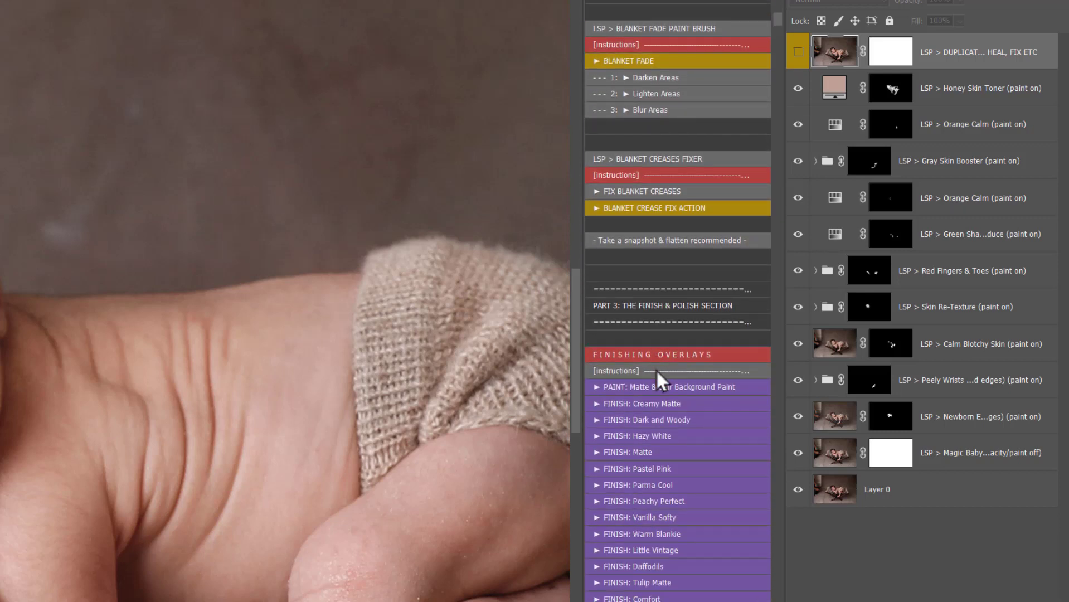
scroll("down", 3)
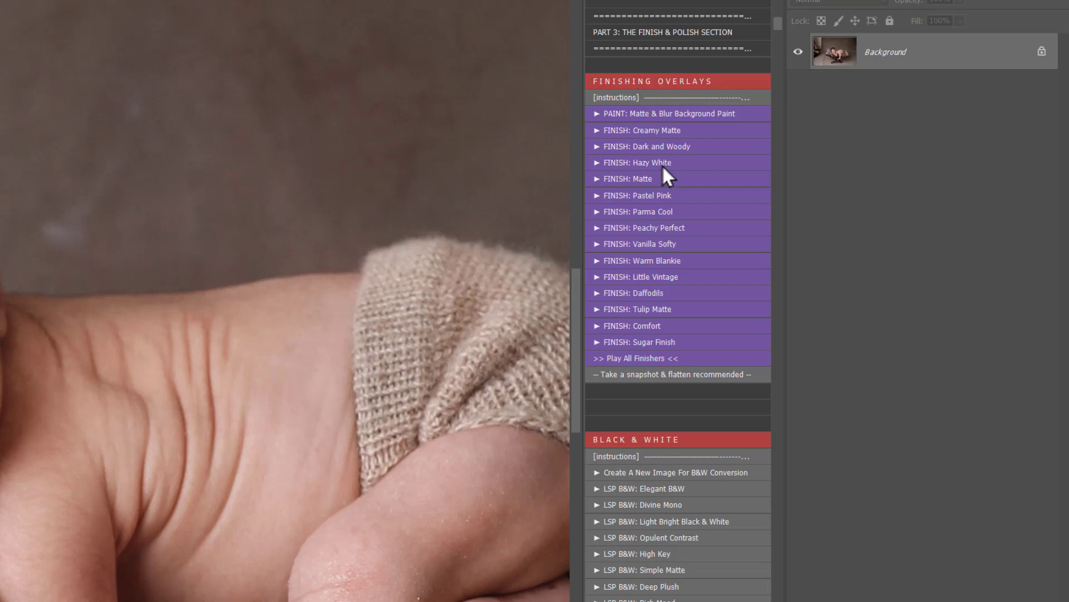
mouse_move(701, 227)
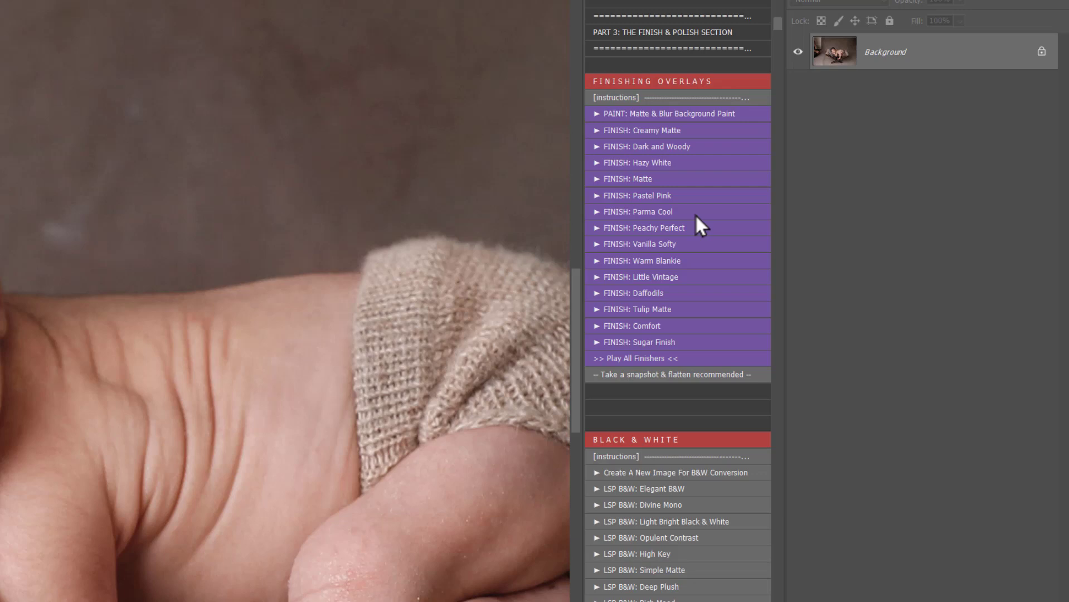
mouse_move(672, 312)
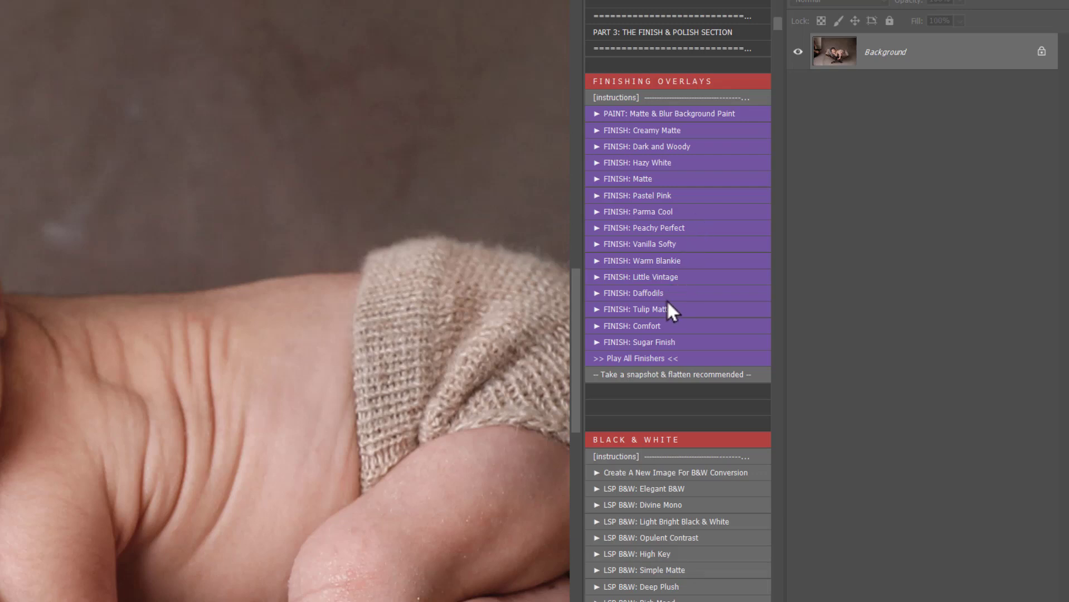
Apply the Tulip Matte finishing overlay and hide it to compare against the flattened photo
left_click(637, 309)
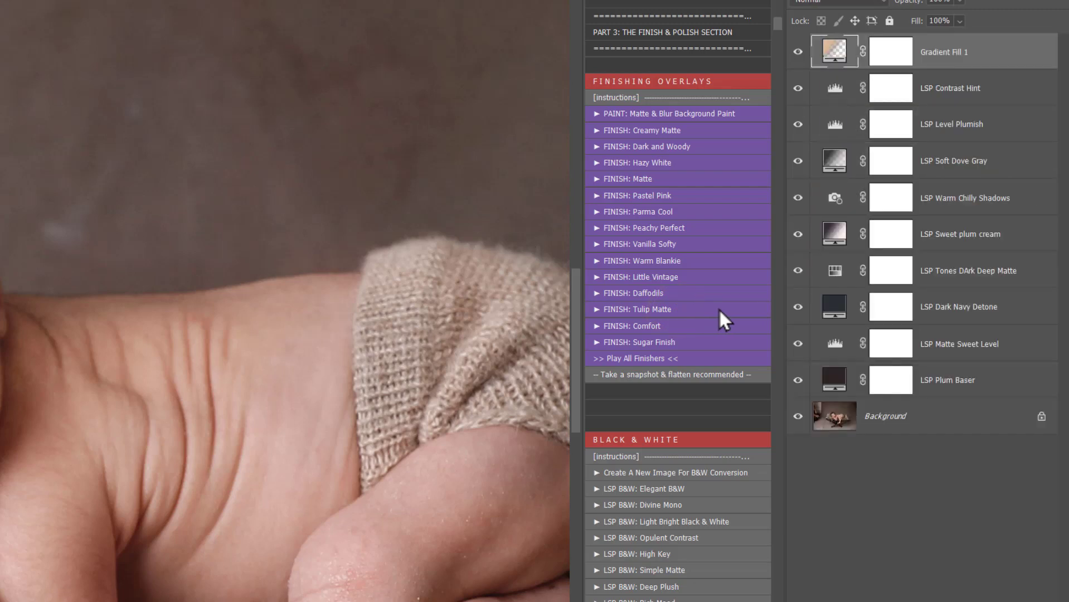
left_click(642, 309)
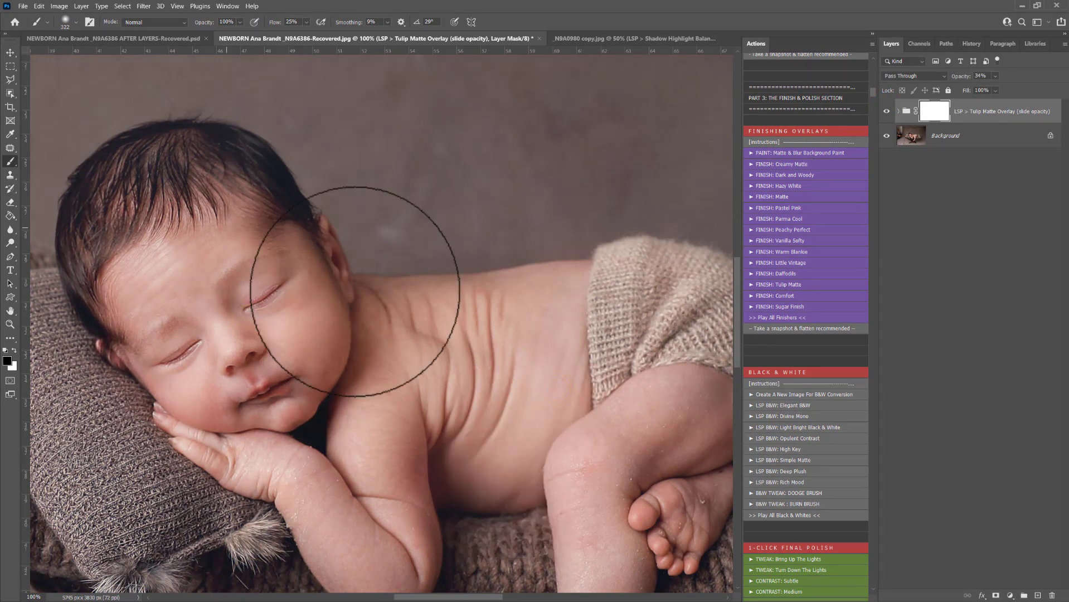
mouse_move(638, 436)
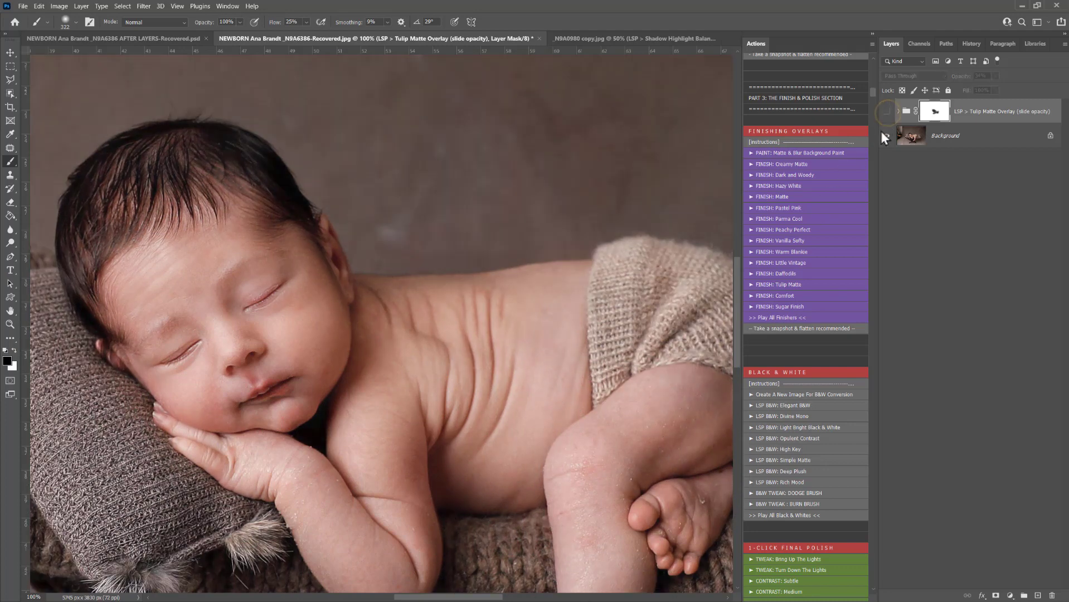
left_click(886, 135)
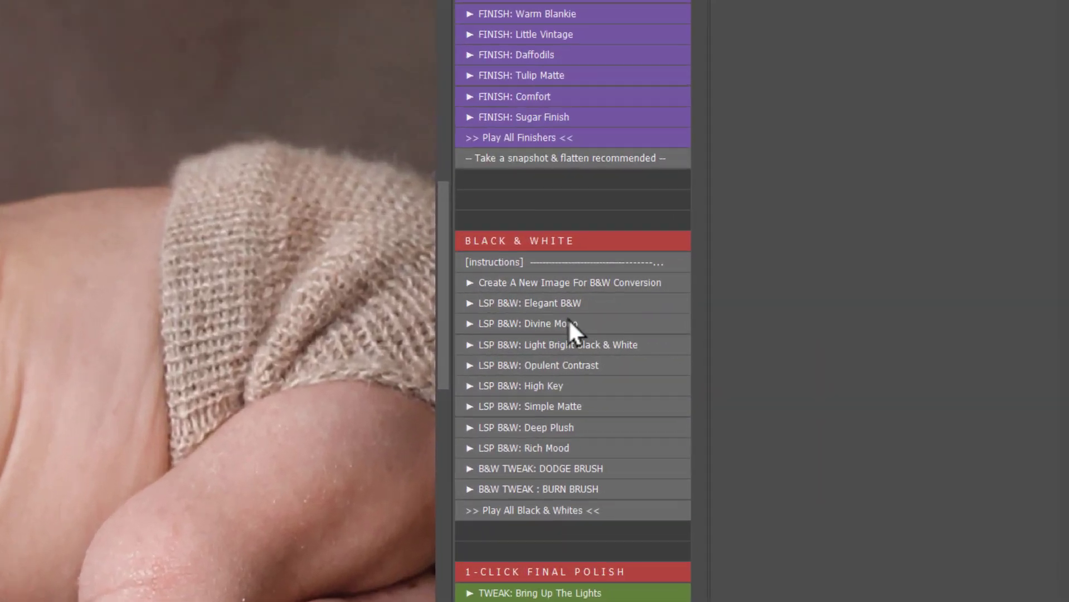
scroll("down", 3)
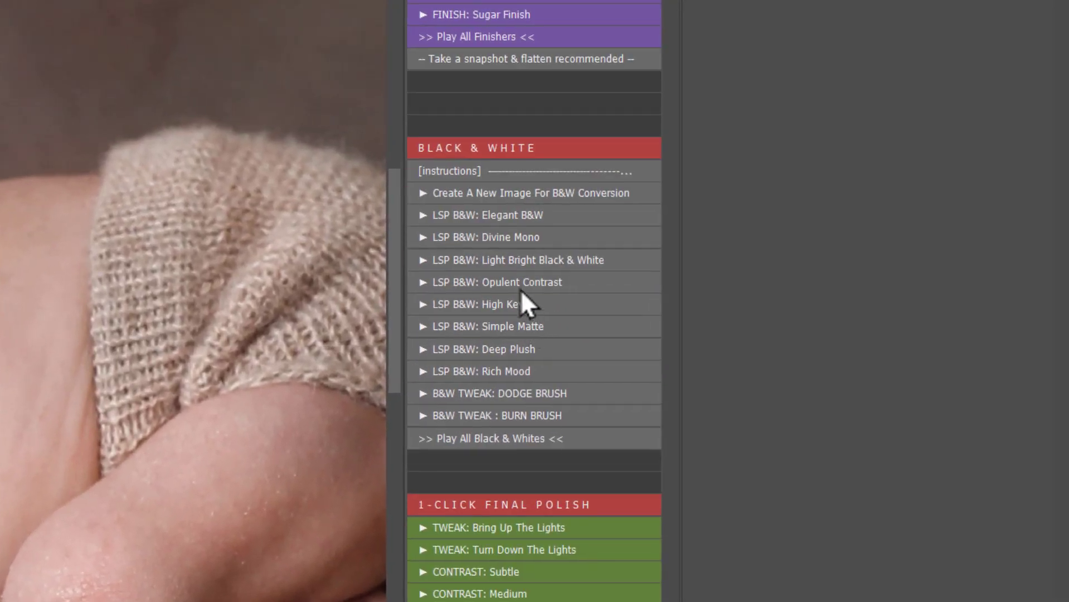
mouse_move(494, 204)
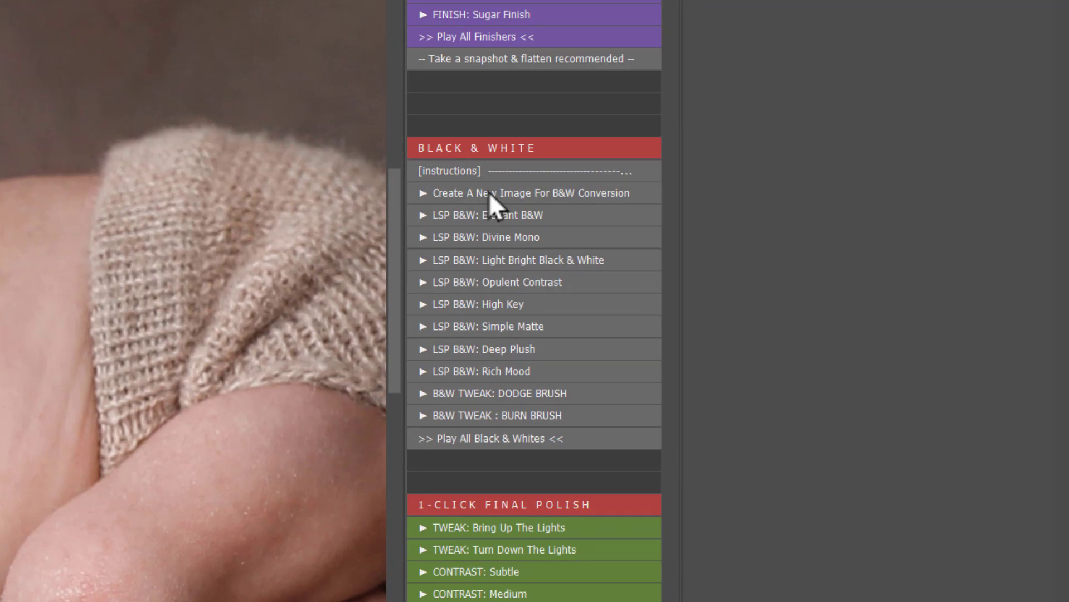
mouse_move(555, 286)
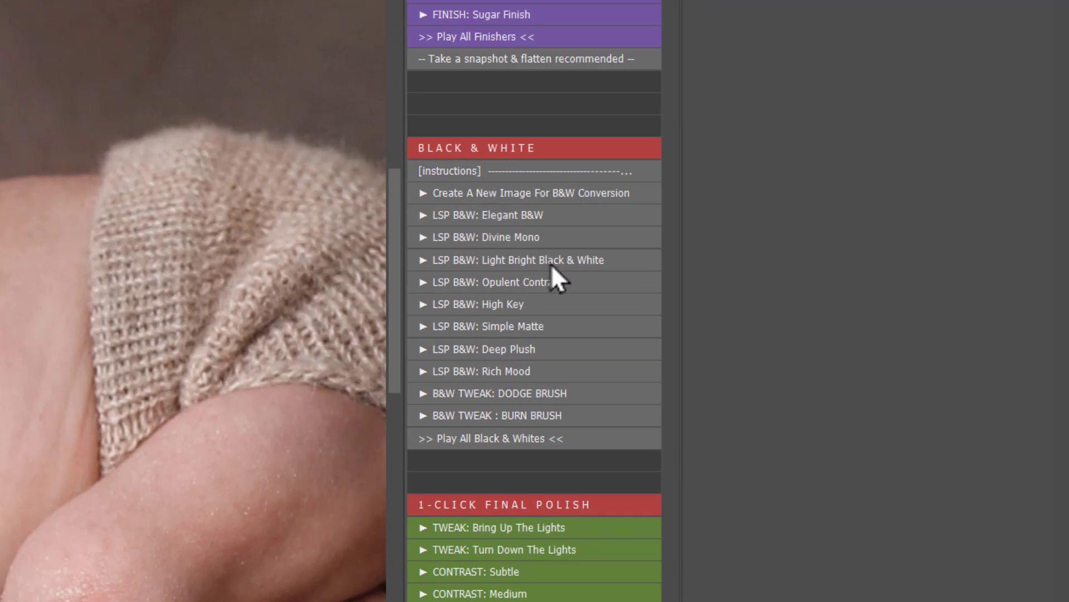
scroll("down", 3)
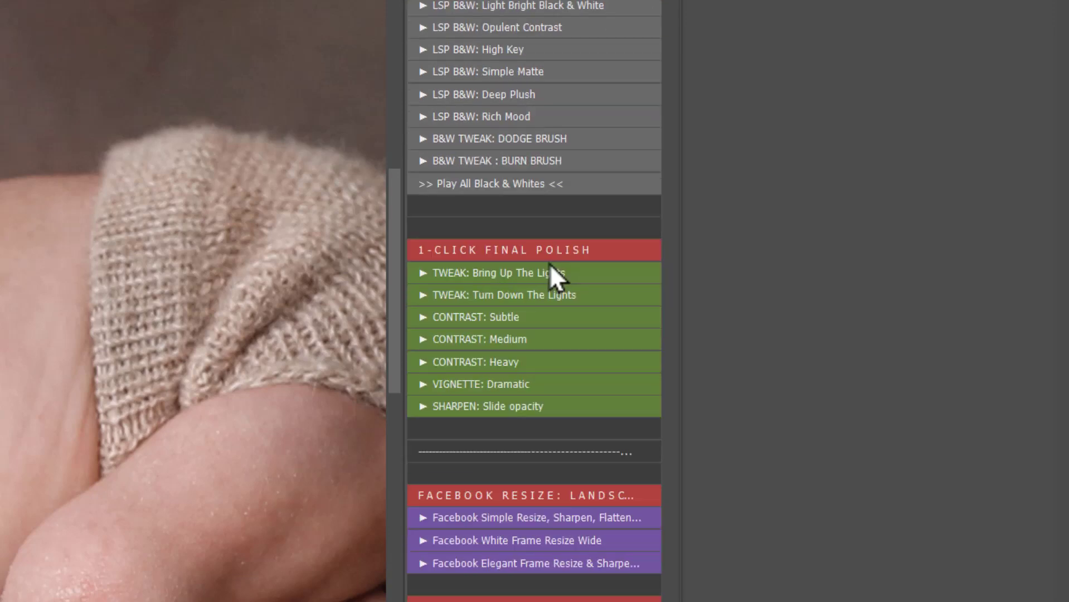
mouse_move(509, 261)
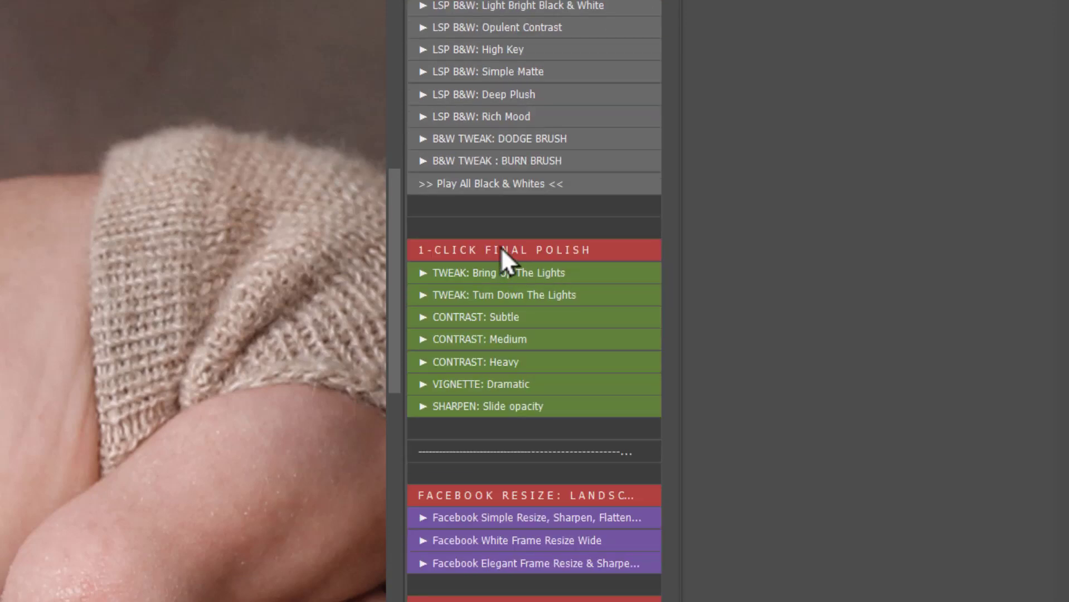
mouse_move(522, 348)
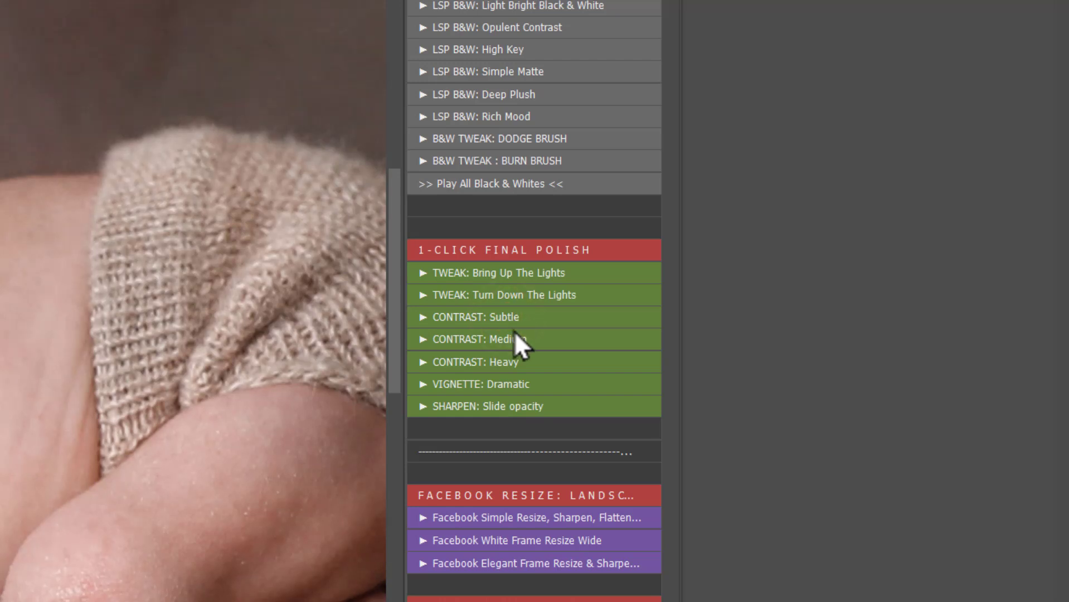
mouse_move(521, 393)
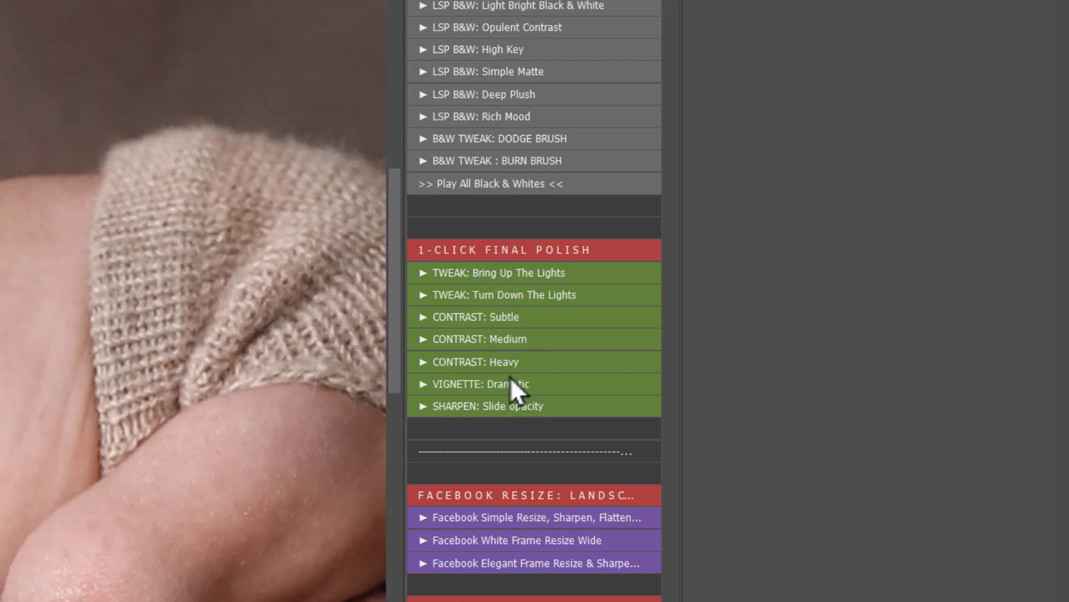
mouse_move(524, 425)
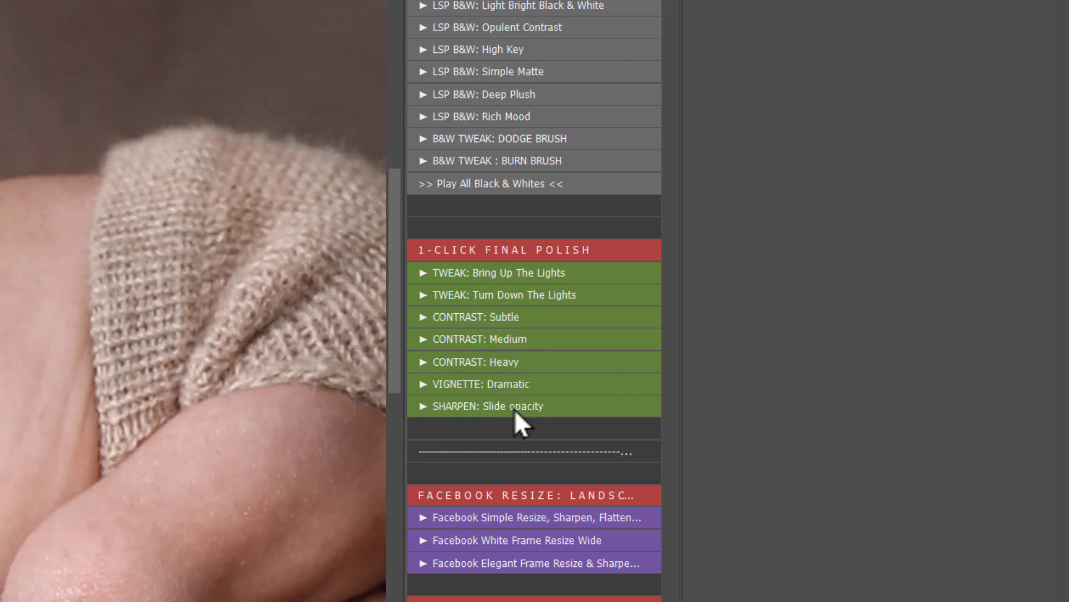
scroll("down", 3)
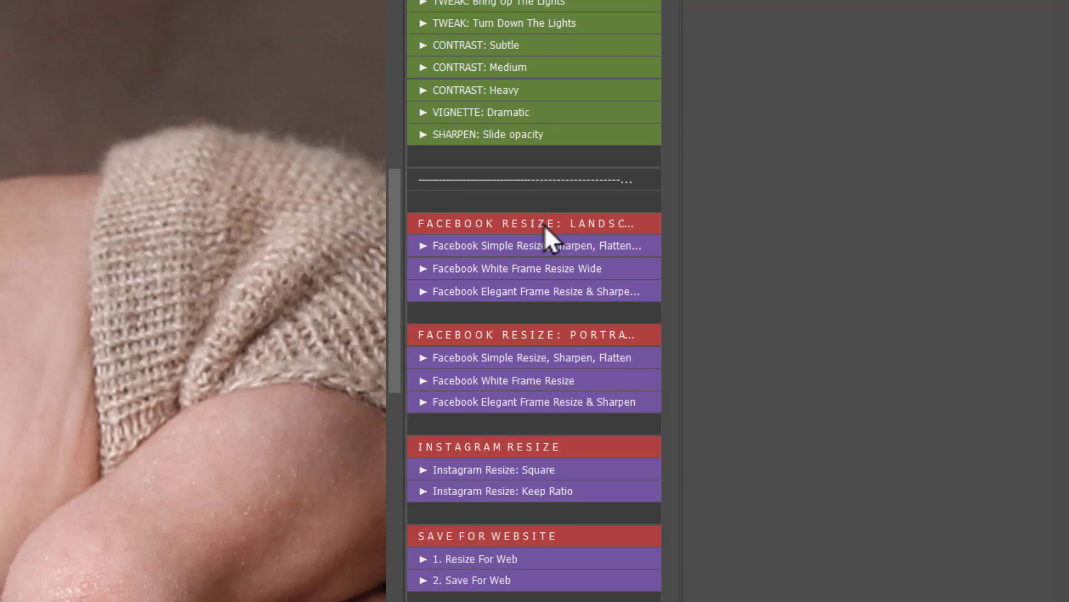
mouse_move(580, 355)
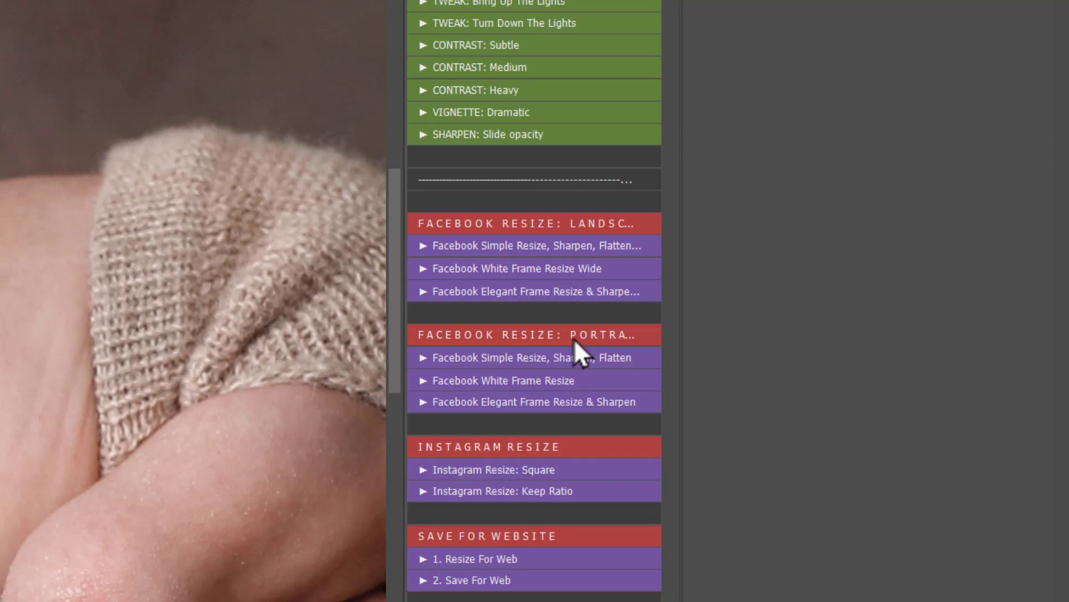
mouse_move(490, 255)
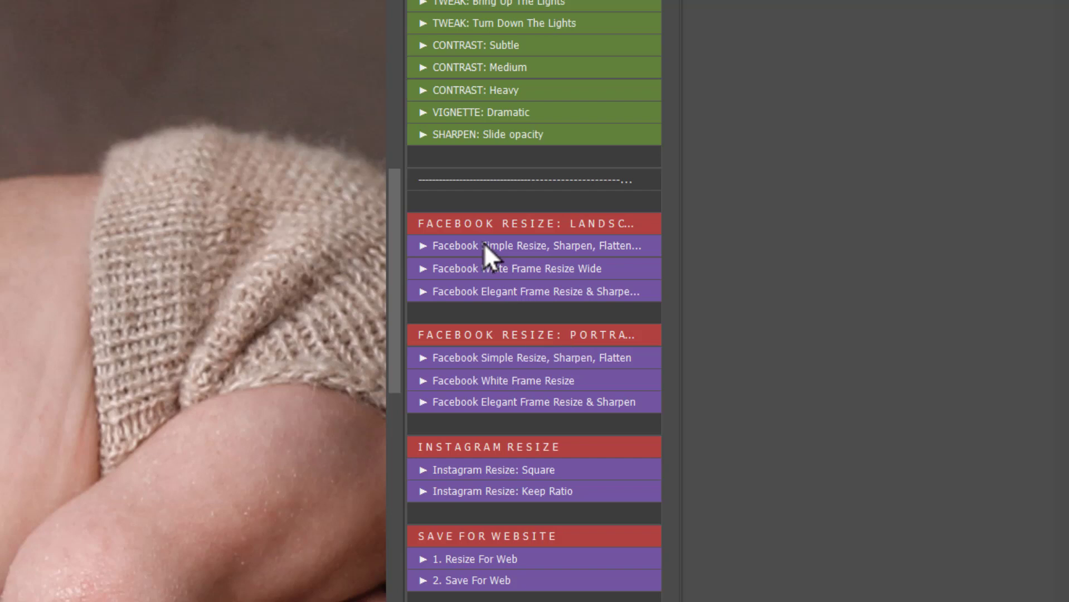
mouse_move(493, 276)
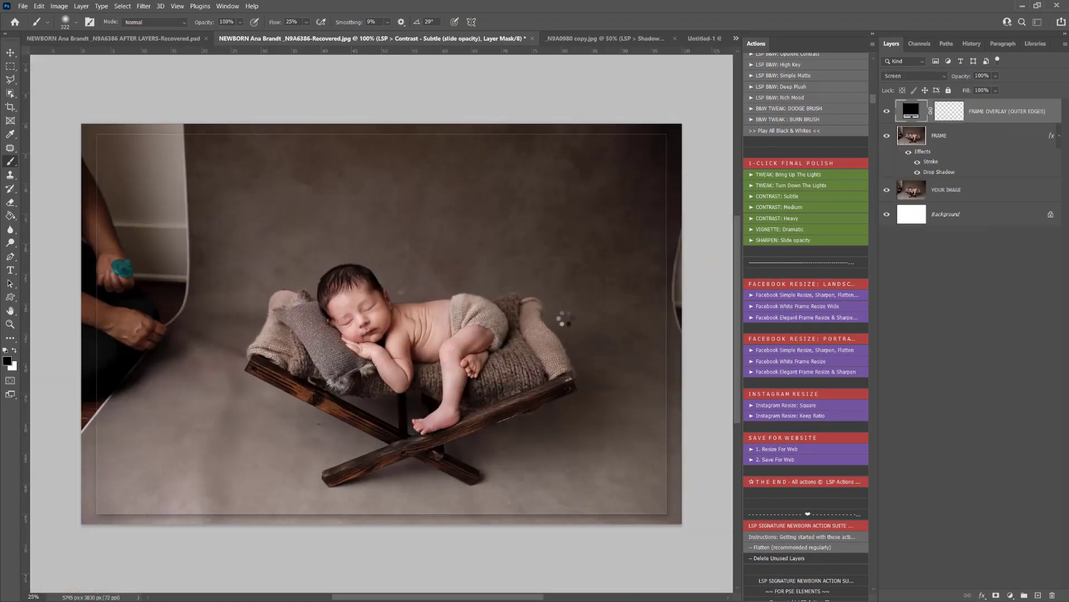
Create a Facebook landscape framed copy, continue past its message, and switch to N9A0980 copy.jpg
left_click(787, 240)
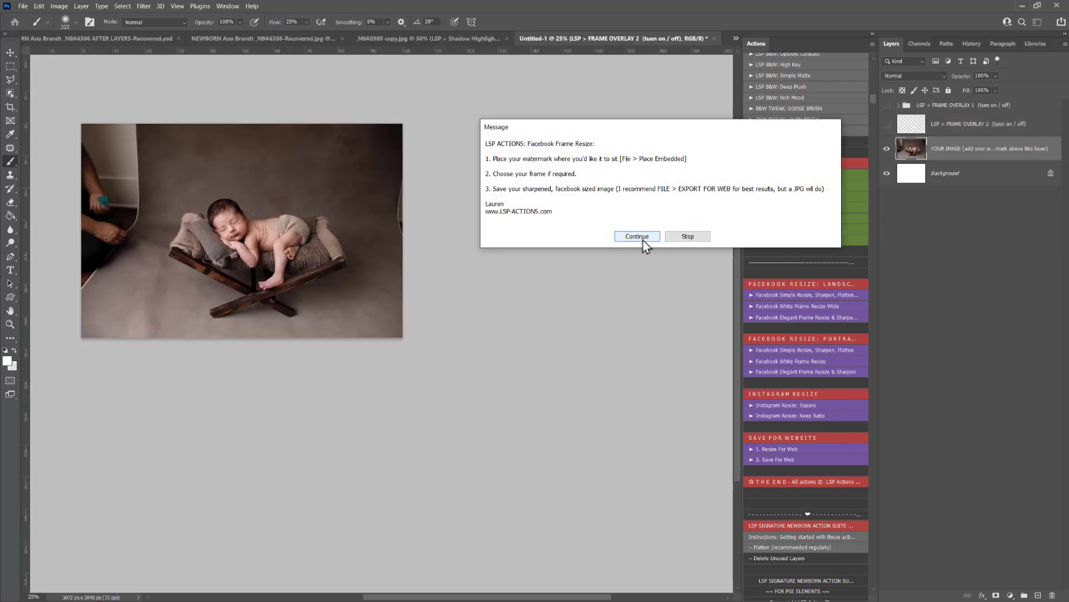
left_click(635, 236)
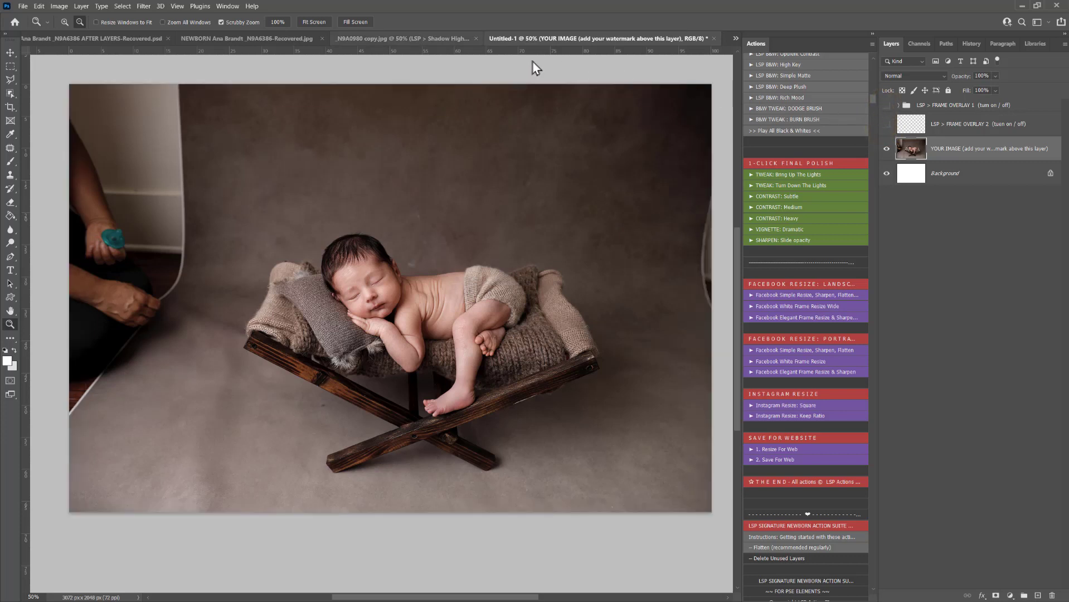
left_click(403, 38)
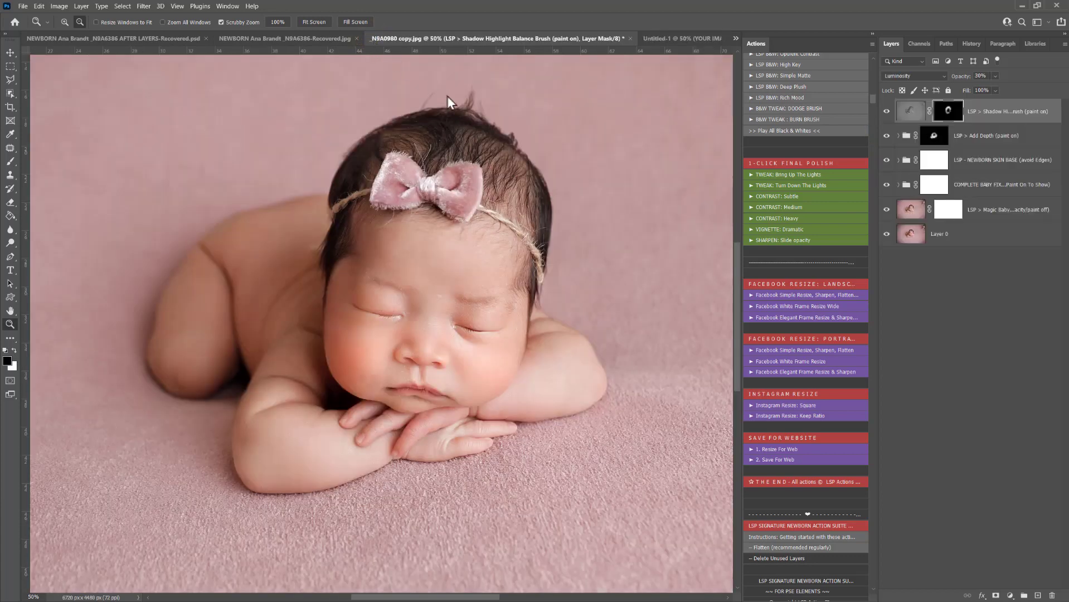
Run the Resize For Web action to make an 1800×1200 copy, dismissing the watermark reminder
scroll("down", 3)
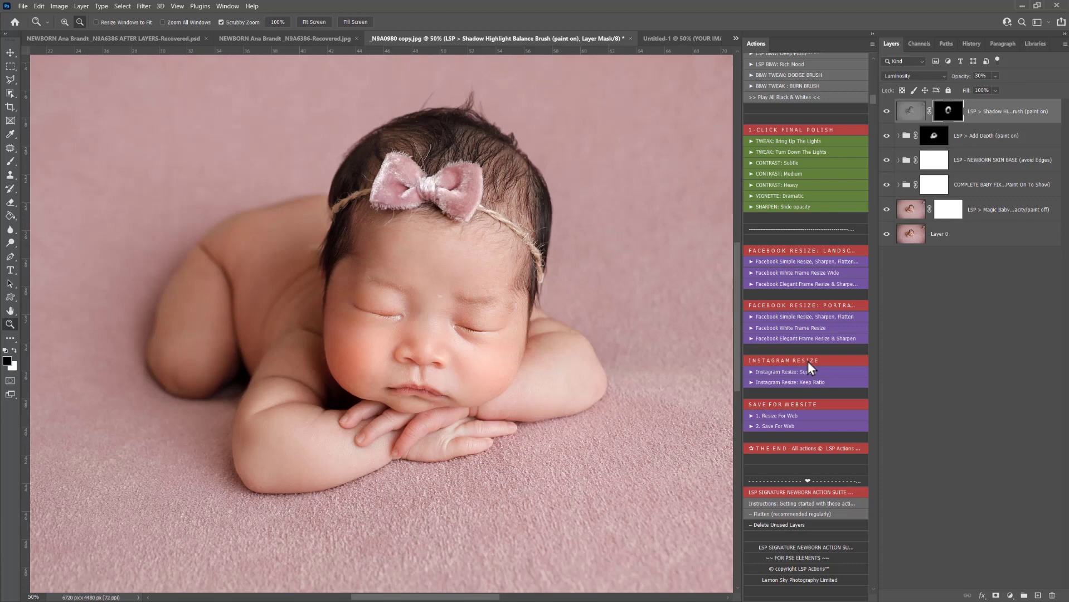
scroll("down", 3)
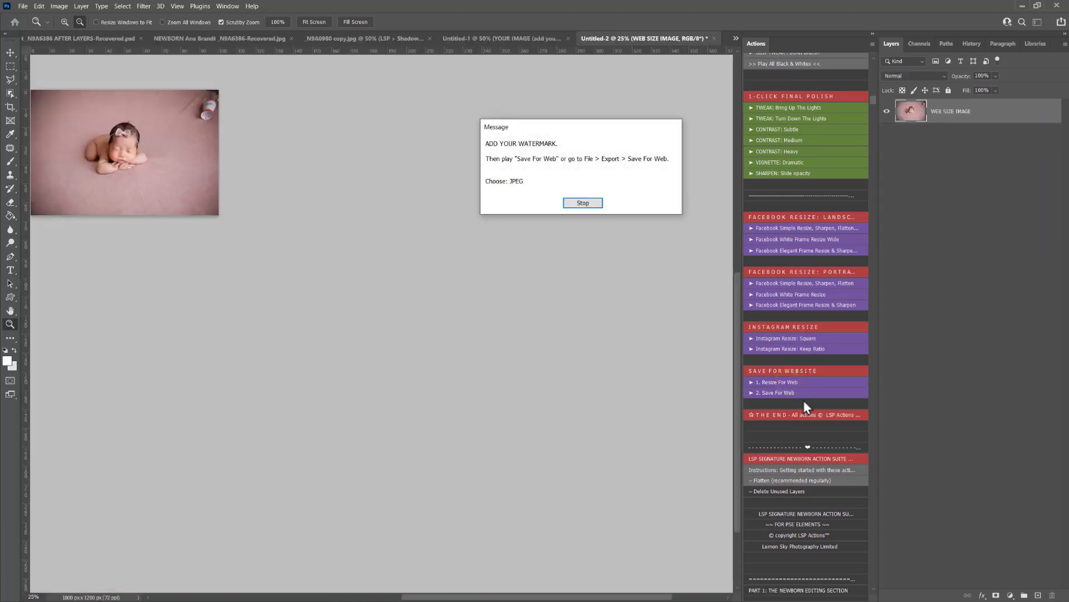
left_click(582, 203)
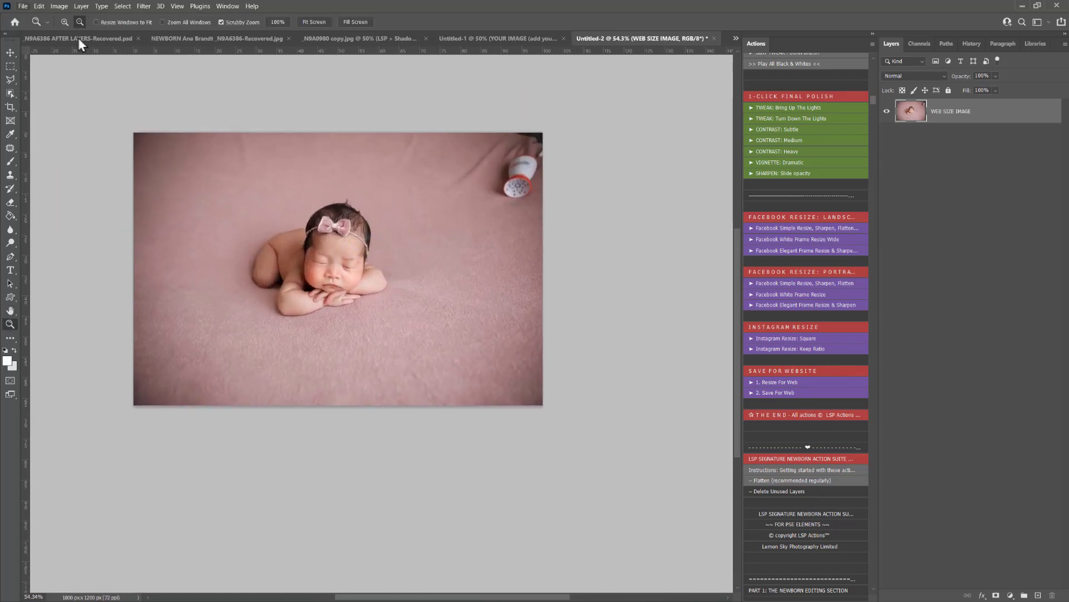
Preview the copy in Save for Web (Legacy), then return to the layered pink-blanket photo
left_click(24, 7)
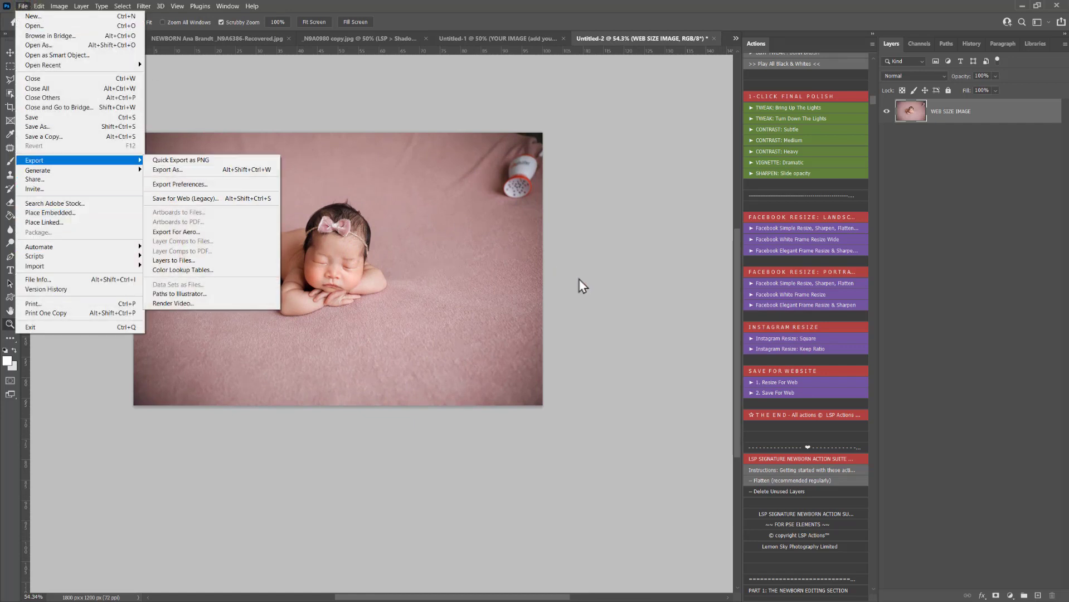
left_click(181, 198)
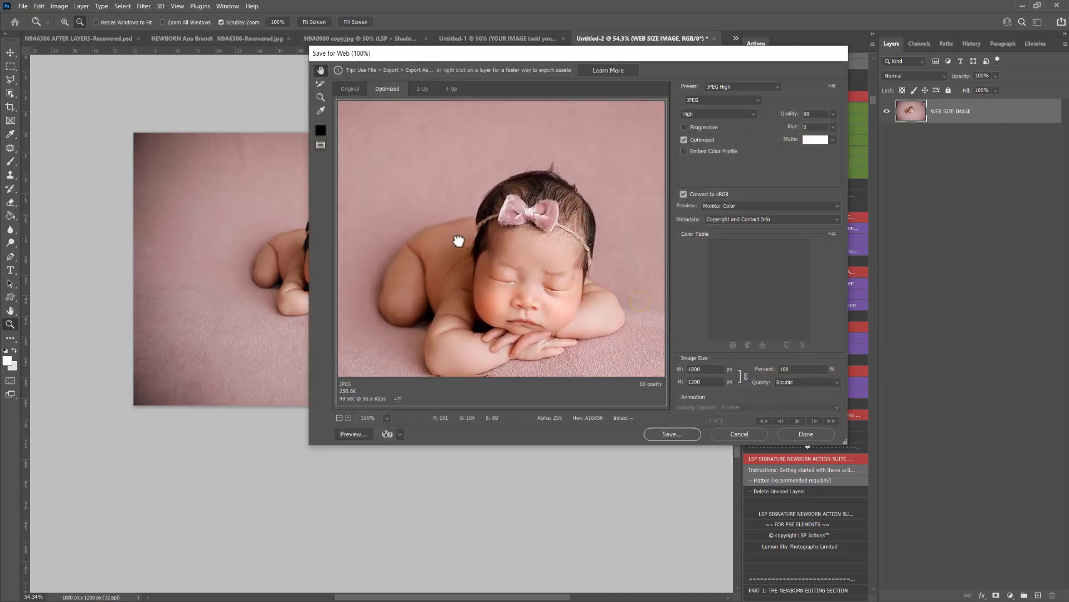
mouse_move(628, 370)
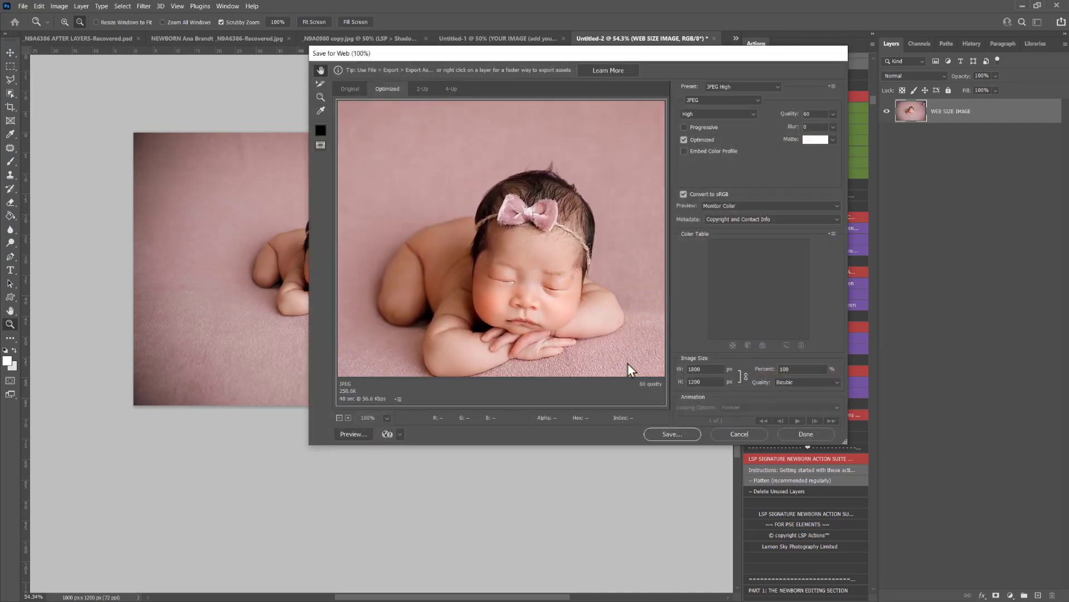
left_click(805, 435)
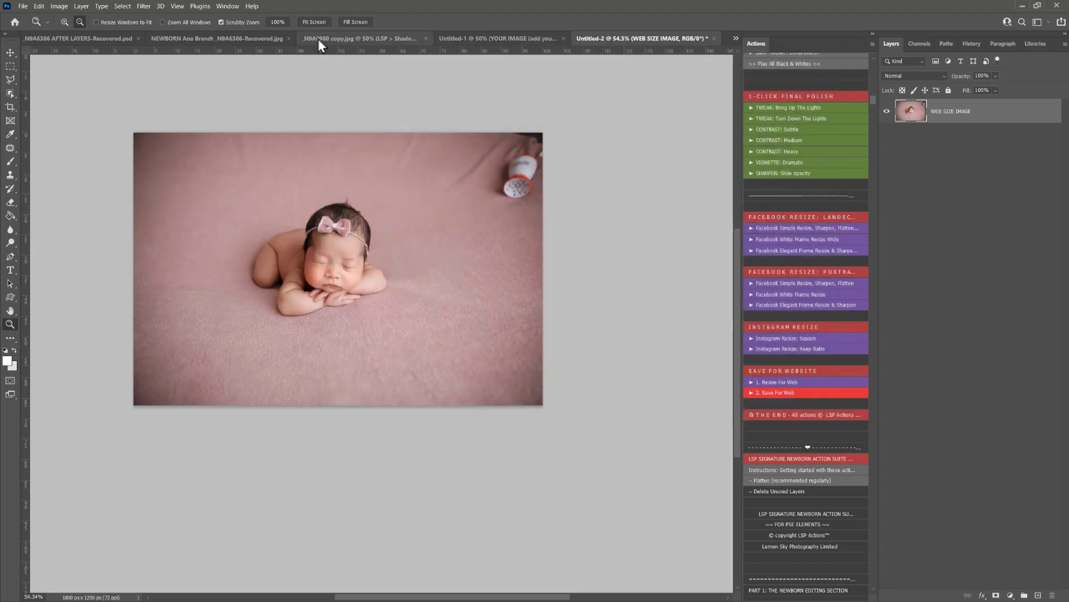
left_click(361, 38)
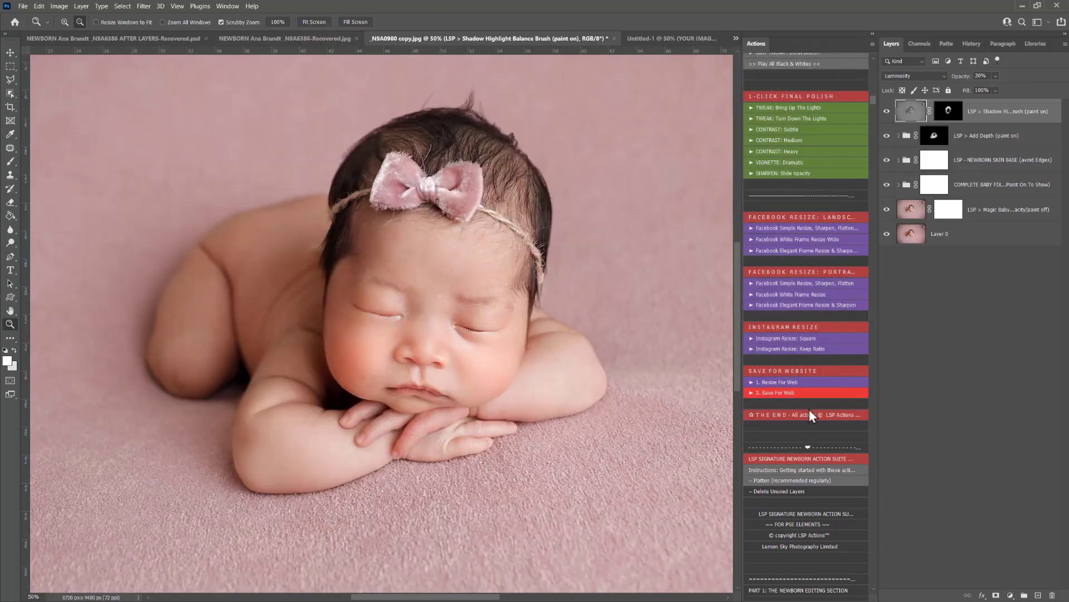
scroll("up", 3)
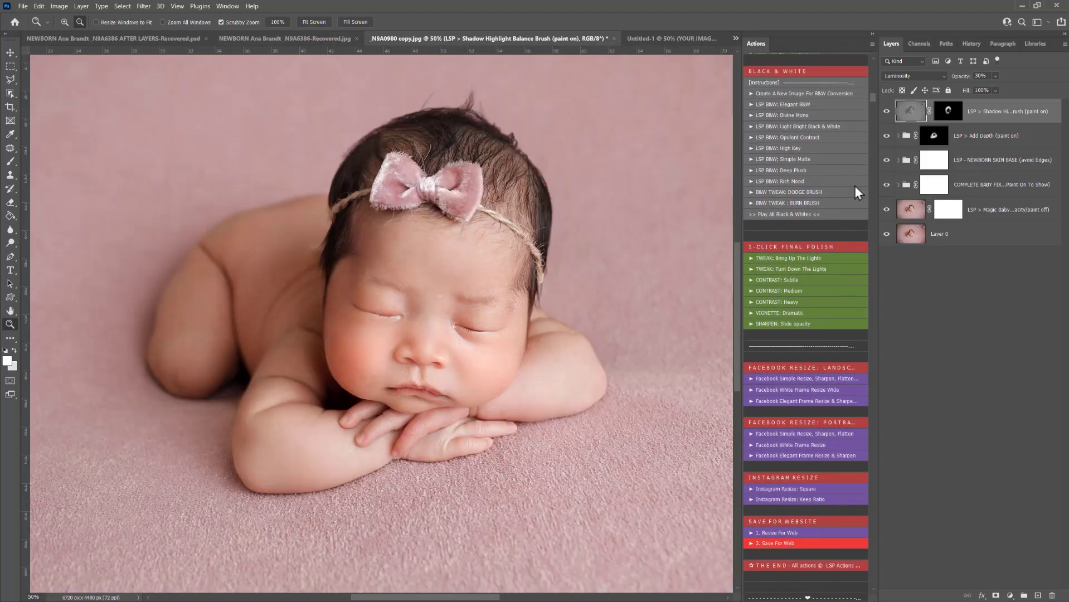
scroll("down", 3)
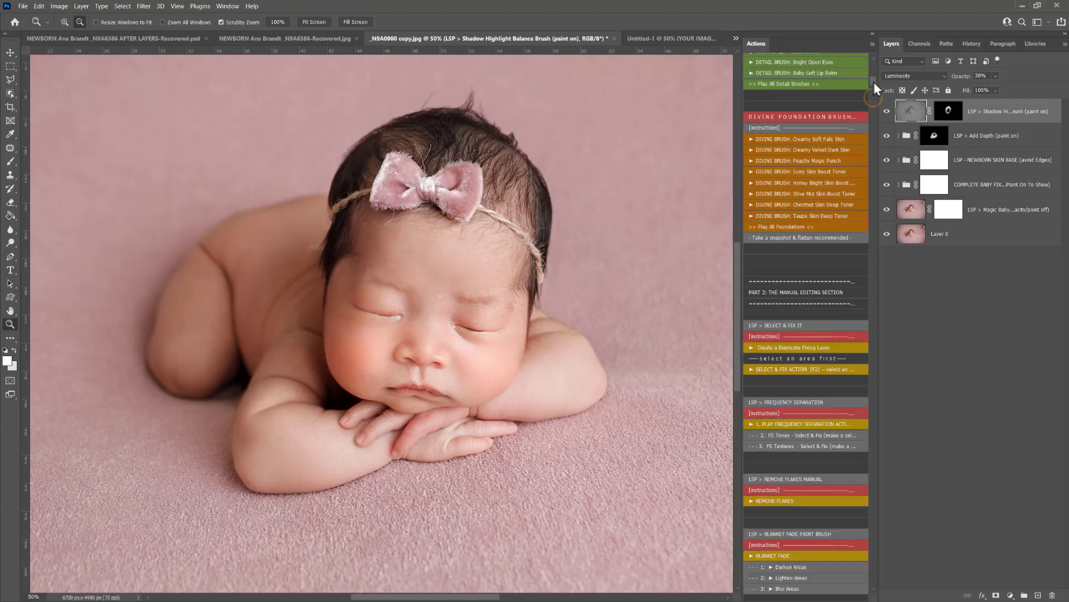
scroll("up", 3)
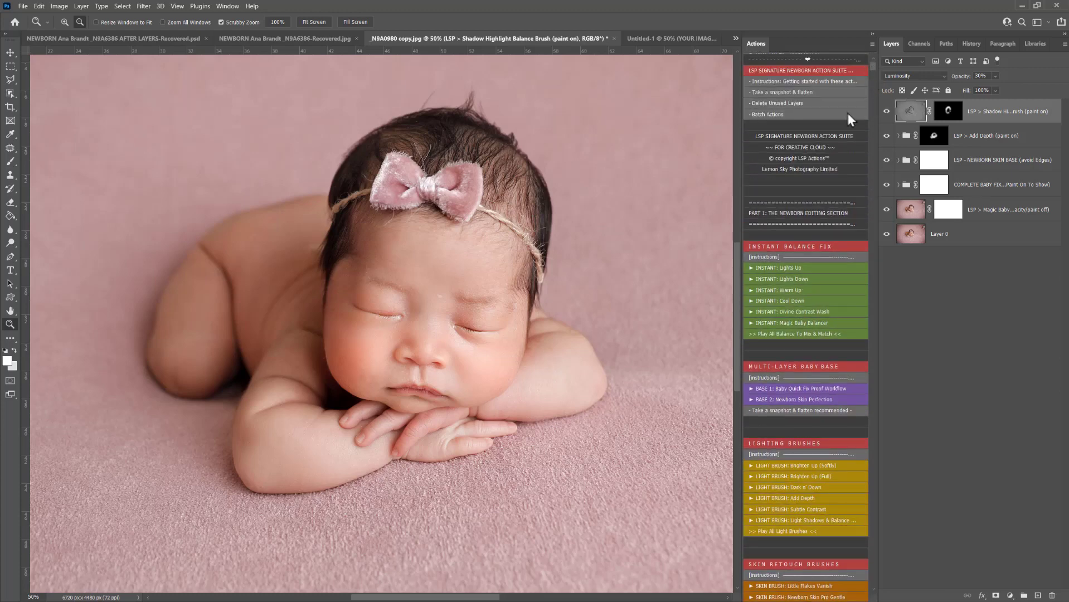
mouse_move(783, 249)
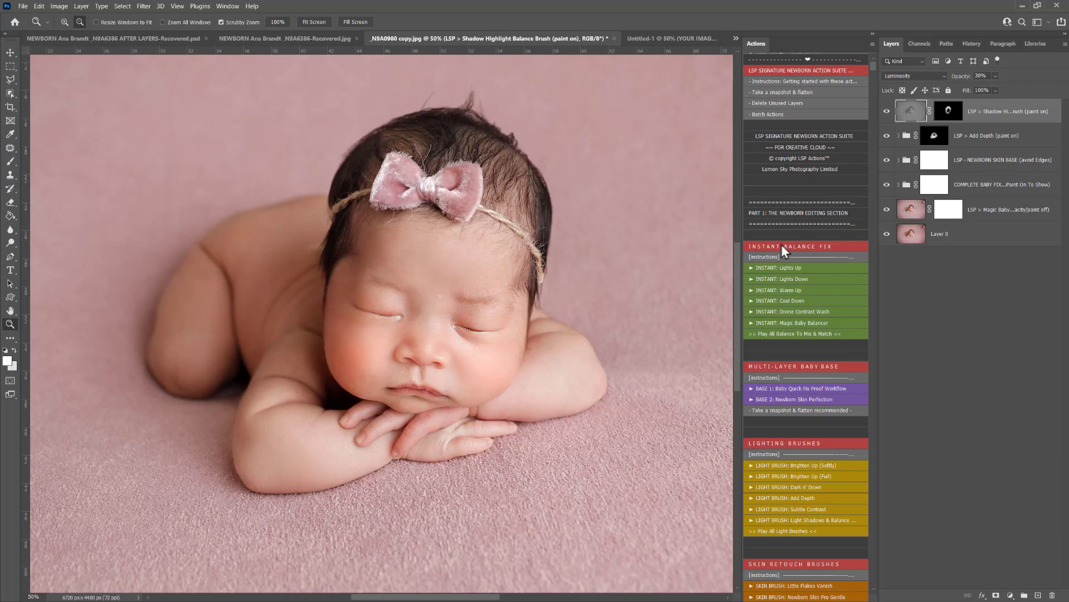
scroll("down", 3)
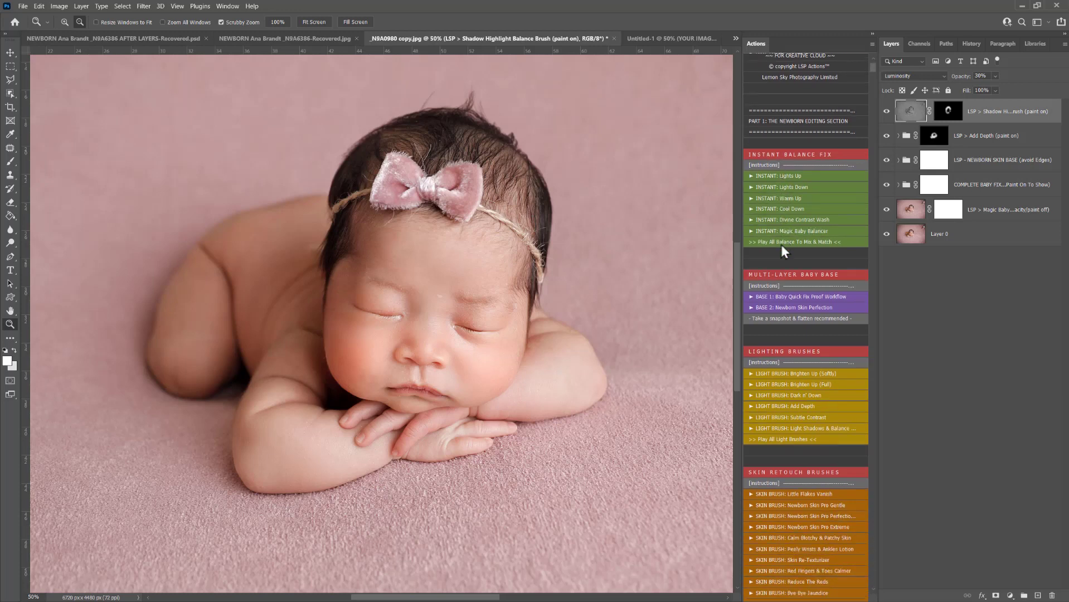
scroll("down", 3)
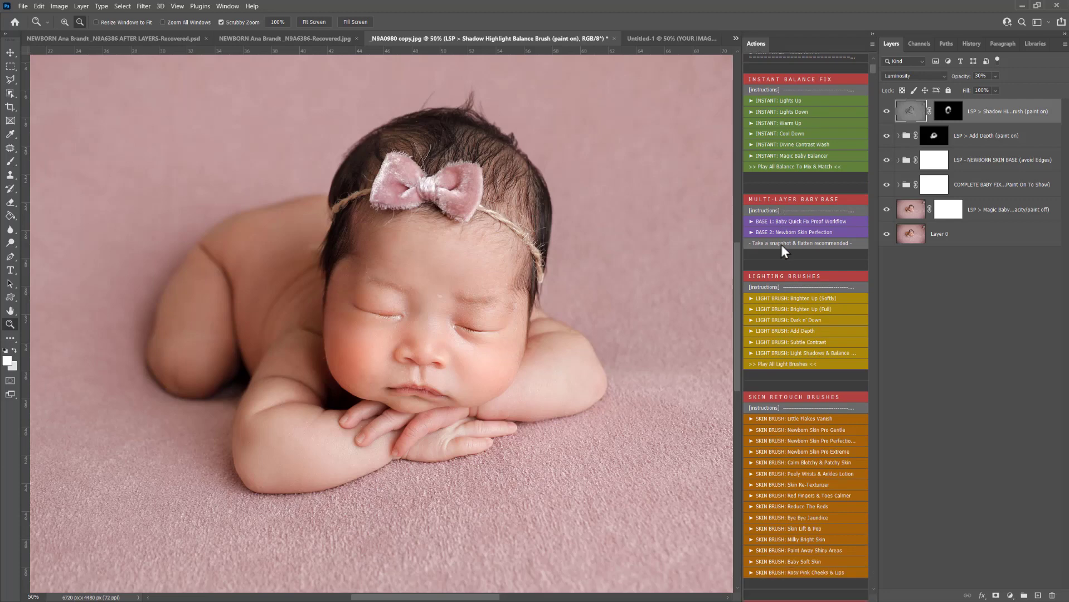
scroll("down", 3)
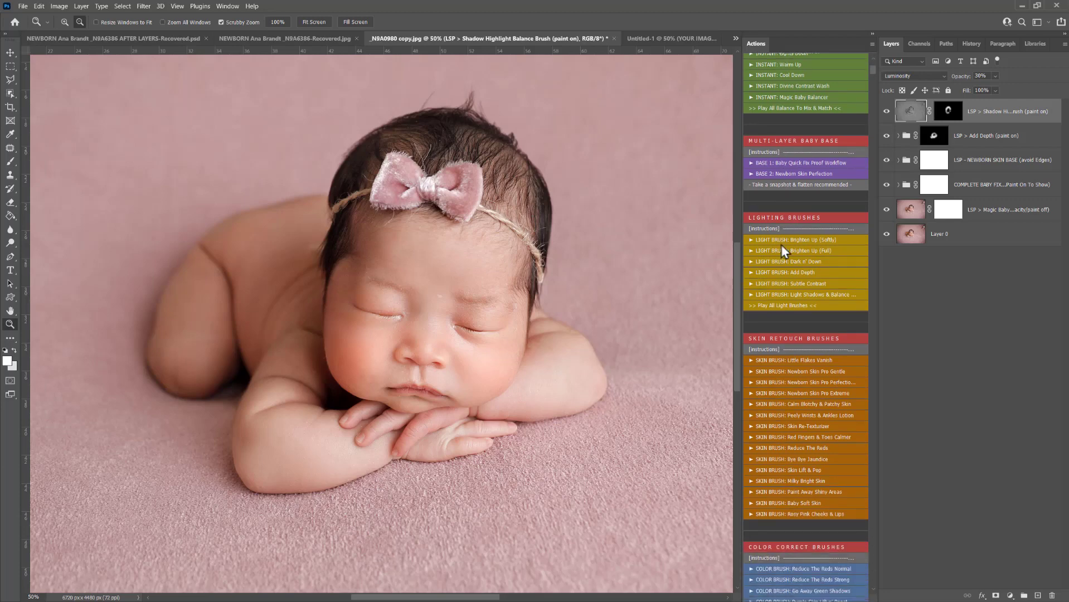
mouse_move(815, 290)
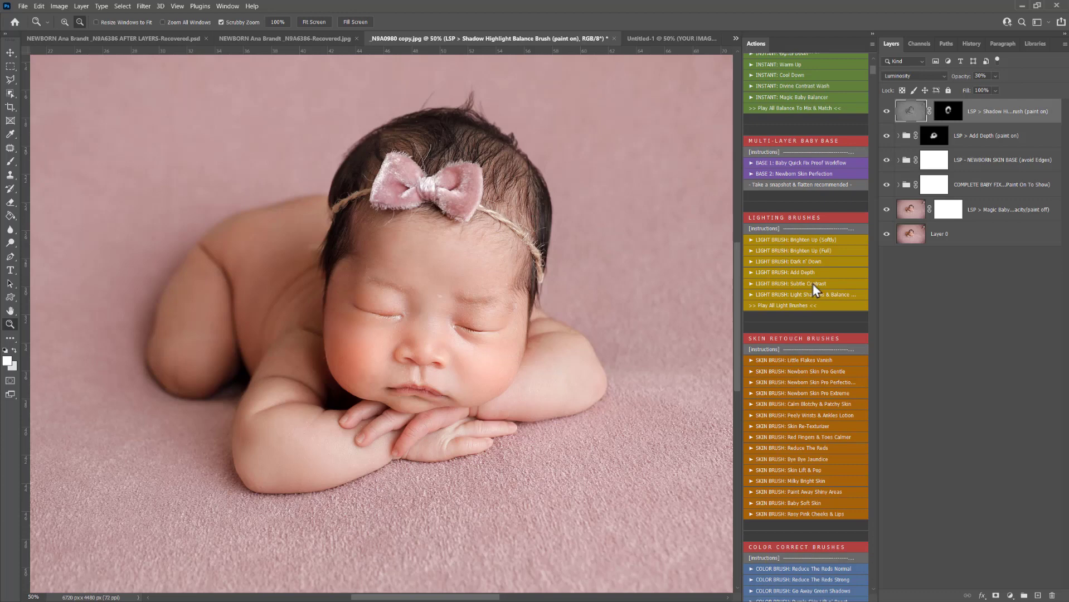
scroll("up", 3)
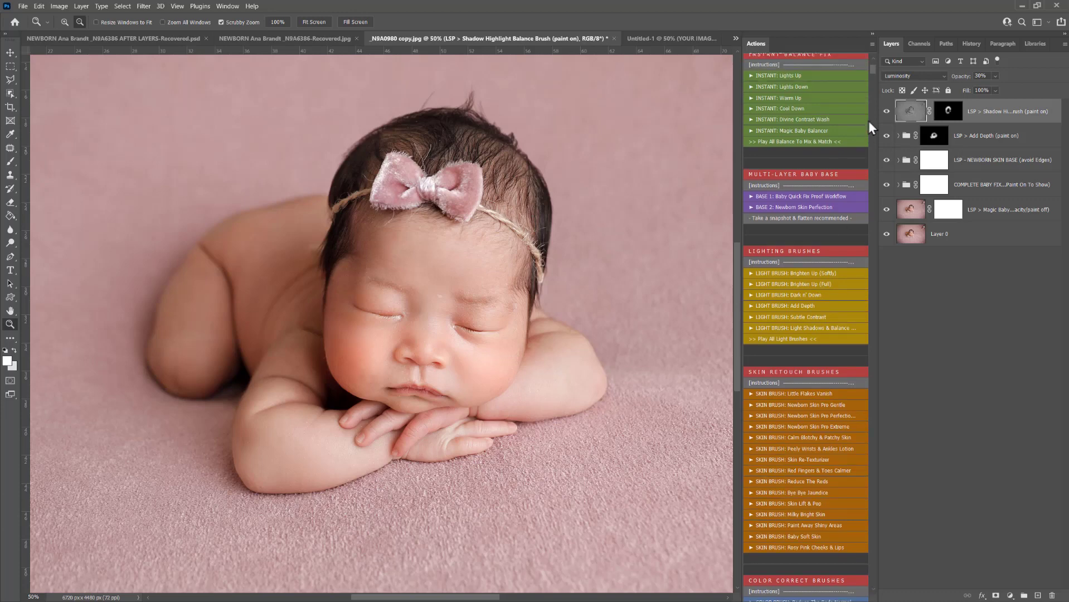
scroll("up", 3)
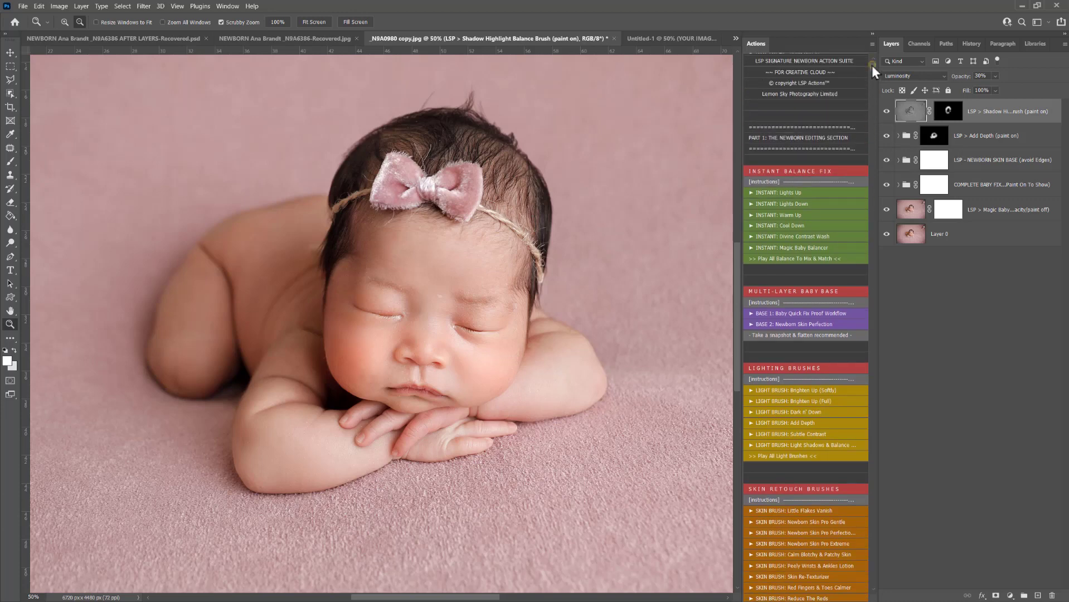
scroll("up", 3)
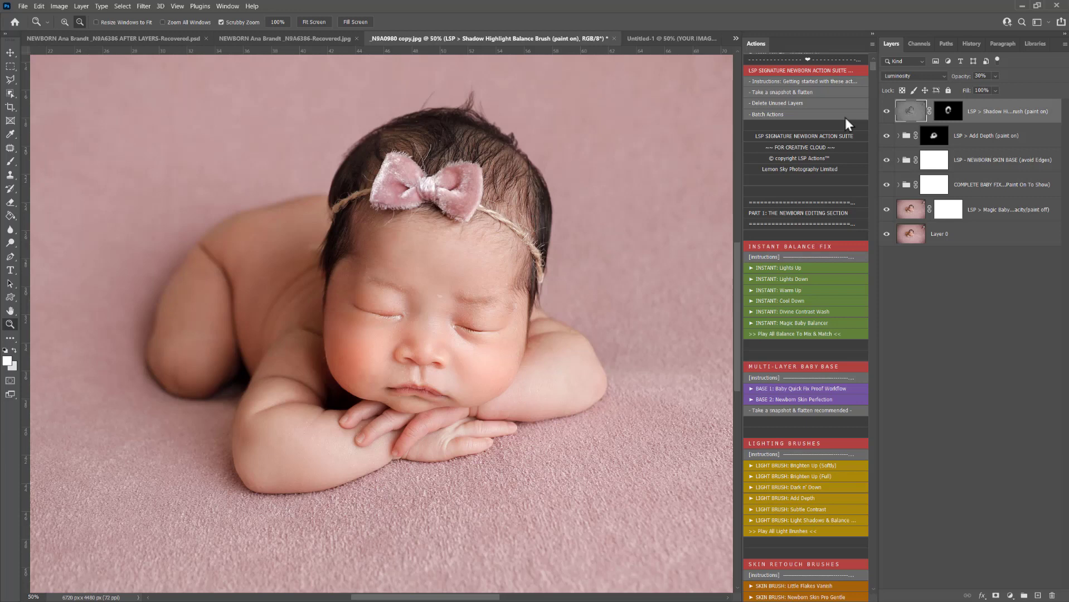
mouse_move(847, 157)
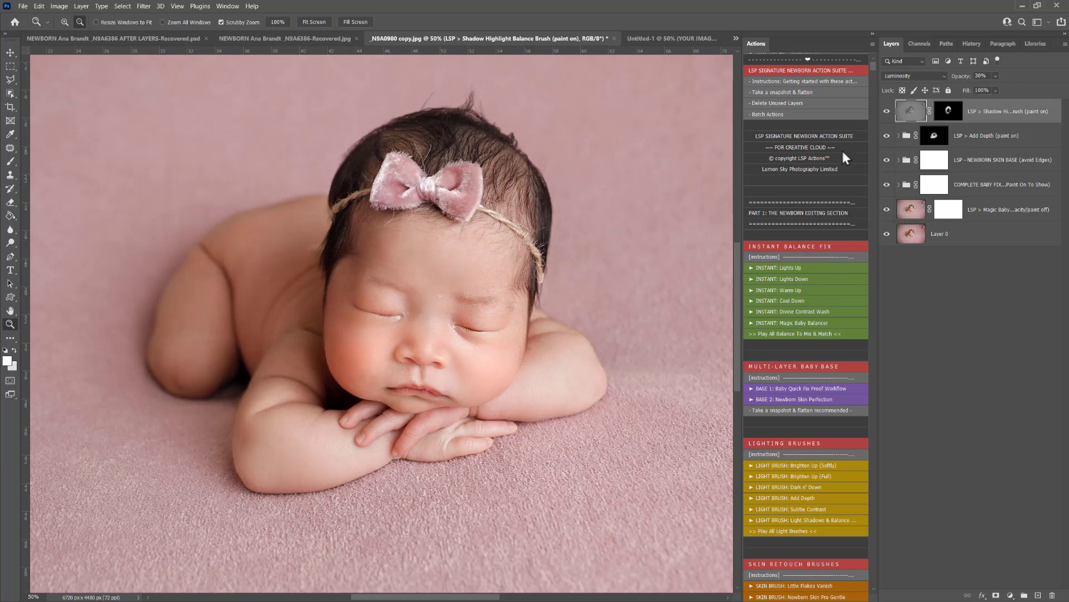